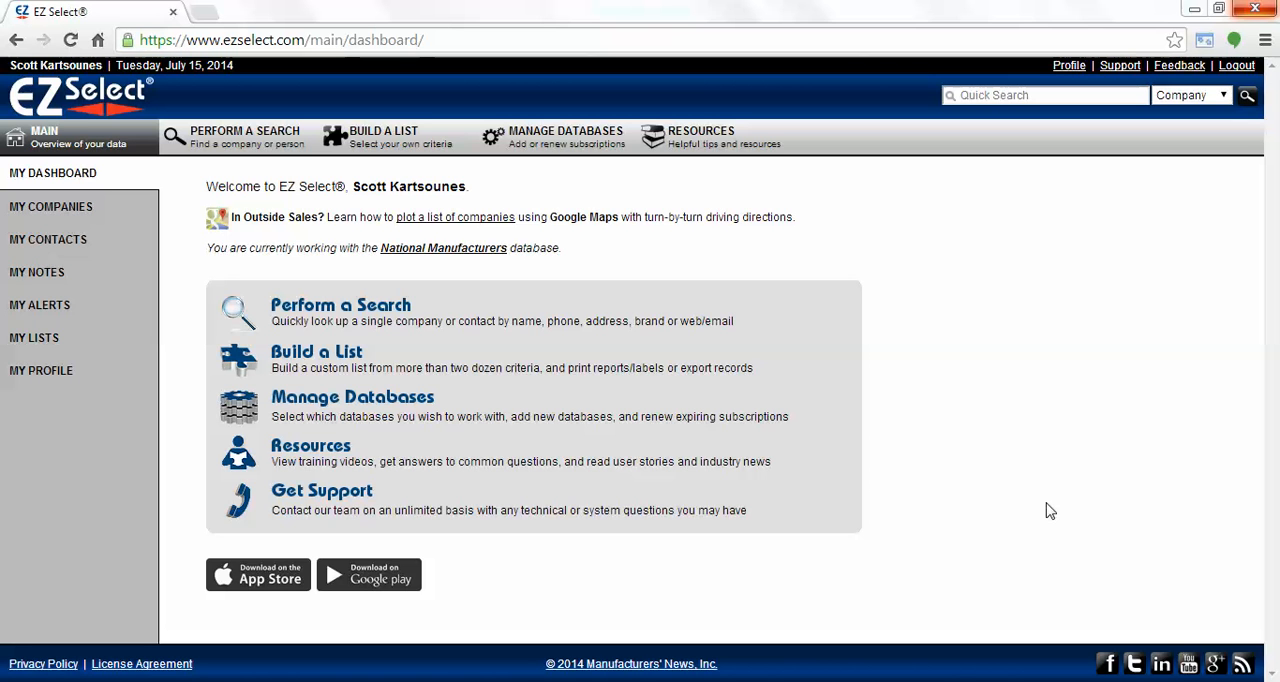
mouse_move(345, 388)
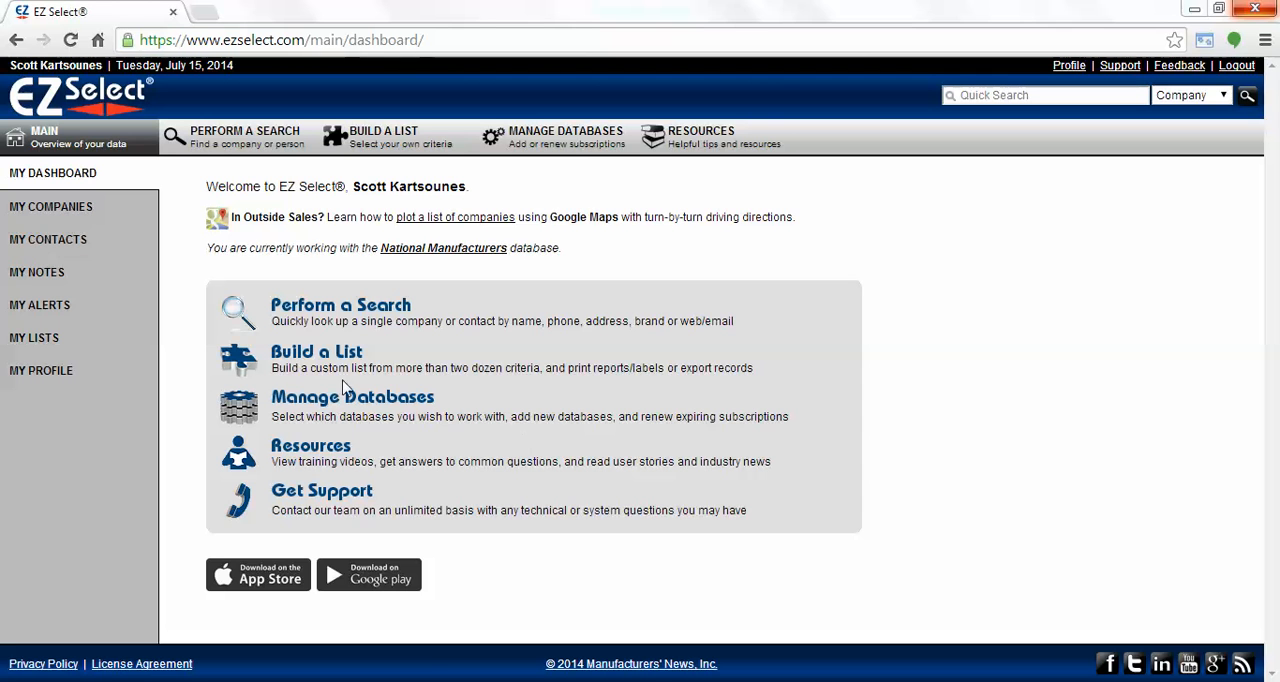
Build a new company list with Evanston, IL as the target city, narrowing results to 78
left_click(316, 351)
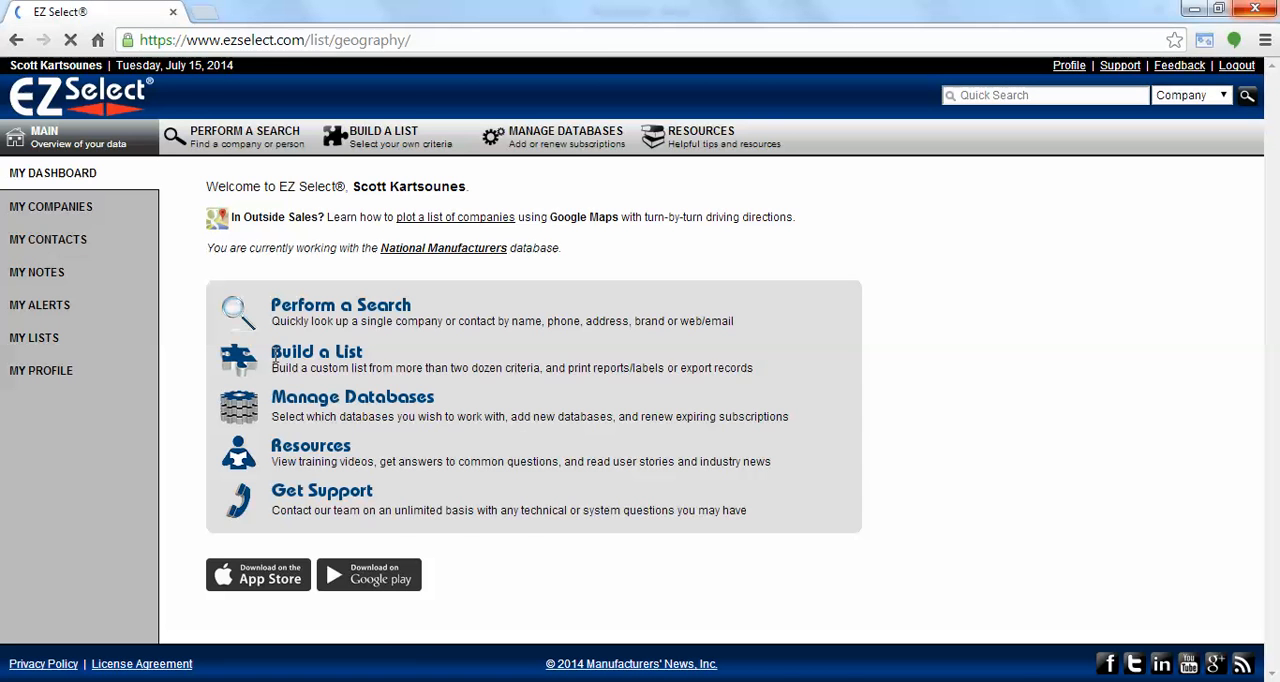
left_click(383, 137)
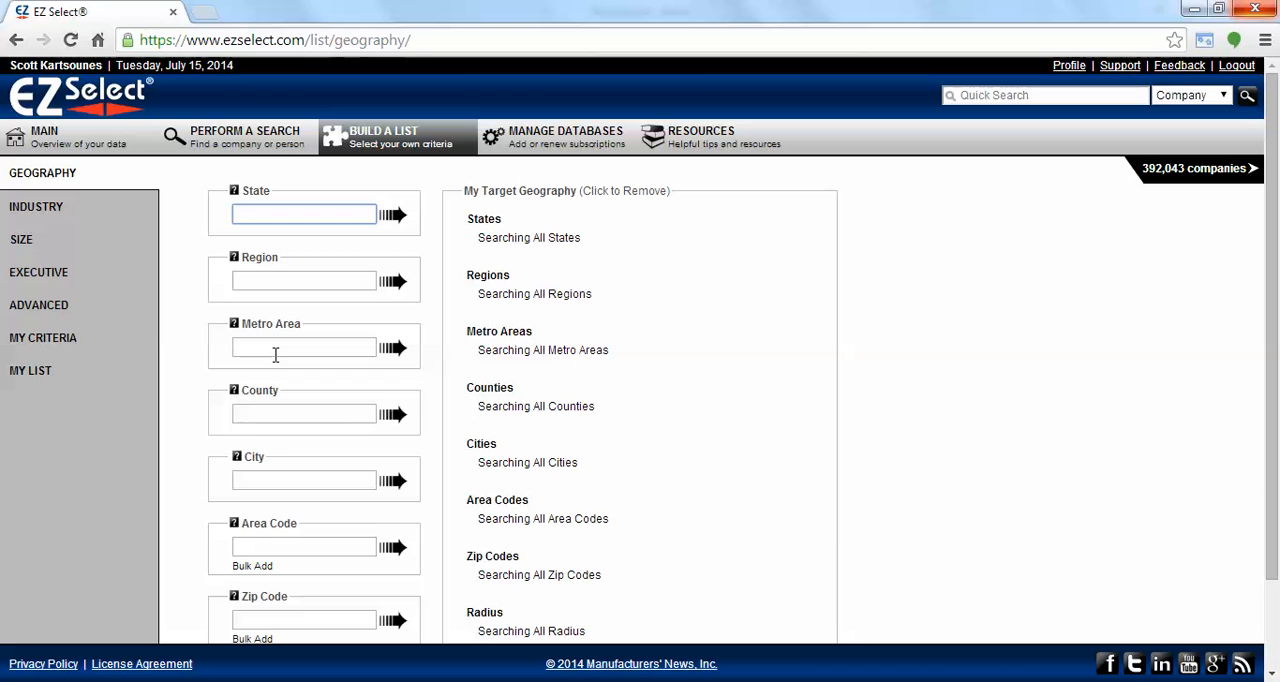
left_click(303, 214)
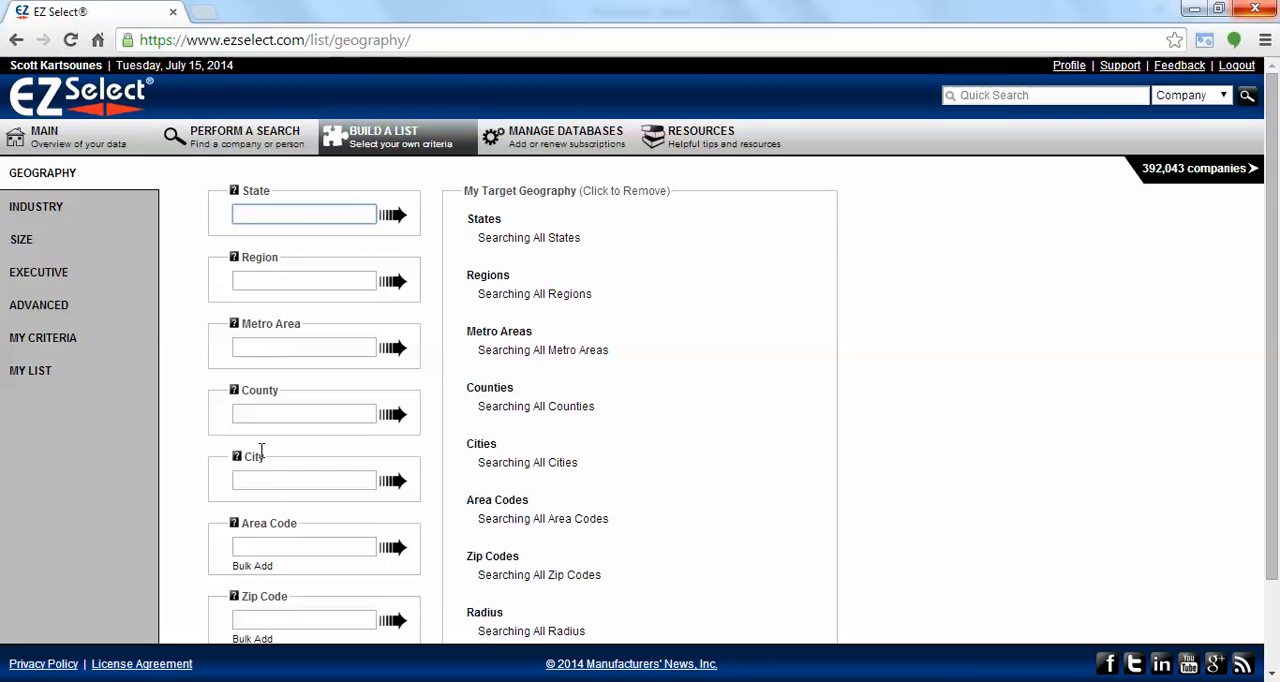
type("Evansto")
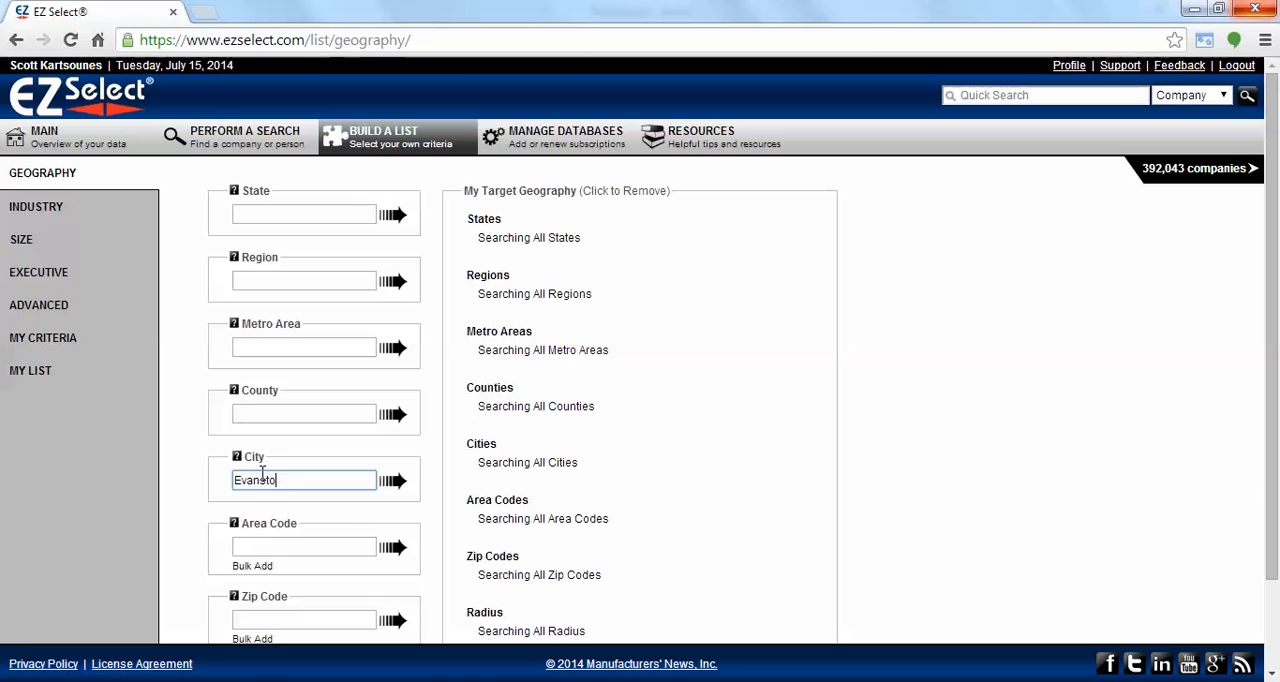
left_click(393, 481)
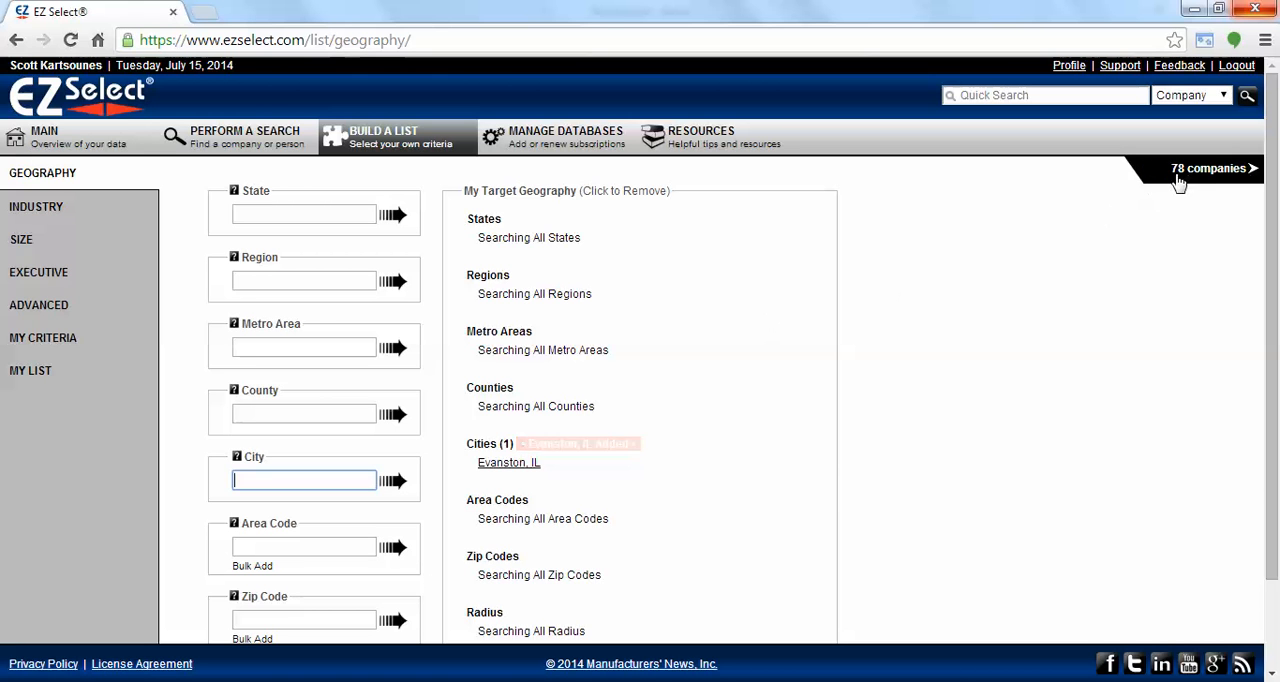
Open the results list showing the 78 Evanston, IL companies
left_click(1209, 168)
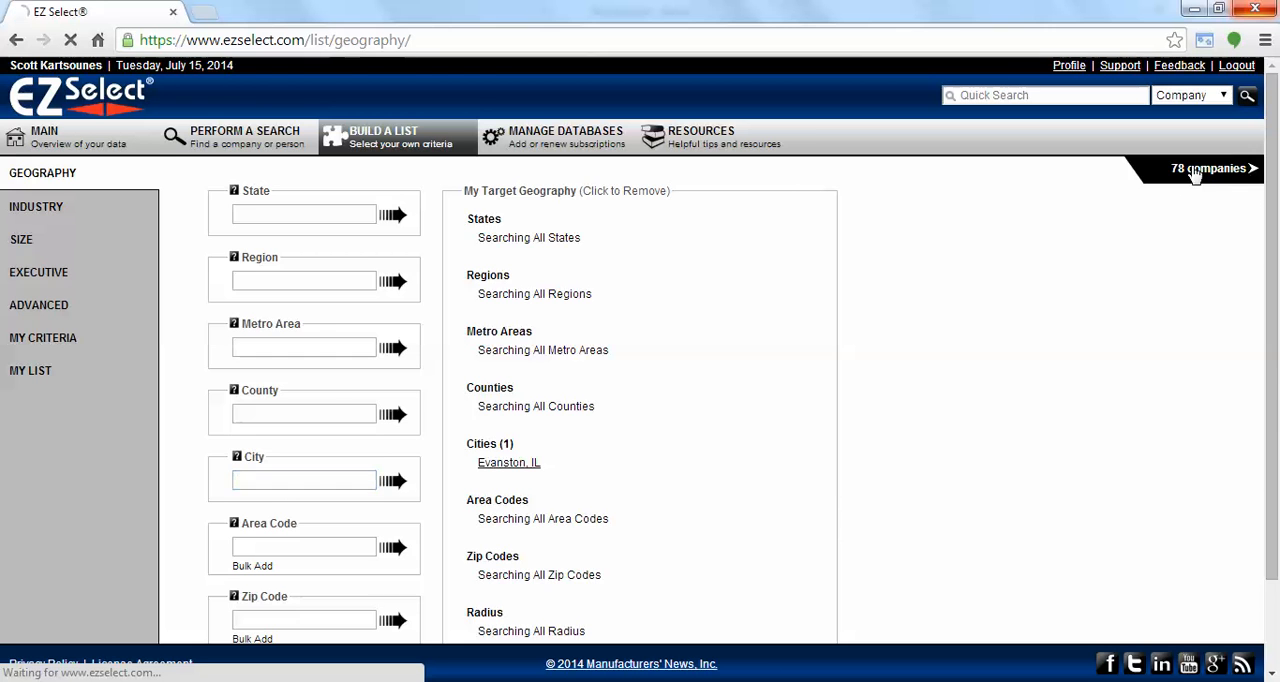
left_click(1210, 168)
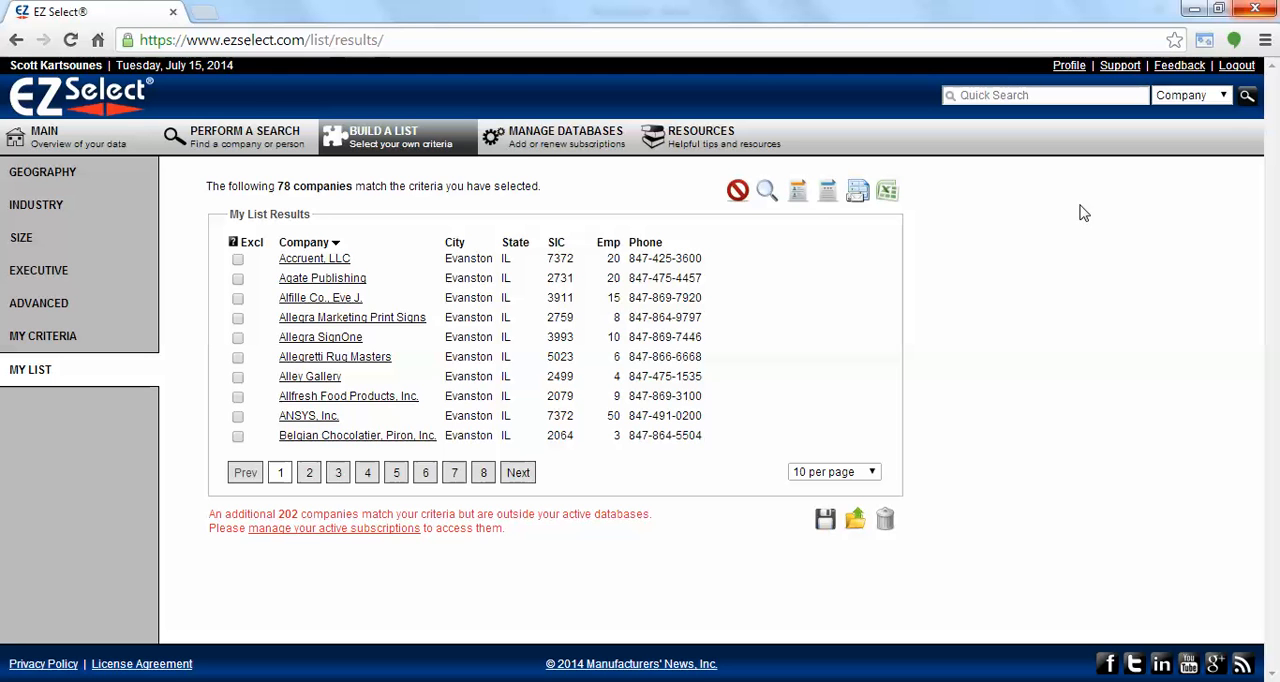
mouse_move(887, 191)
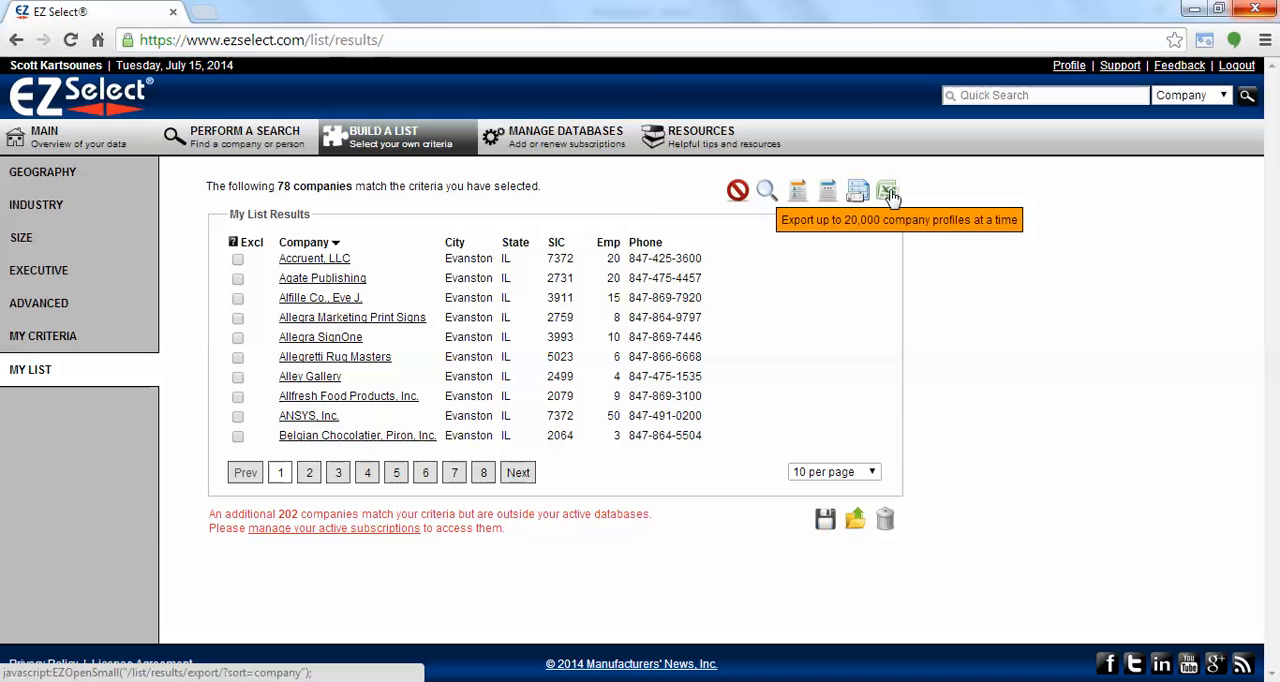
Set the export to Company (A-Z), Excel CSV, one record per executive
left_click(887, 190)
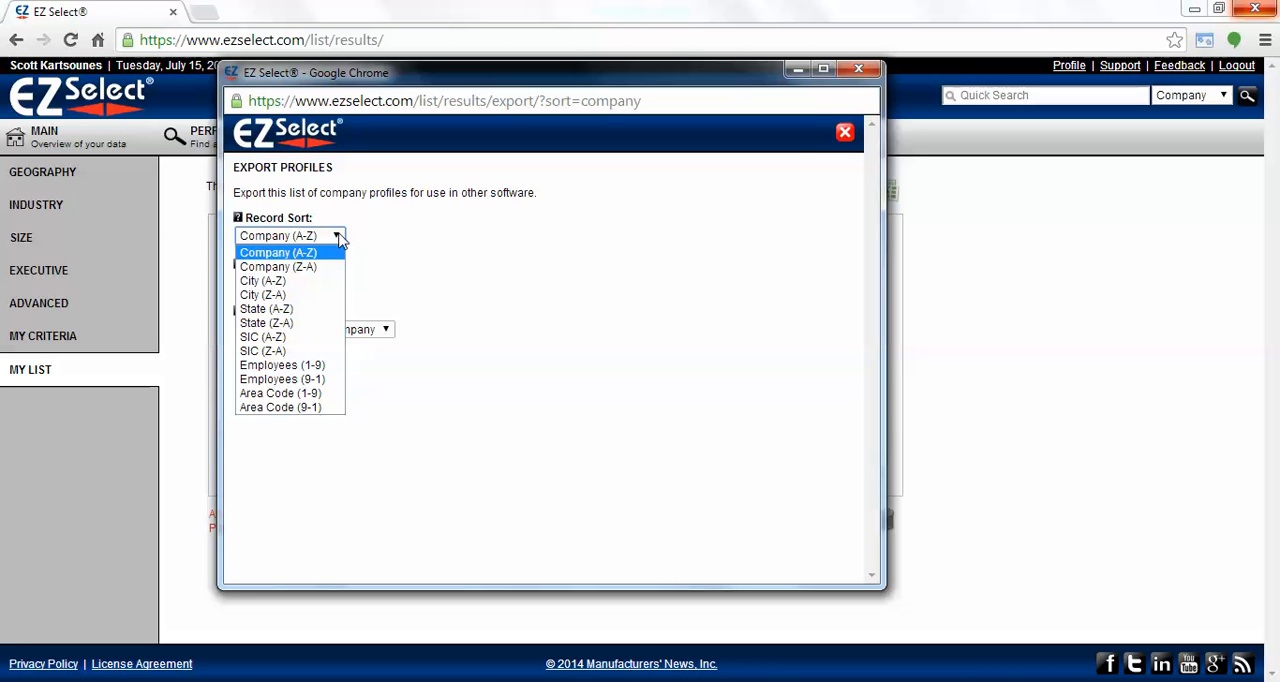
left_click(278, 252)
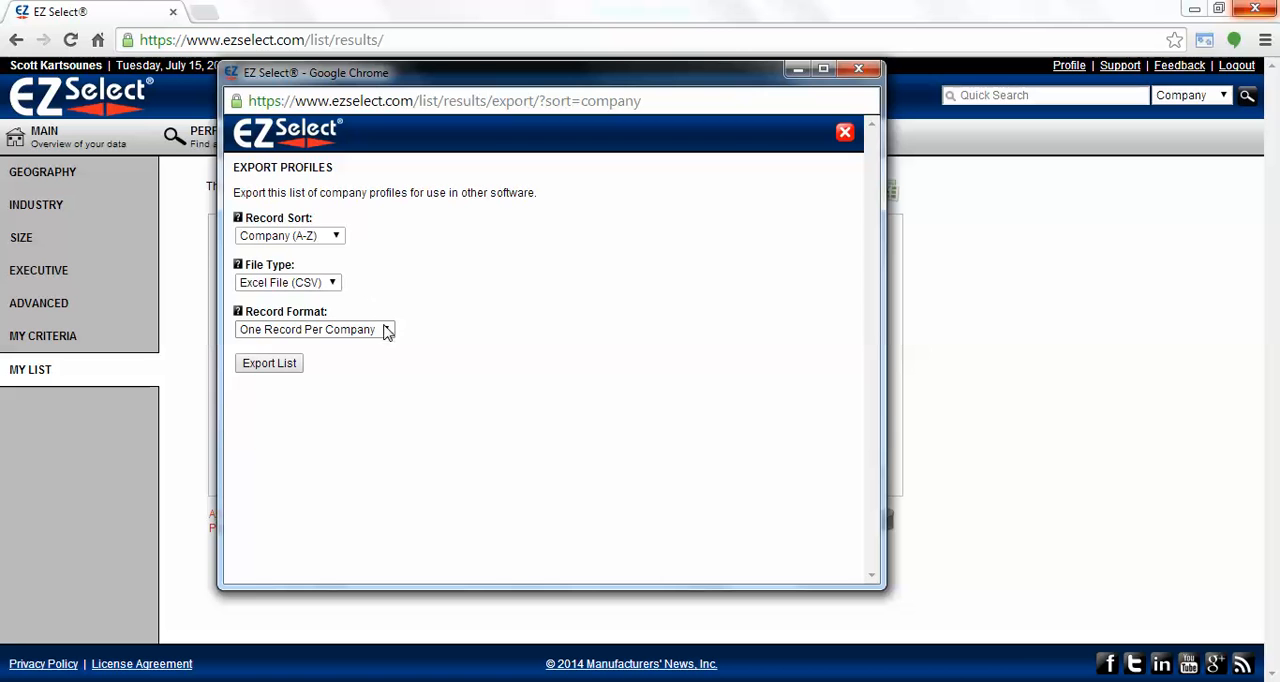
mouse_move(405, 338)
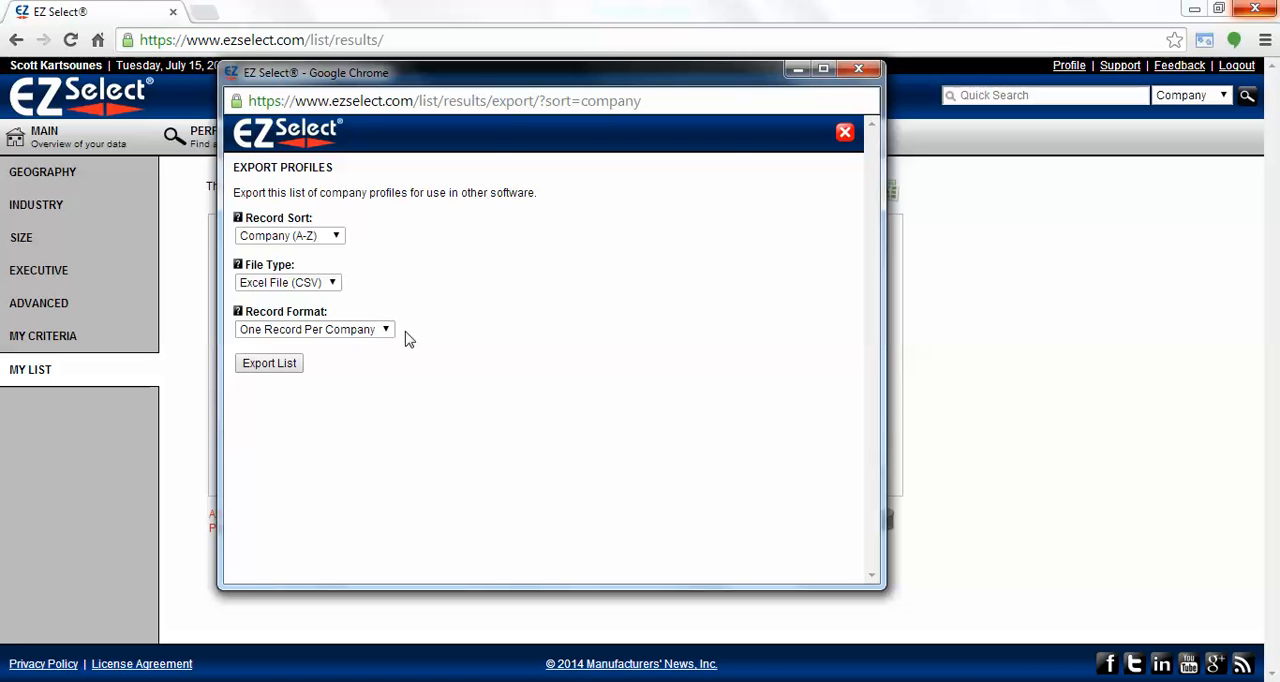
left_click(386, 329)
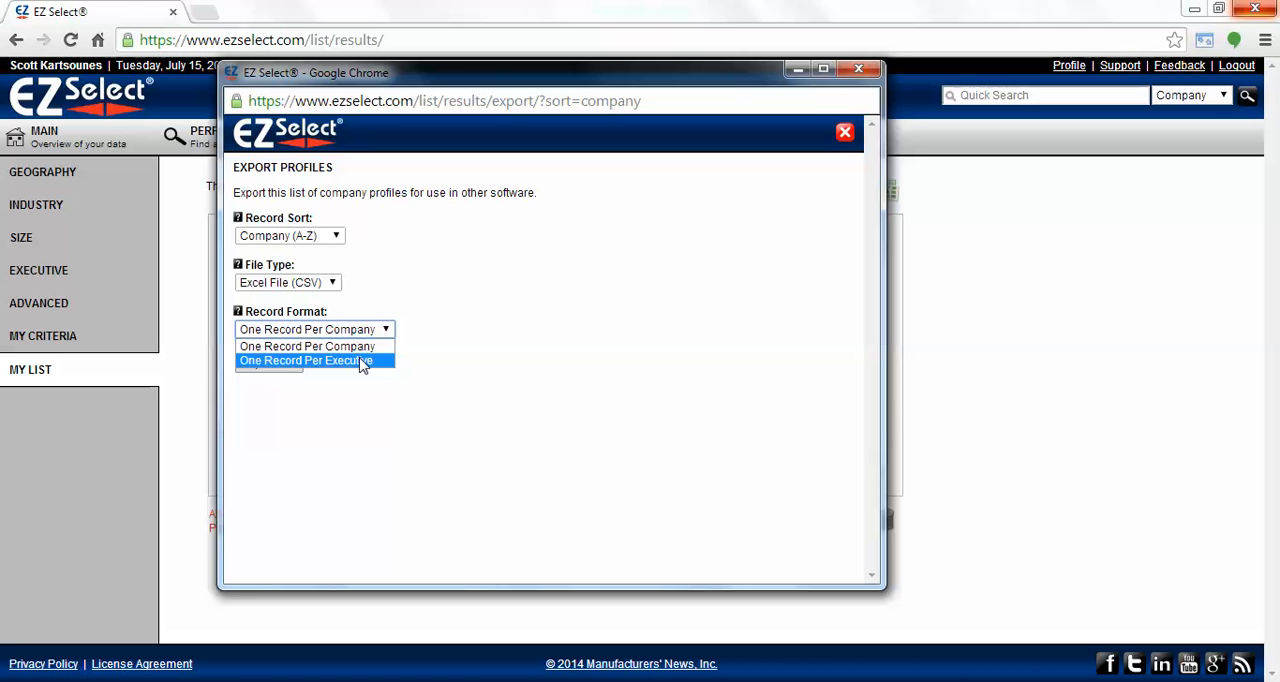
left_click(306, 360)
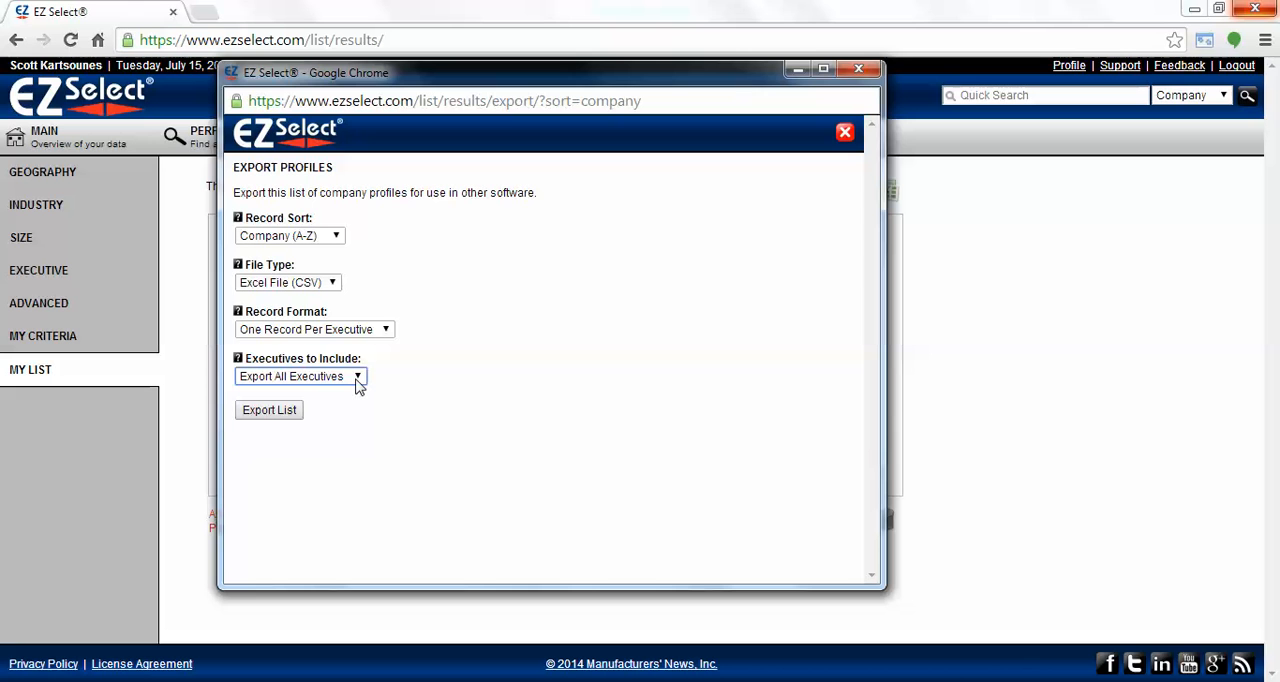
mouse_move(320, 380)
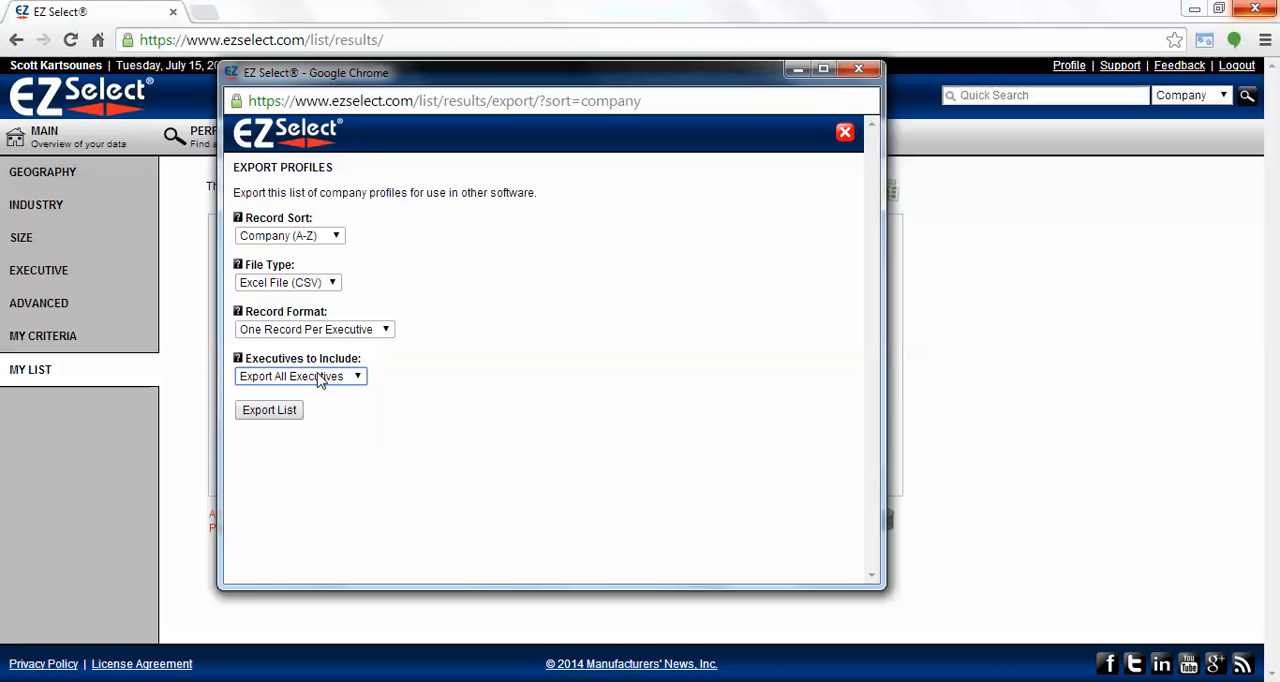
left_click(300, 376)
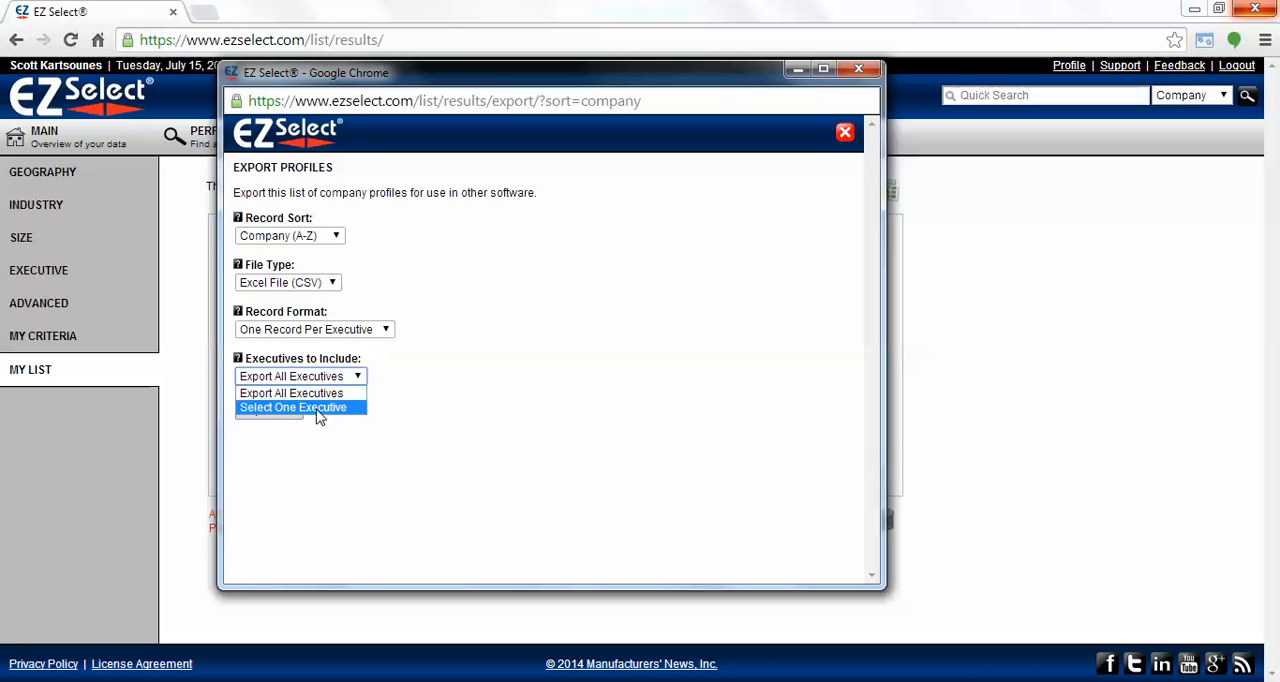
mouse_move(291, 393)
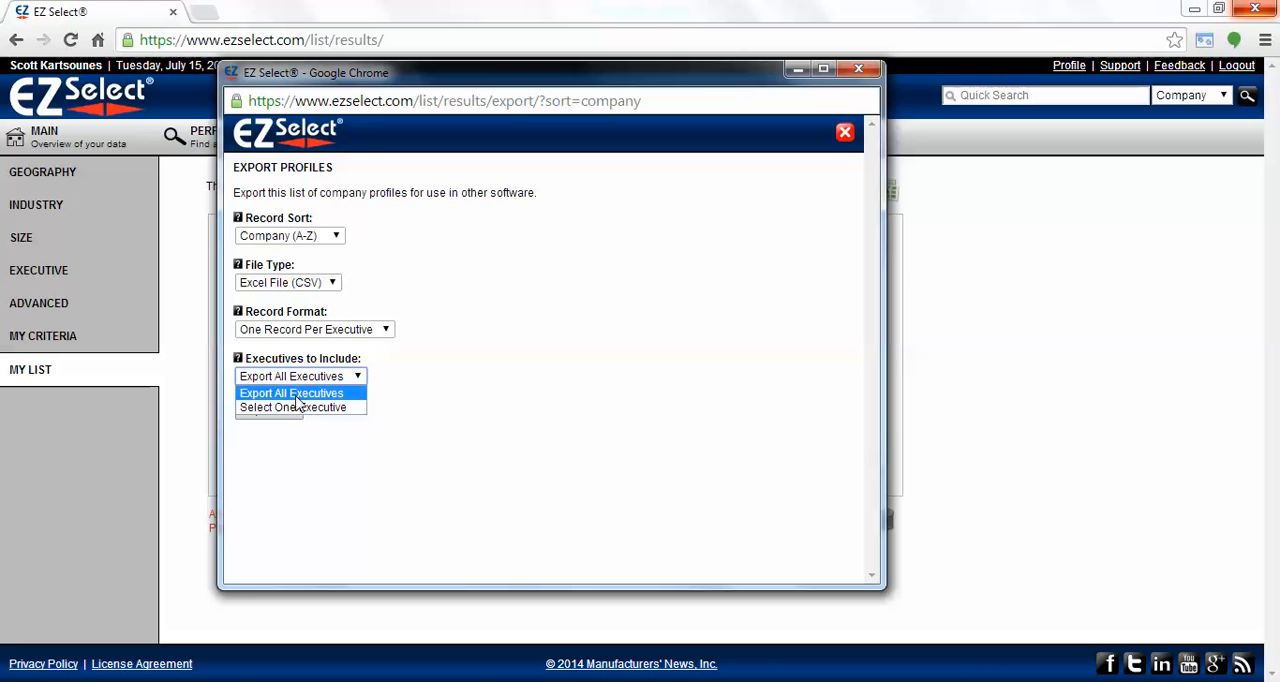
mouse_move(355, 376)
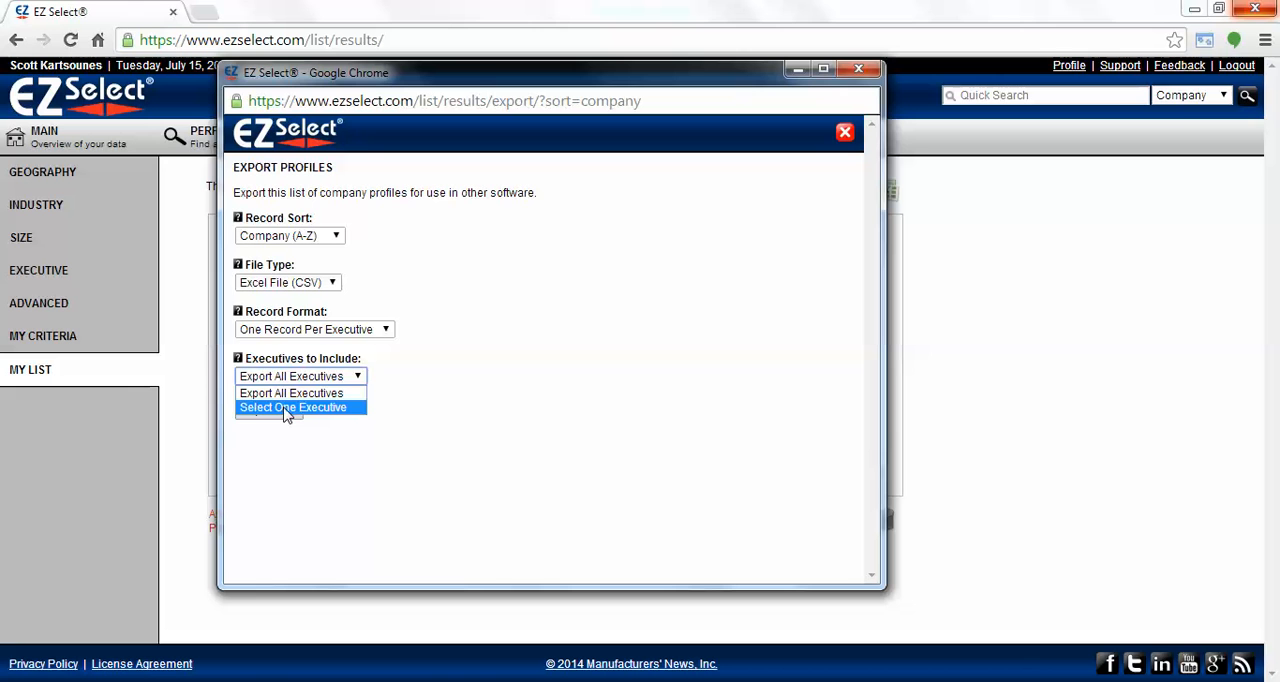
Limit the export to the Information Technology executive and generate the list
left_click(294, 407)
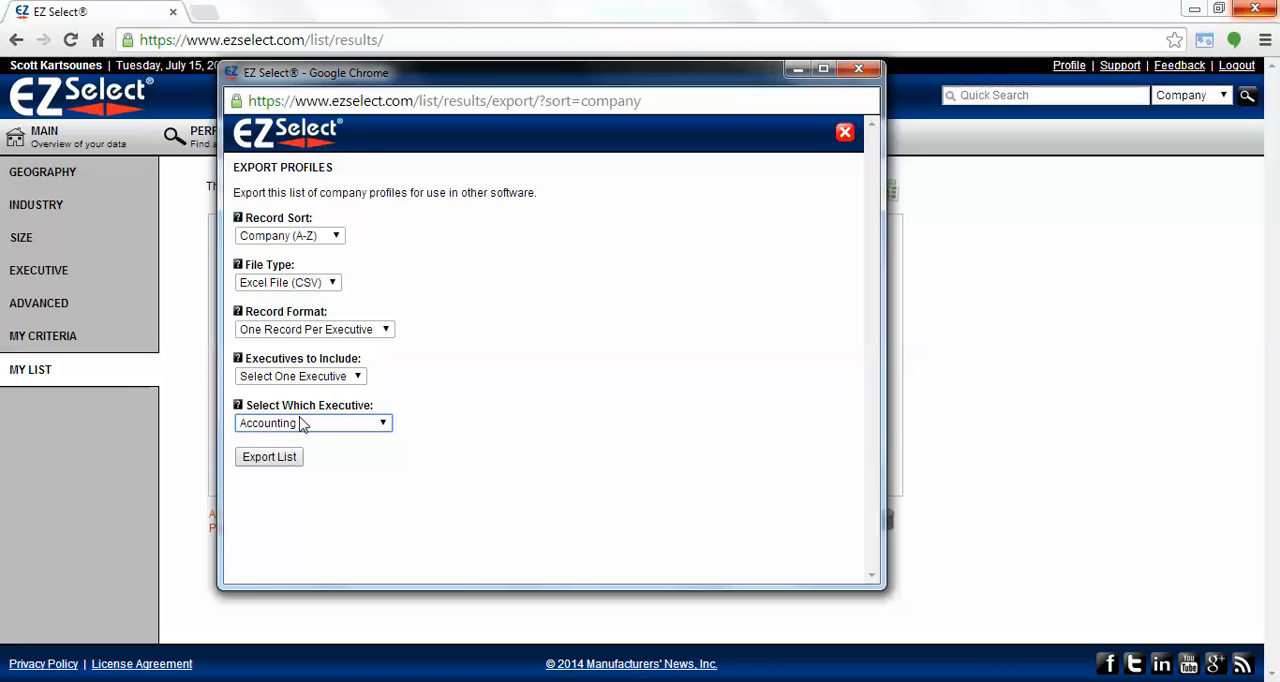
mouse_move(343, 433)
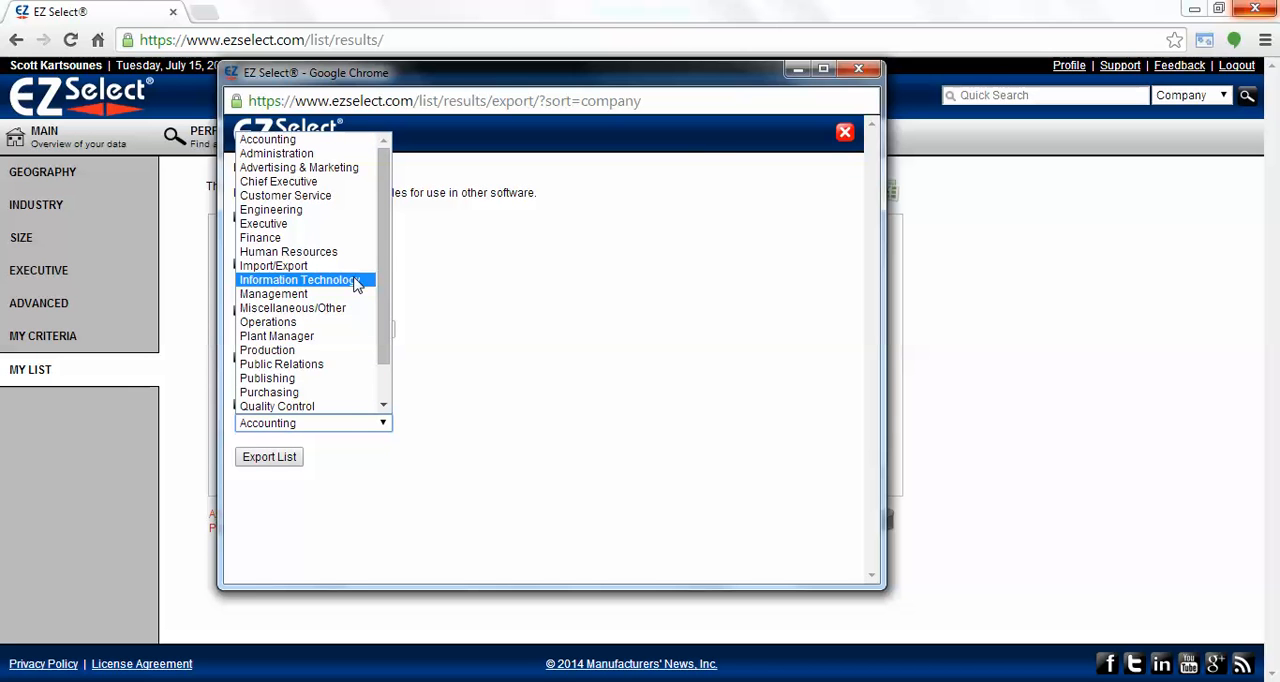
left_click(298, 279)
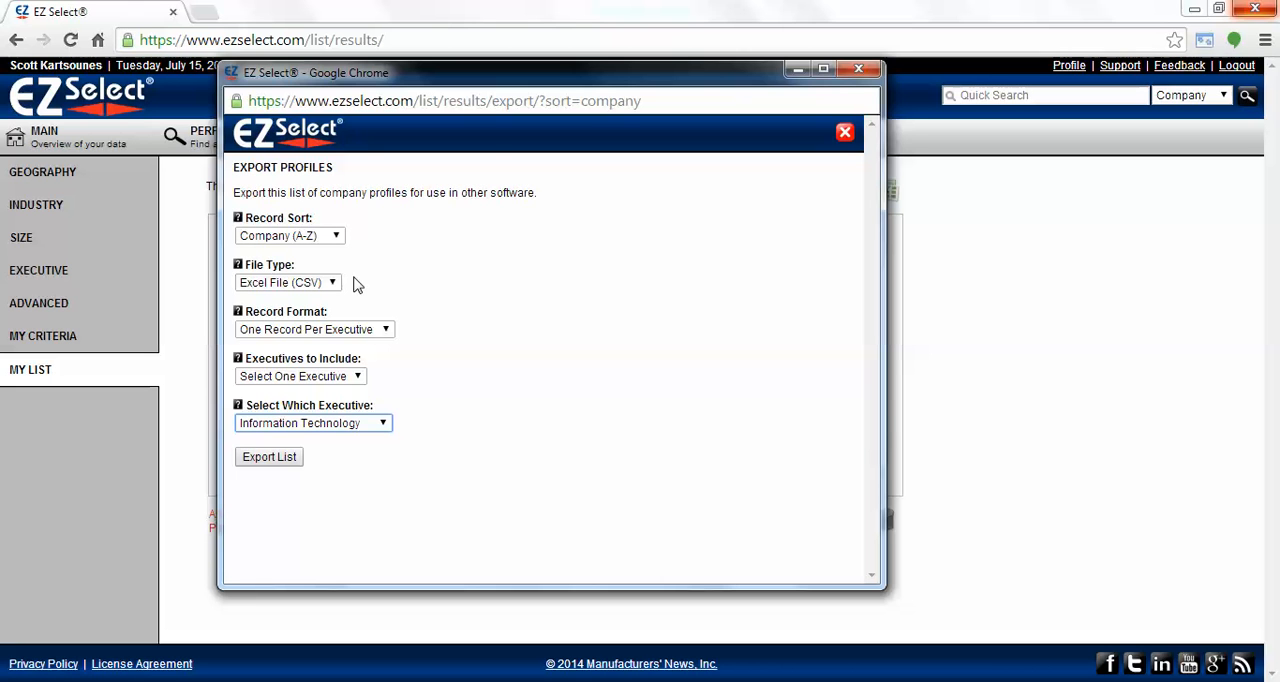
mouse_move(368, 477)
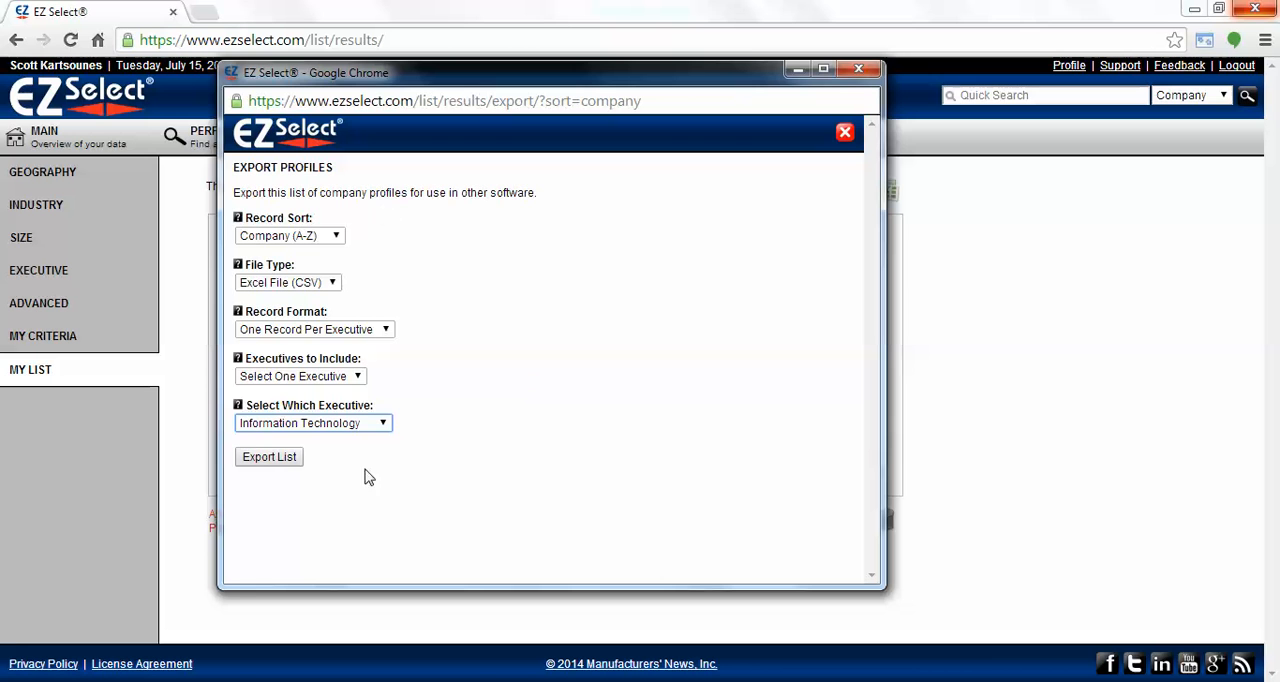
left_click(268, 456)
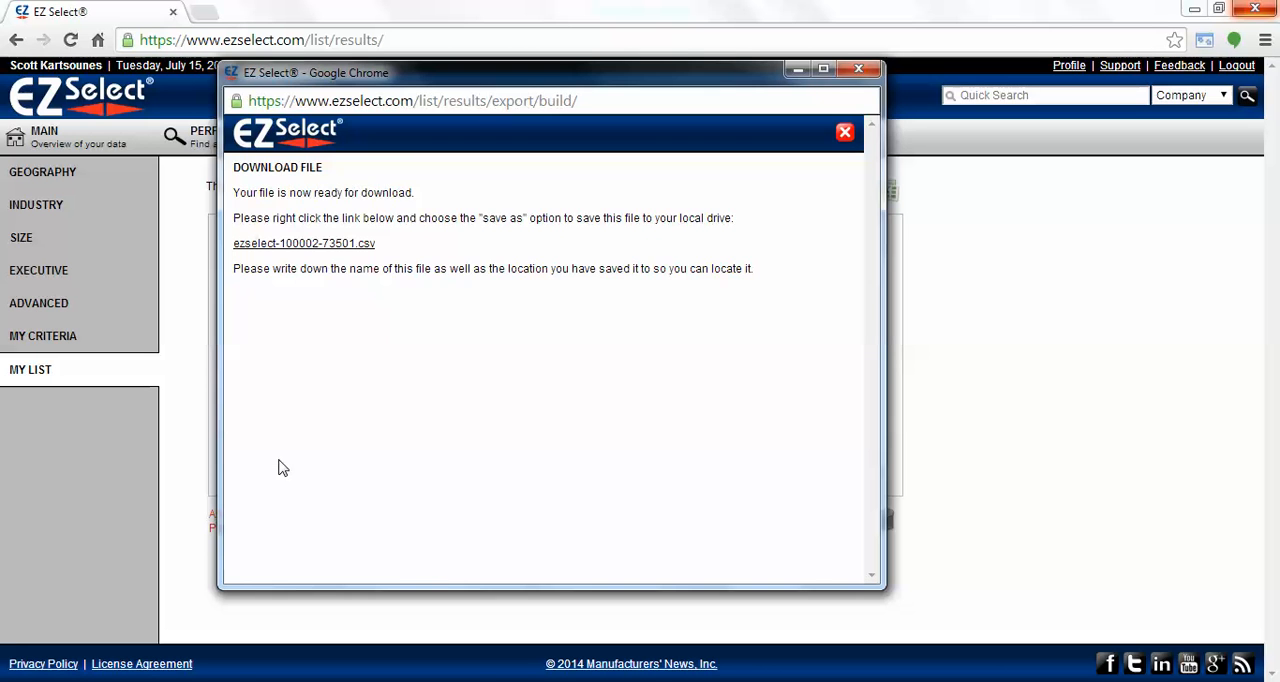
mouse_move(267, 259)
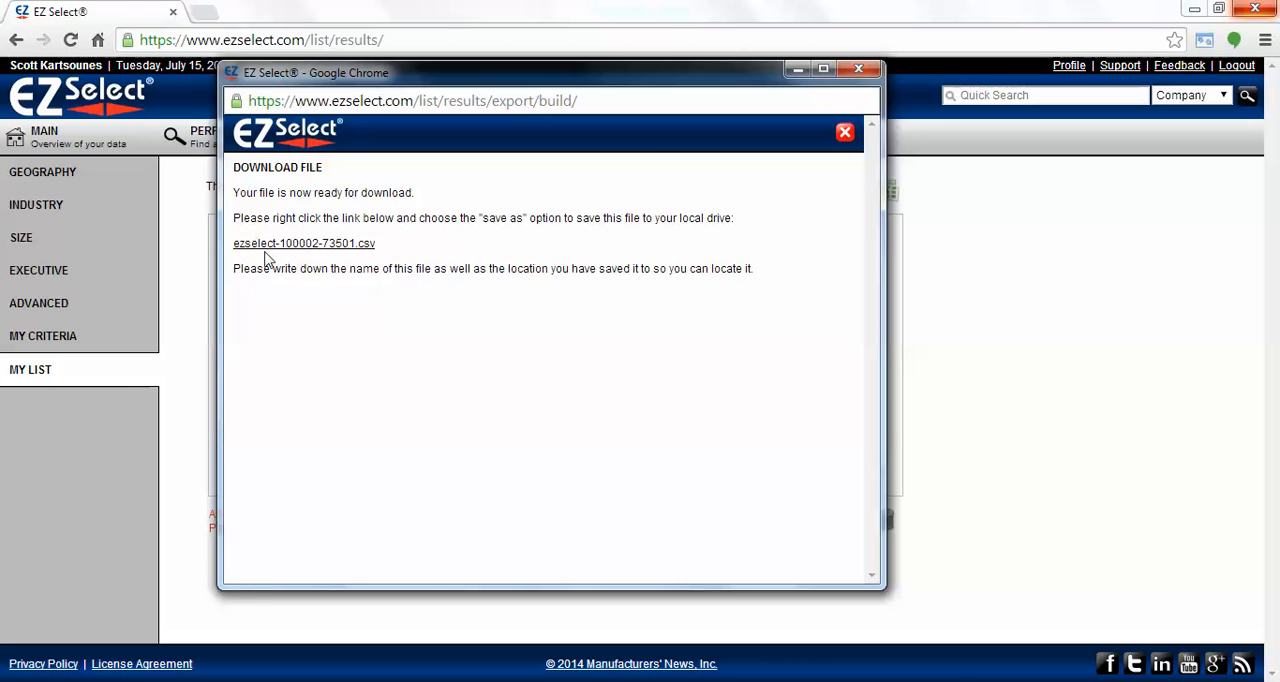
mouse_move(303, 243)
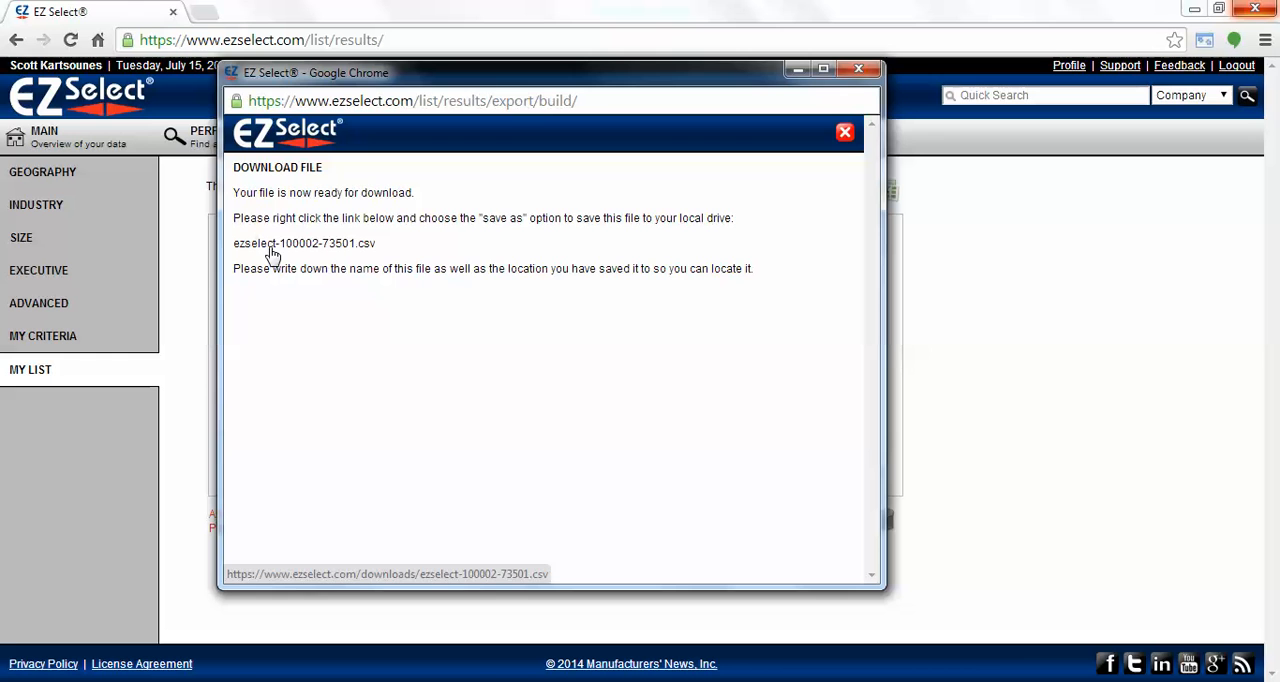
mouse_move(305, 245)
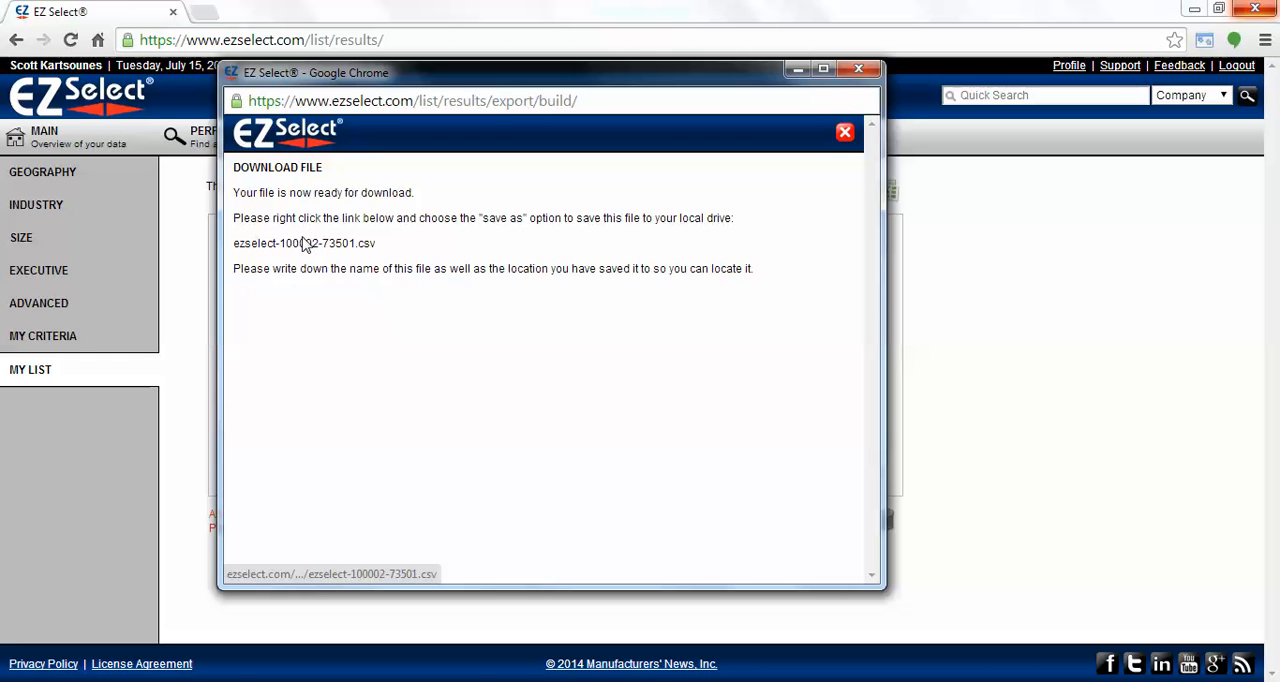
Save ezselect-100002-73501.csv to the Desktop and close the export popup
right_click(303, 243)
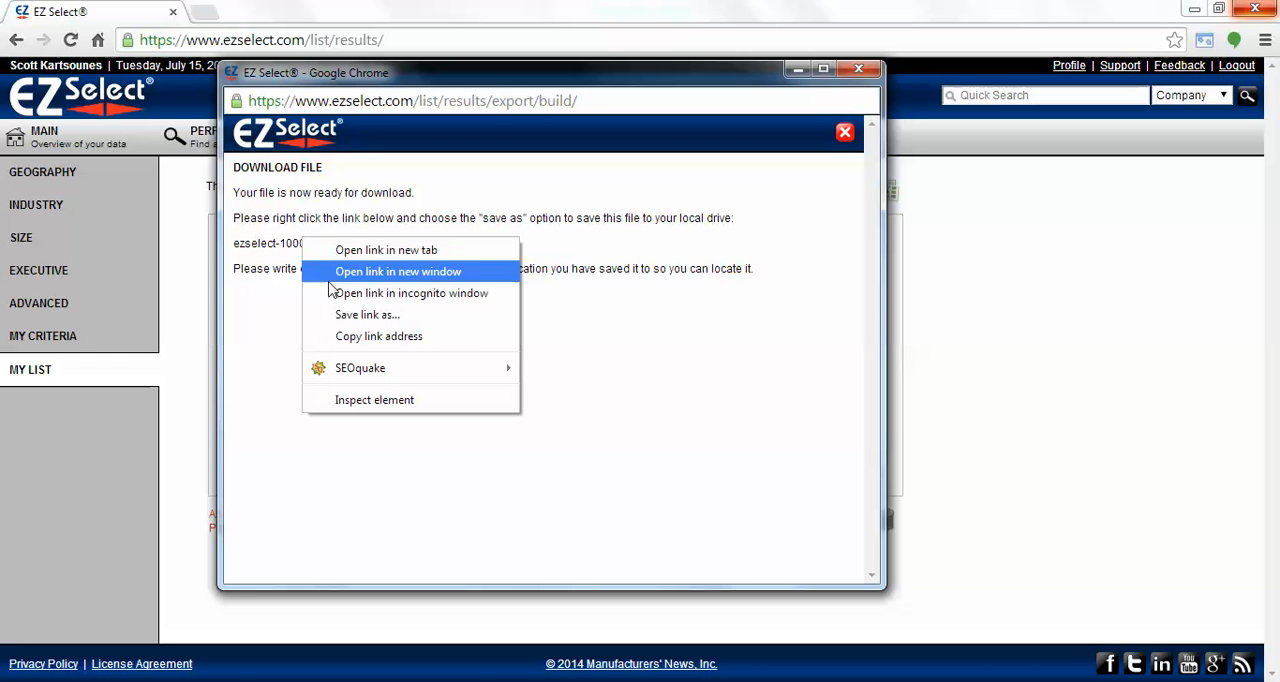
left_click(366, 314)
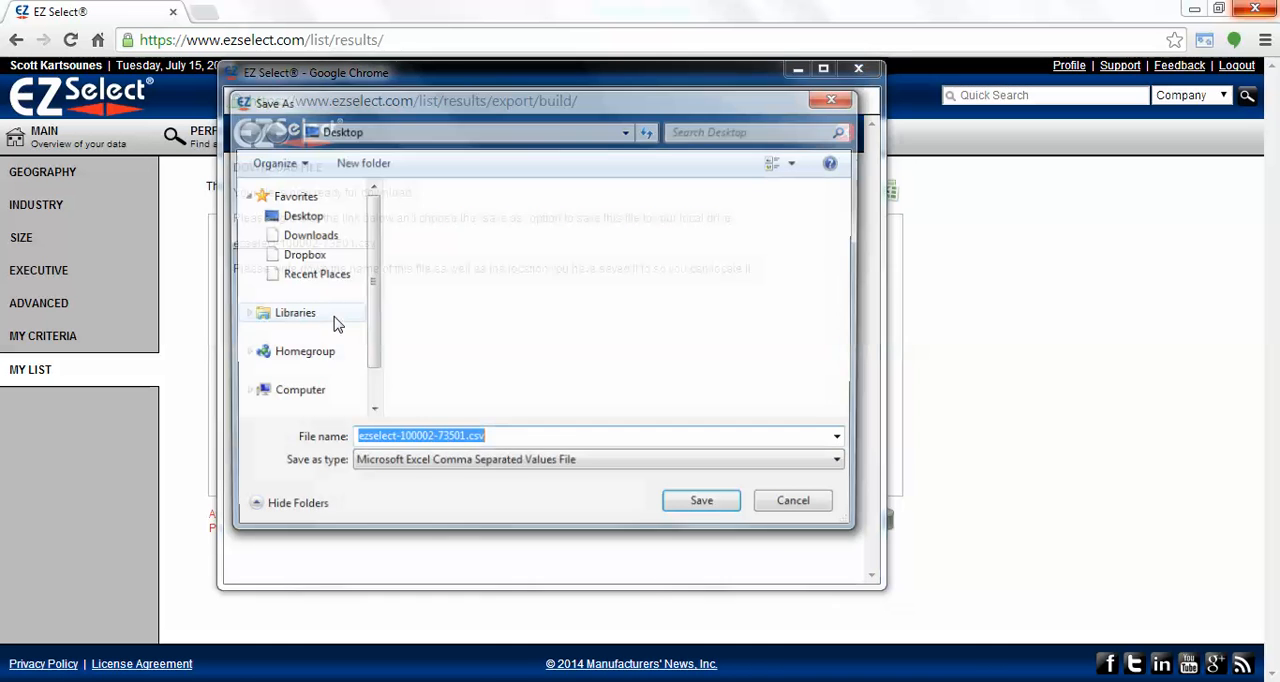
left_click(299, 215)
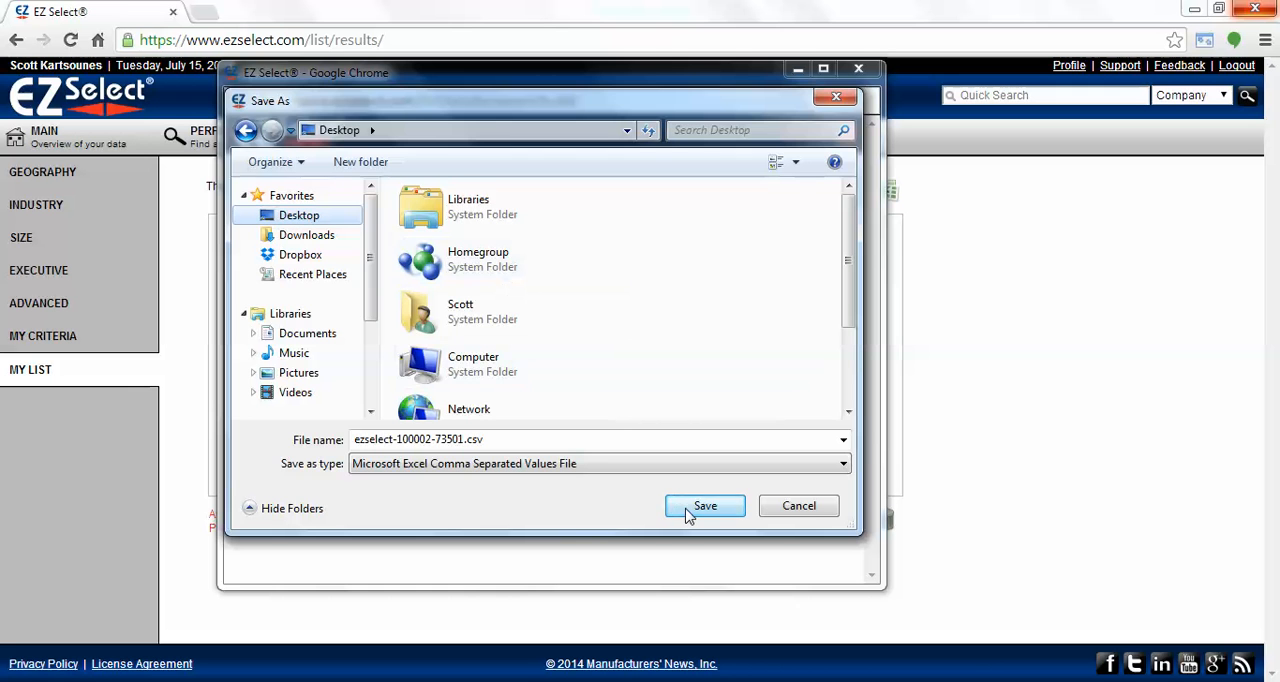
left_click(705, 505)
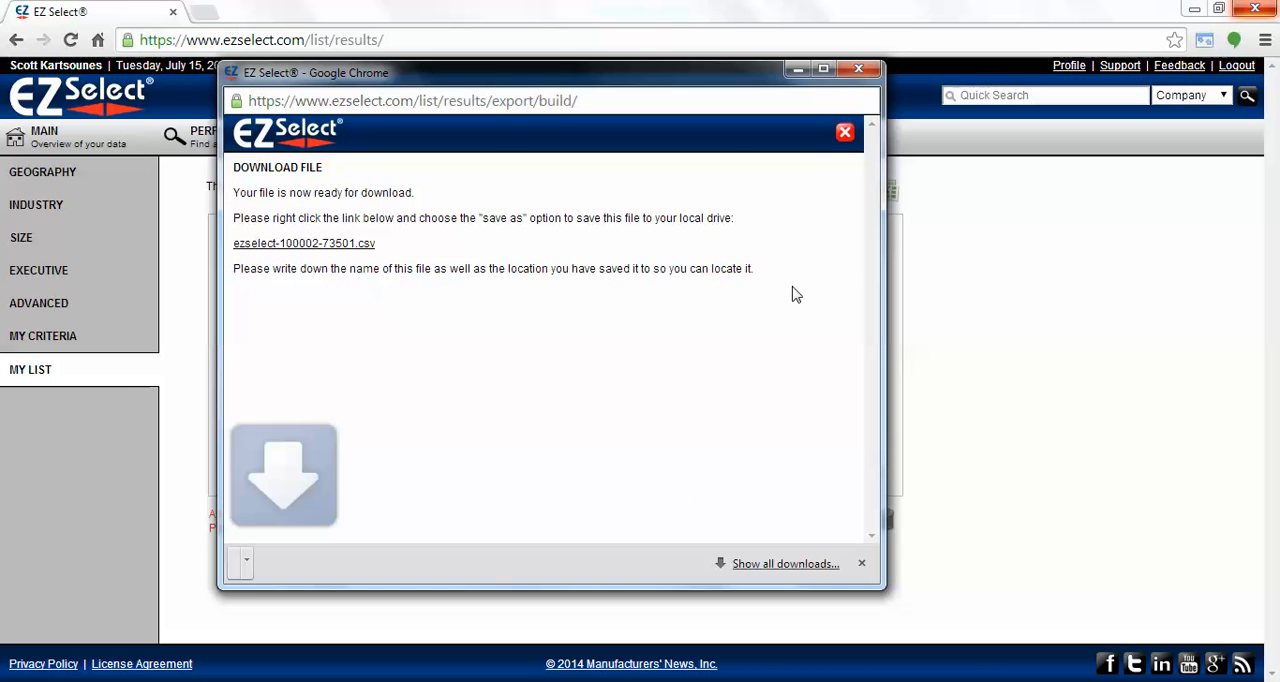
left_click(283, 475)
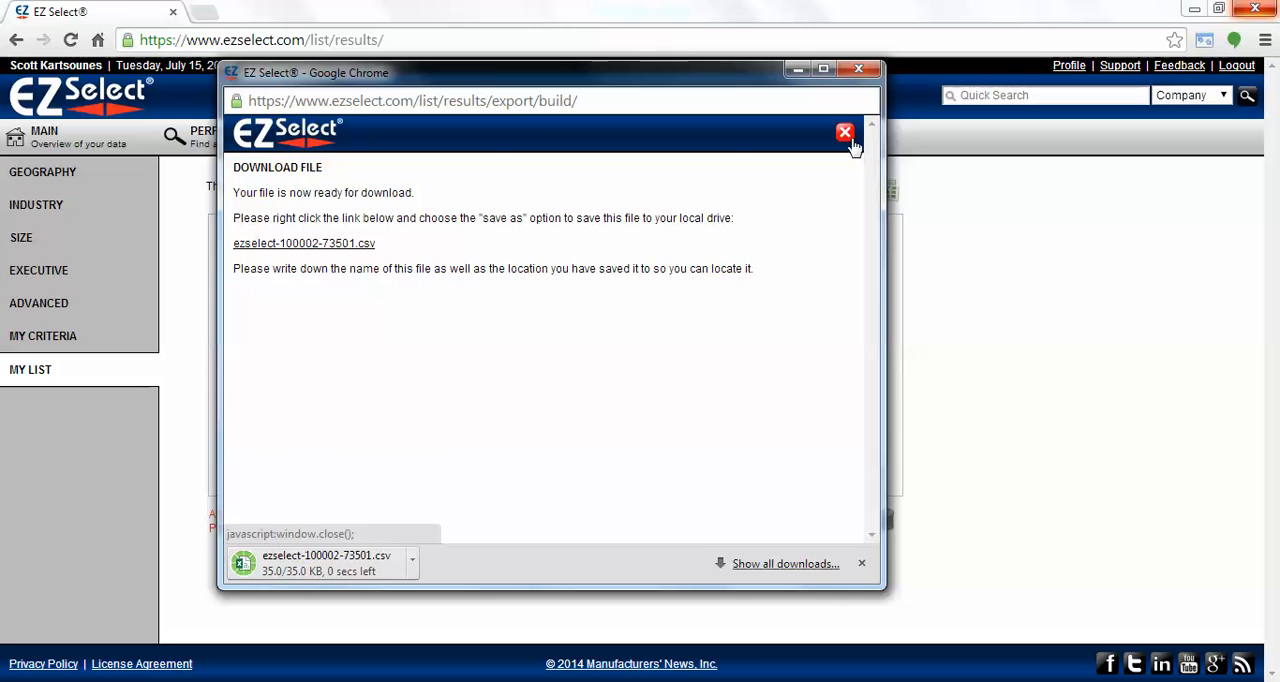
left_click(845, 132)
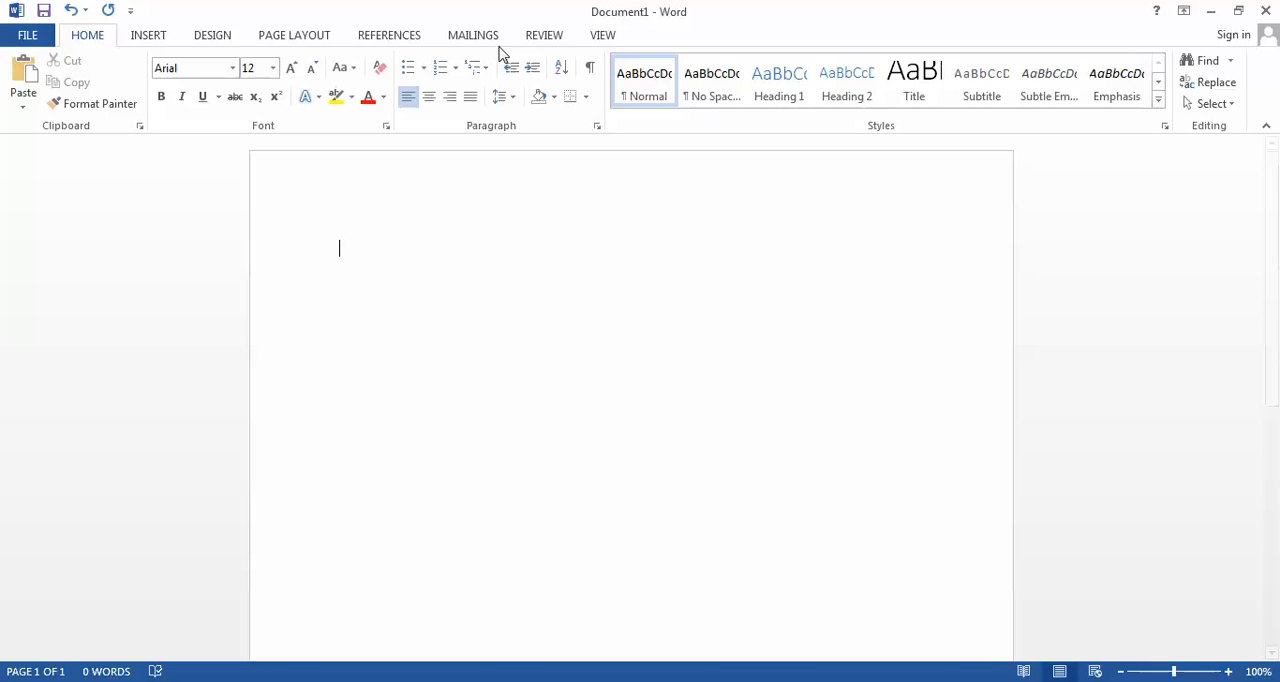
mouse_move(473, 35)
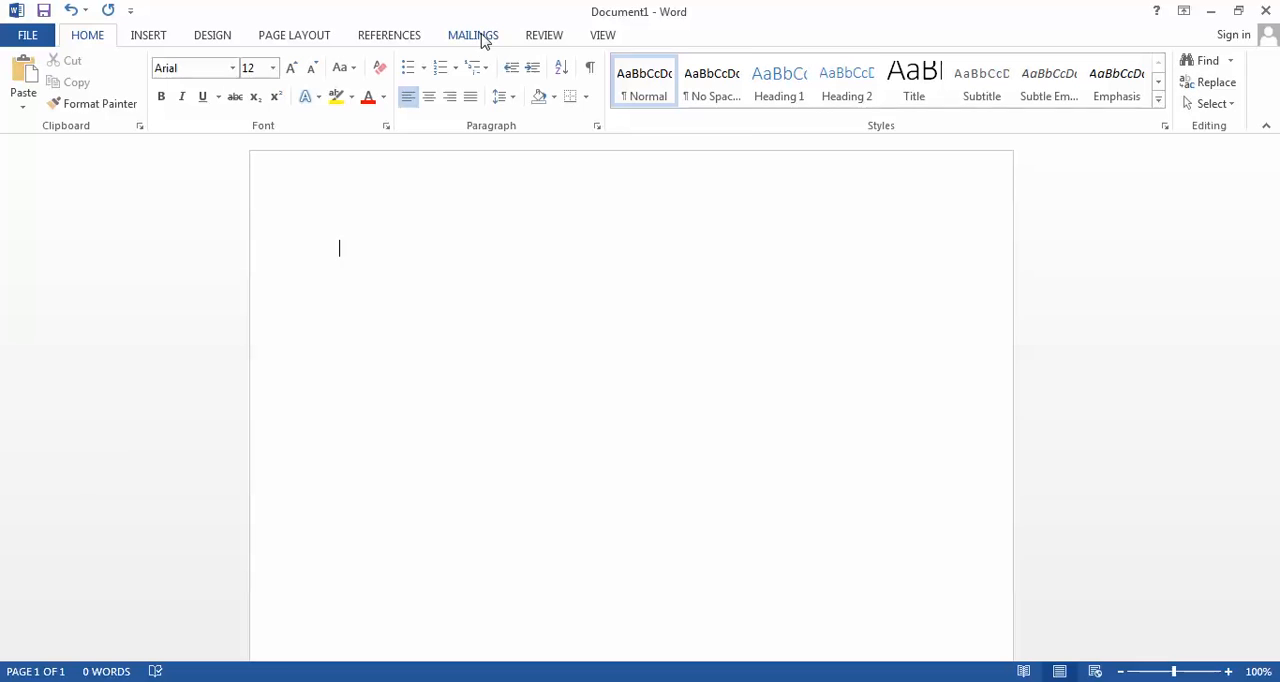
Use the ezselect CSV on the Desktop as the mail merge recipient list
left_click(472, 34)
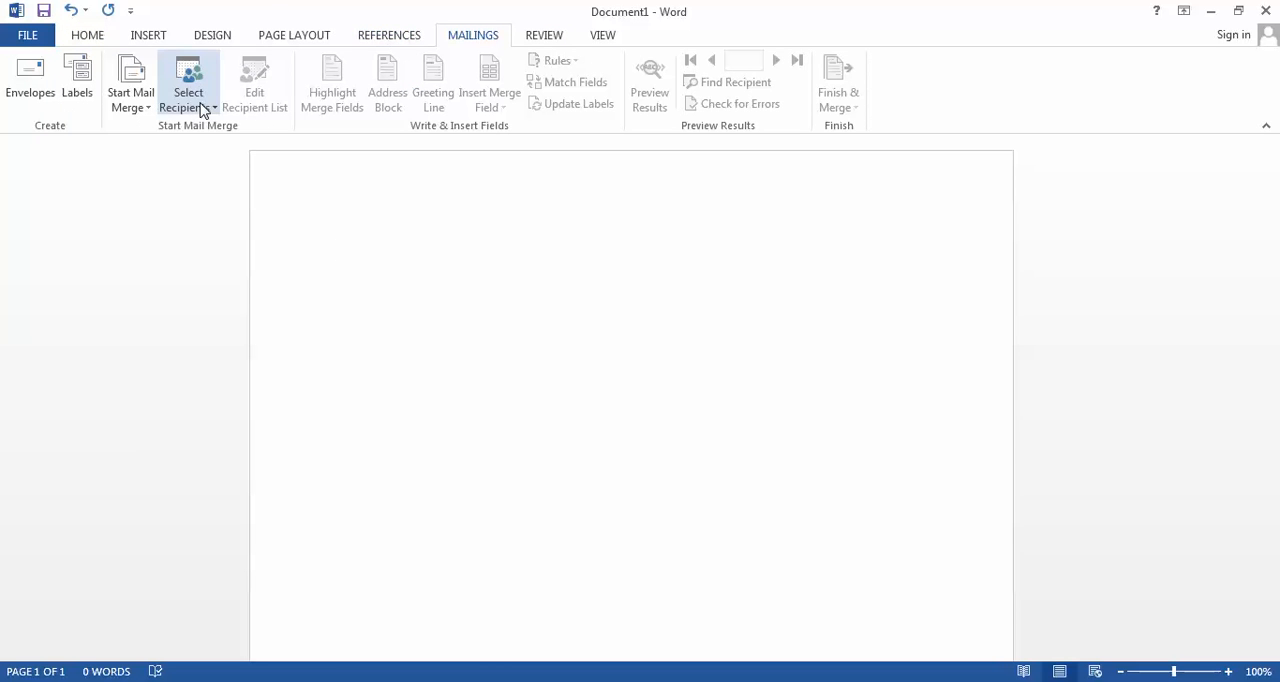
mouse_move(188, 92)
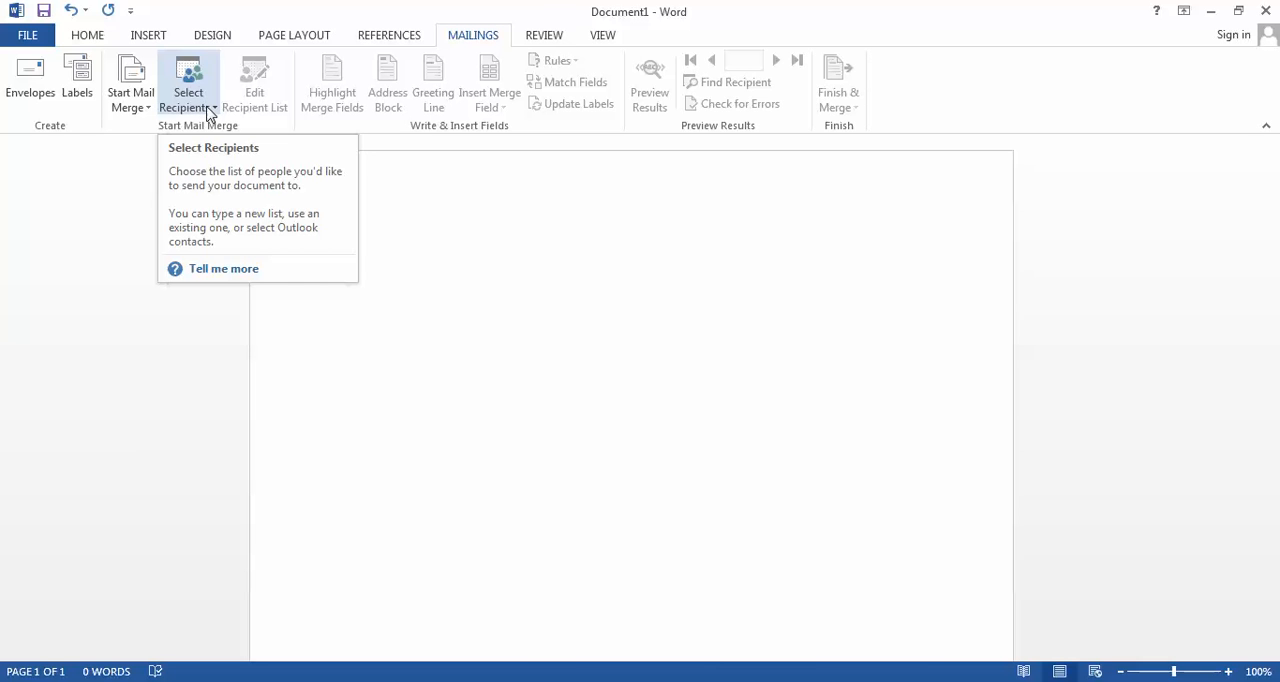
left_click(188, 99)
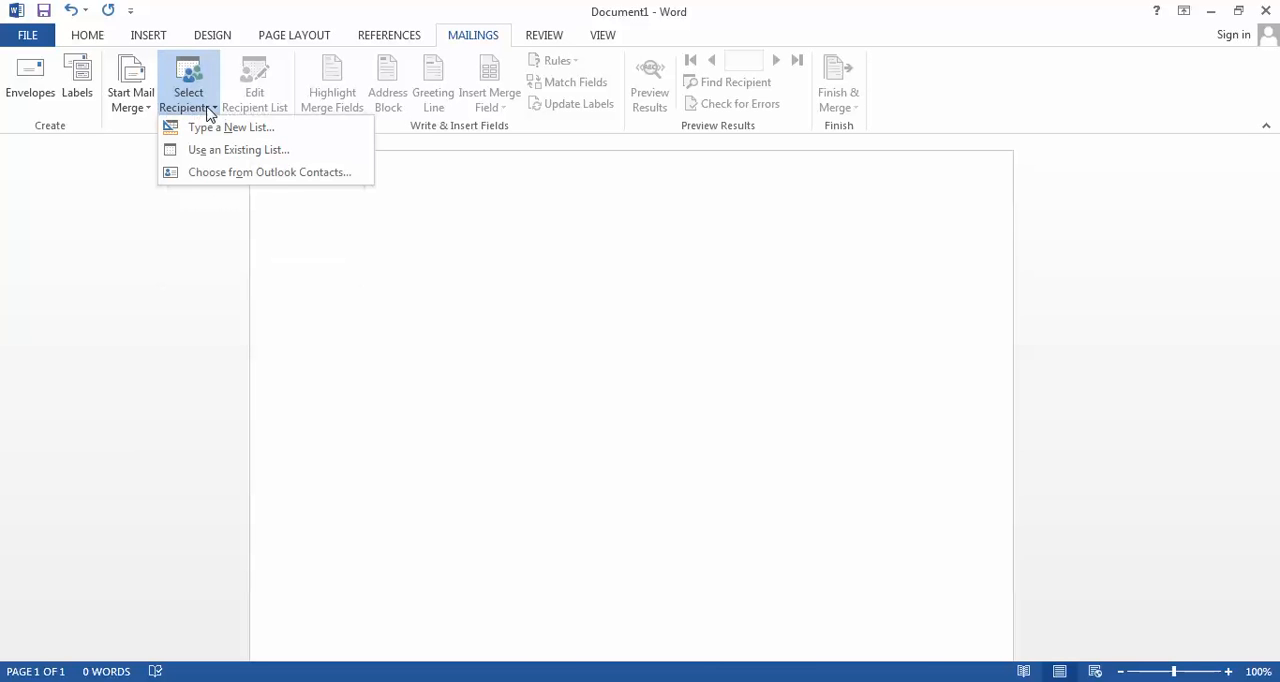
mouse_move(238, 149)
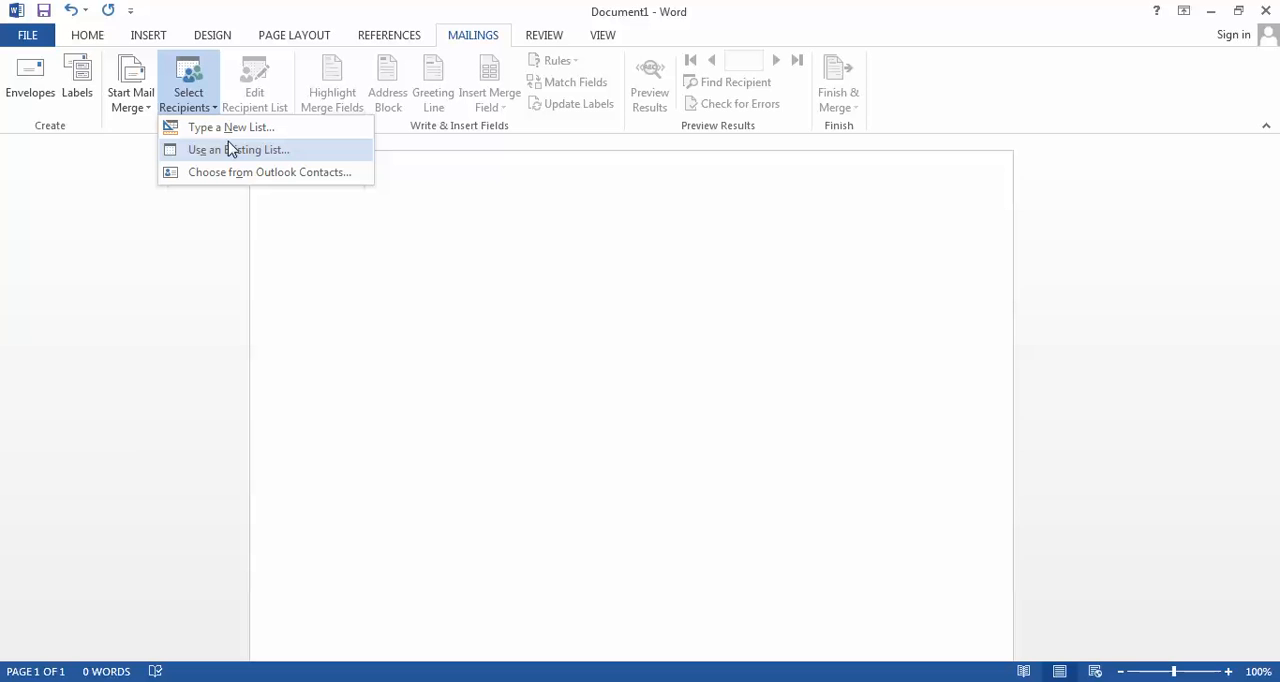
mouse_move(240, 158)
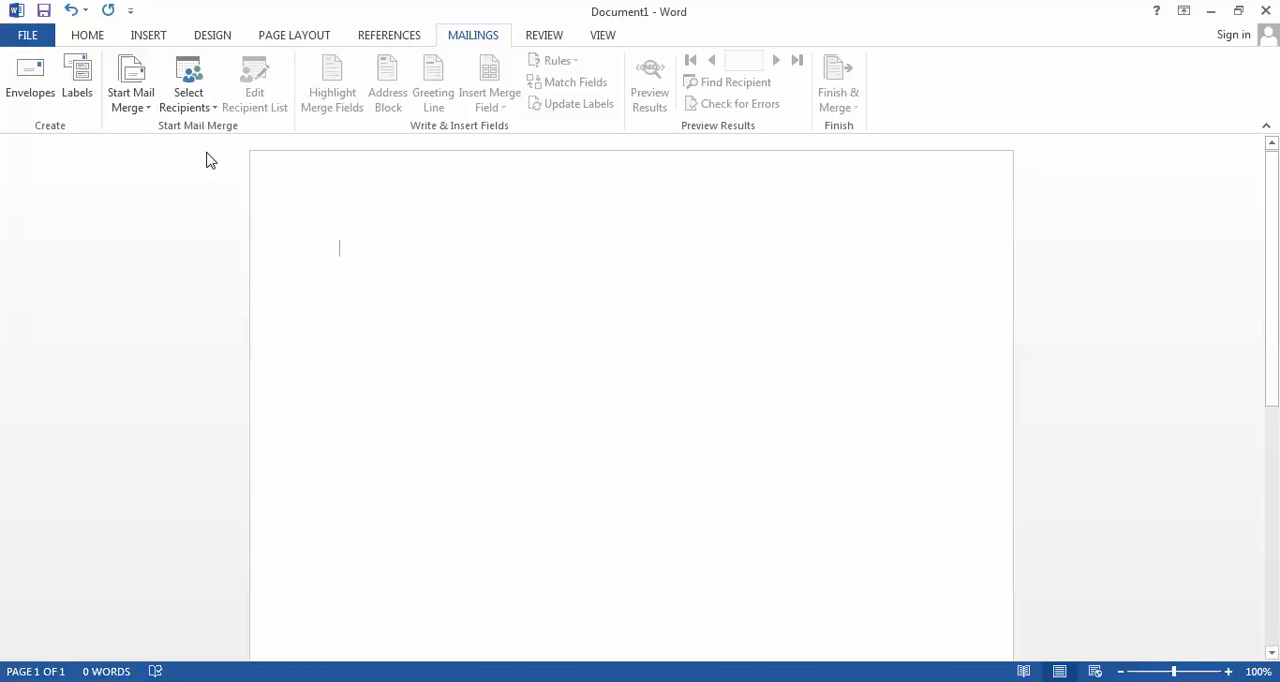
left_click(188, 82)
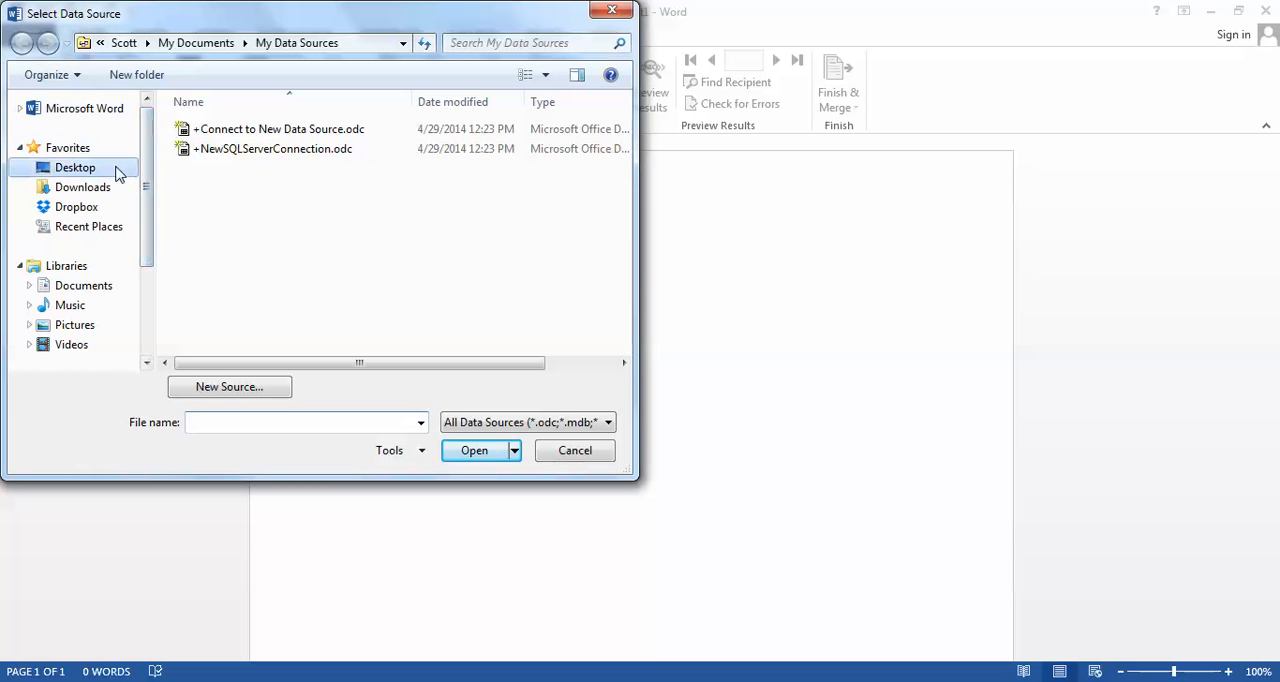
left_click(75, 167)
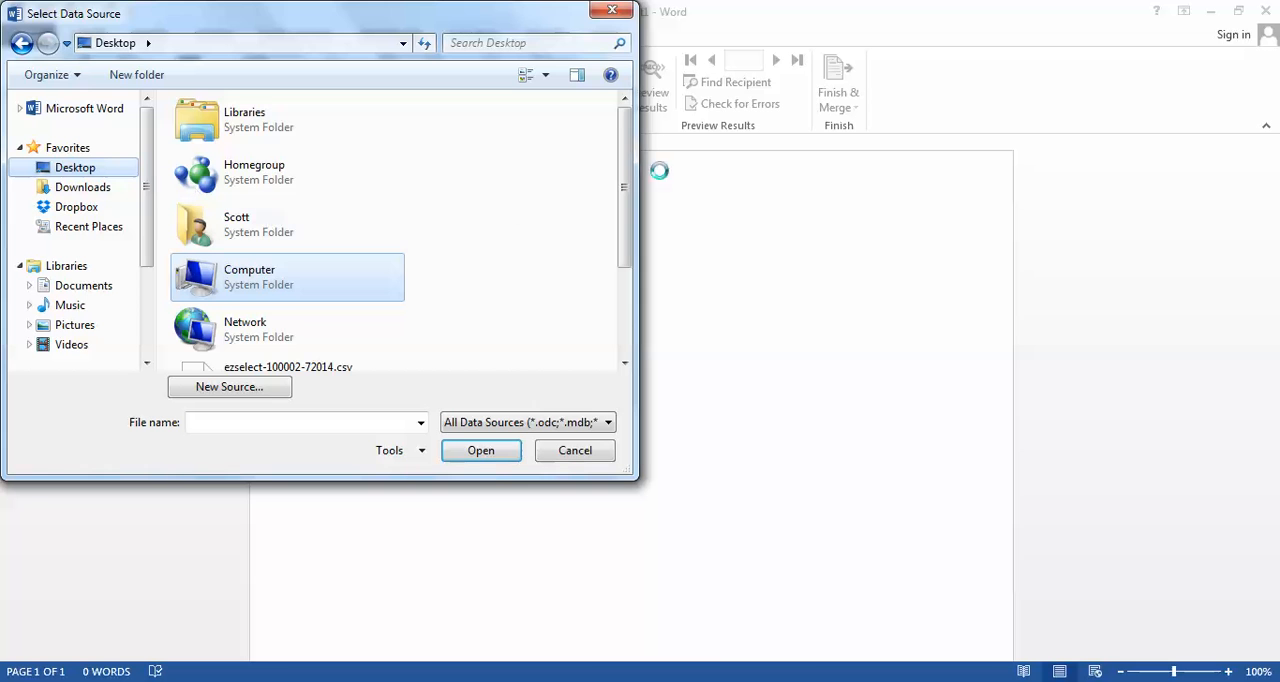
scroll("down", 3)
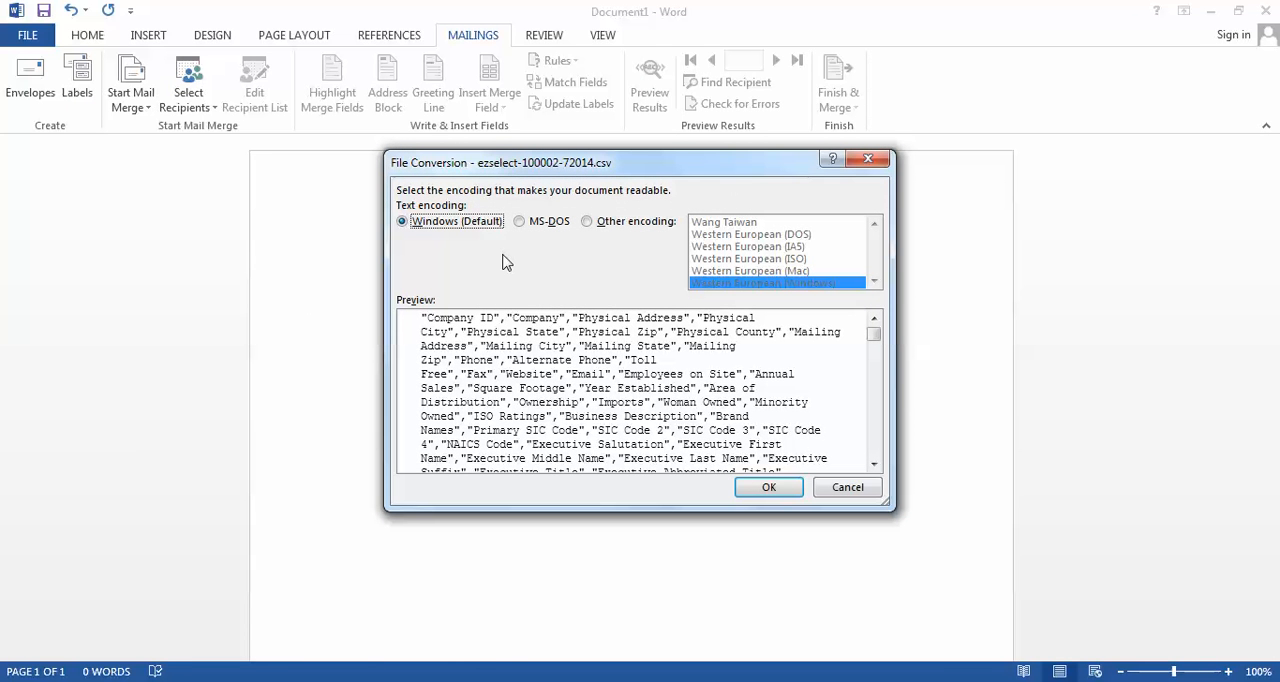
mouse_move(700, 470)
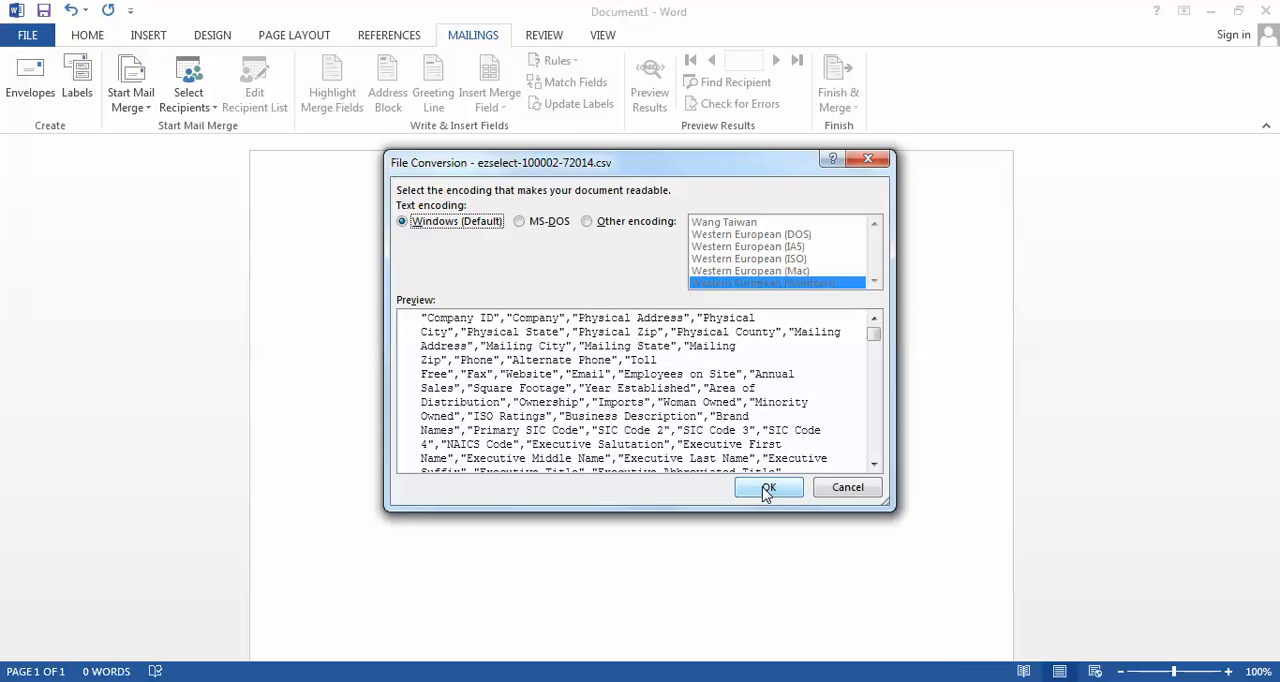
left_click(768, 487)
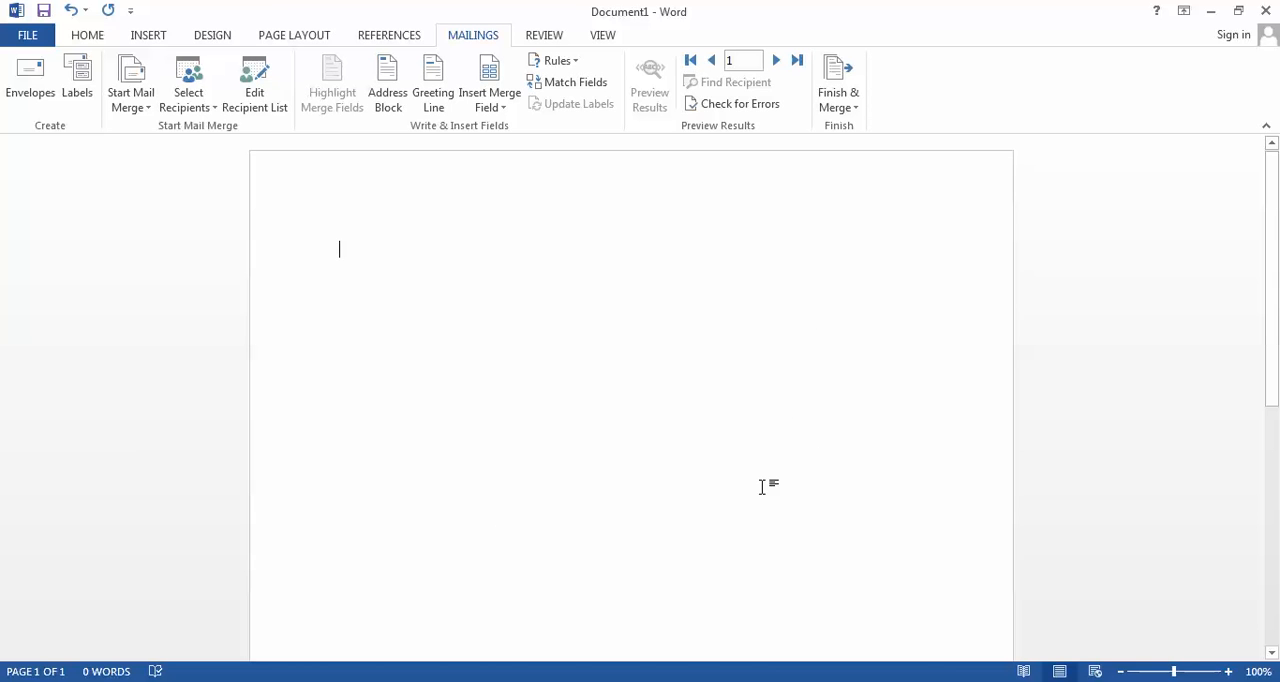
mouse_move(489, 85)
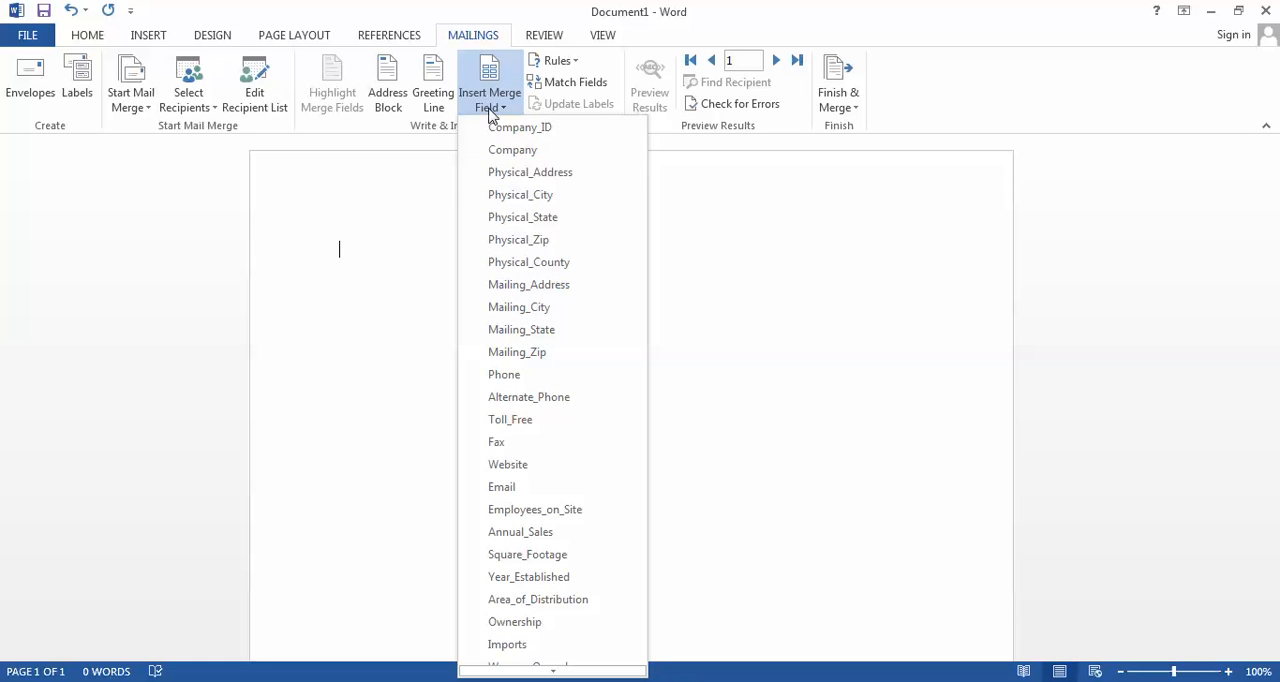
Scroll through the merge field list to review columns like Company and Physical_Address
scroll("down", 3)
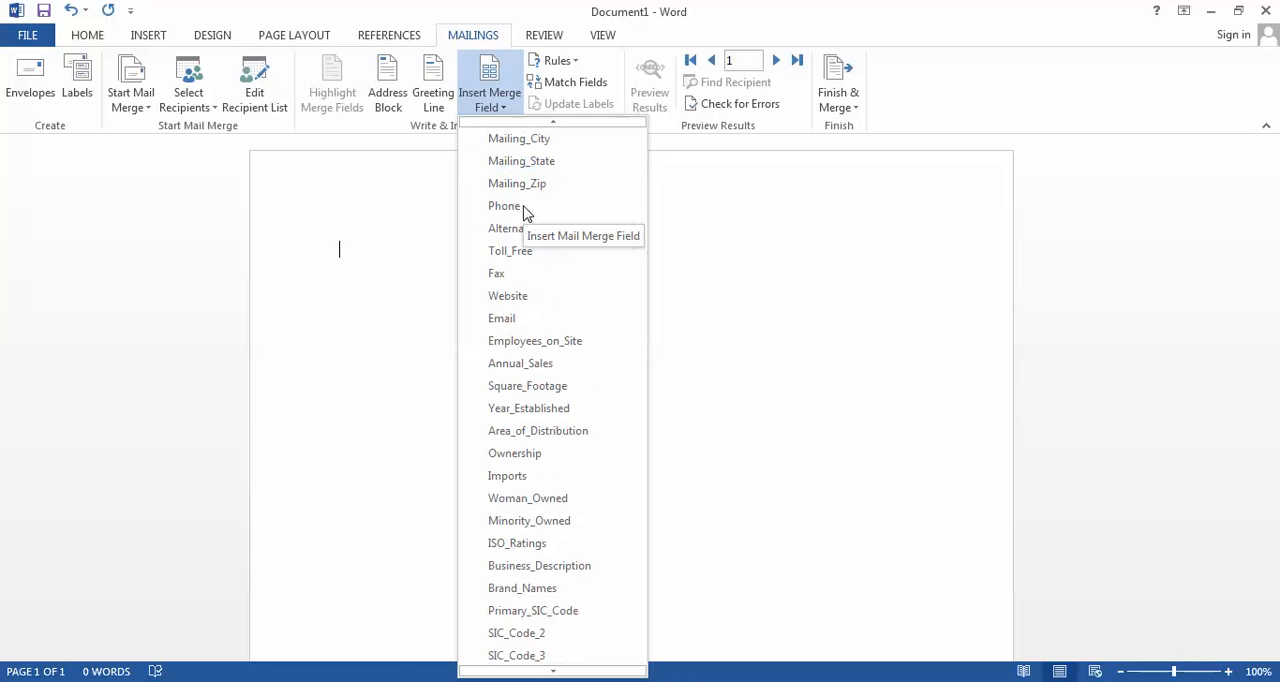
scroll("down", 3)
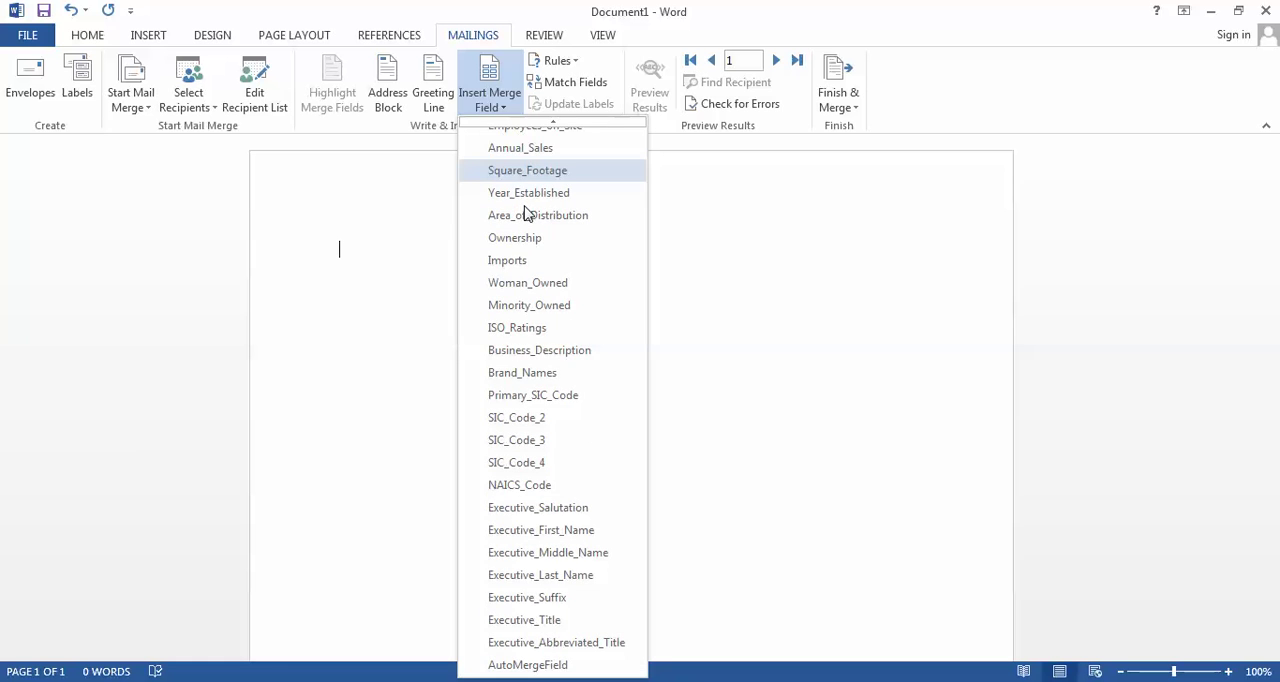
scroll("up", 3)
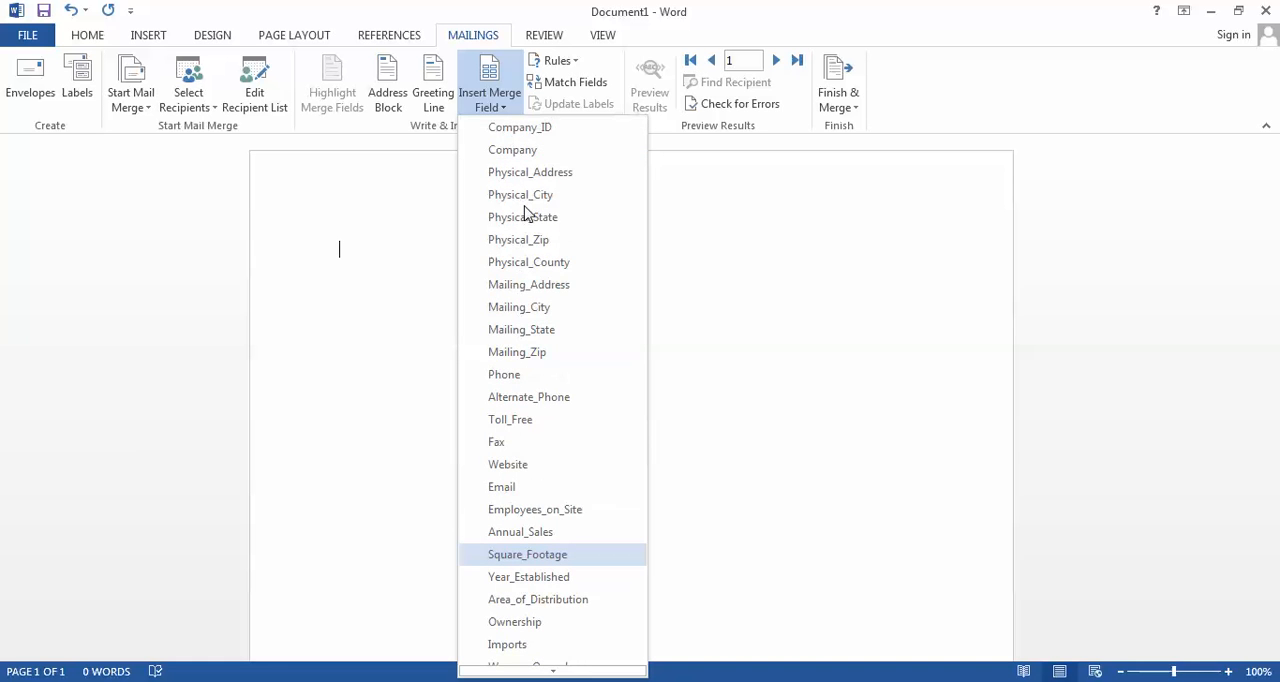
scroll("down", 3)
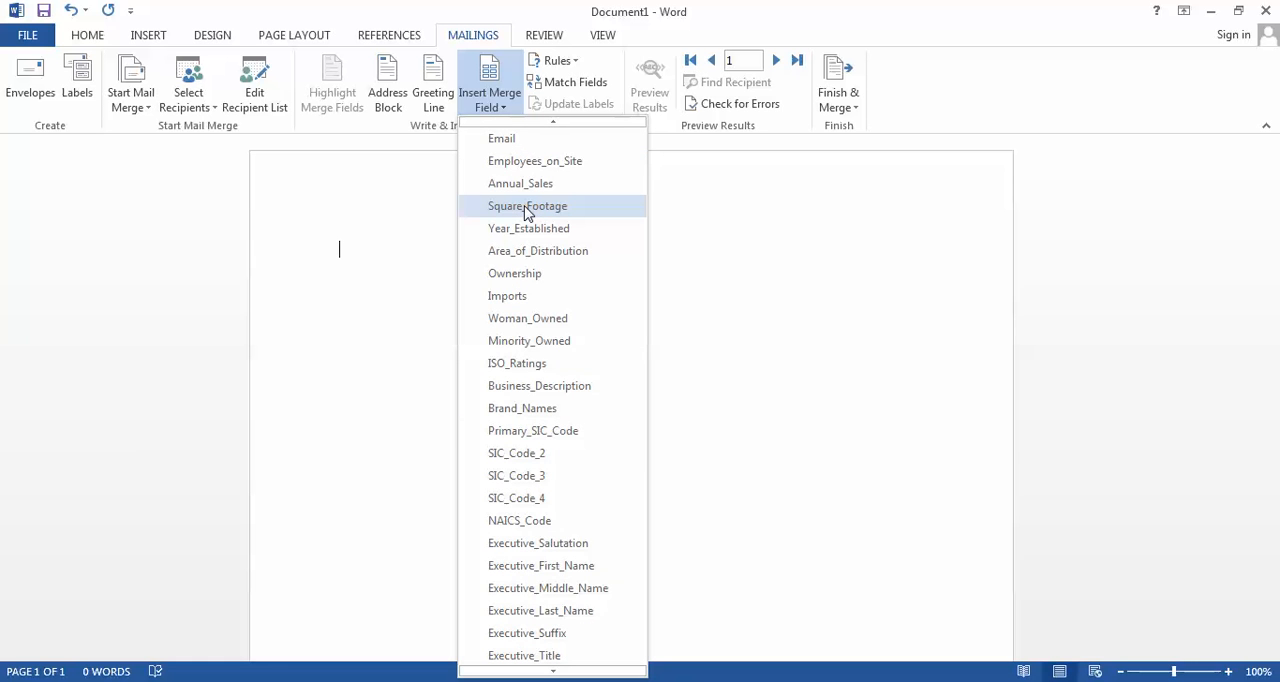
scroll("up", 3)
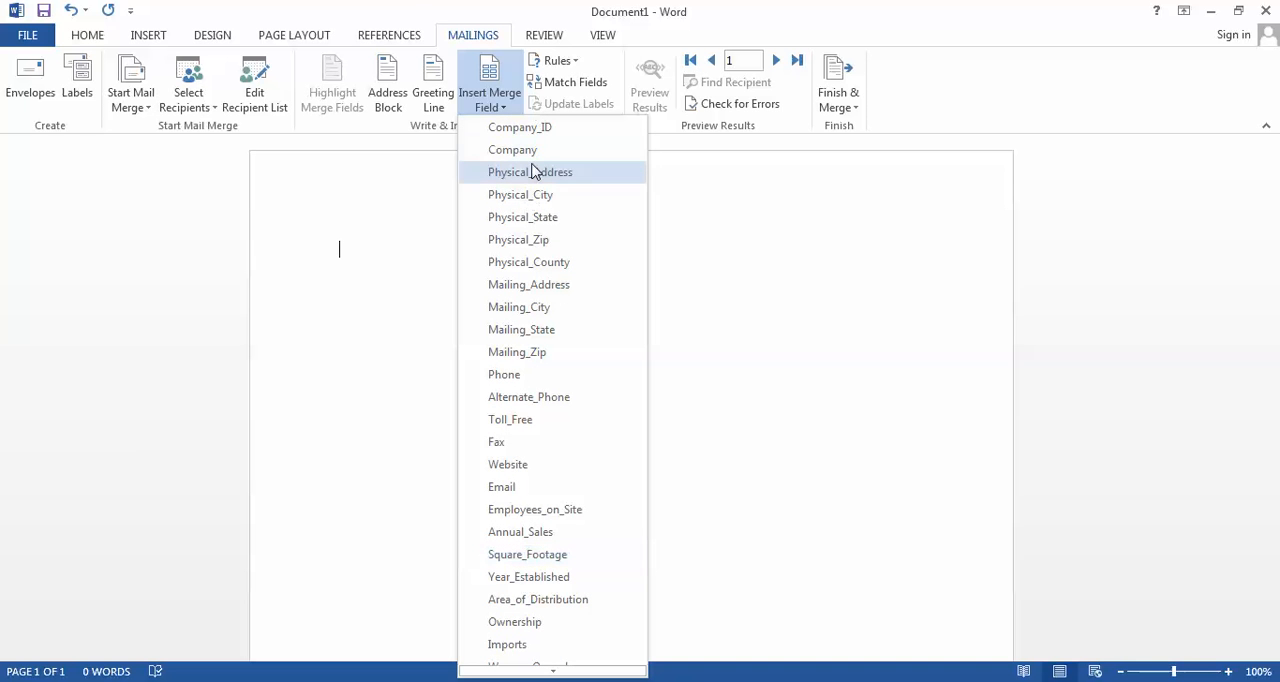
mouse_move(532, 150)
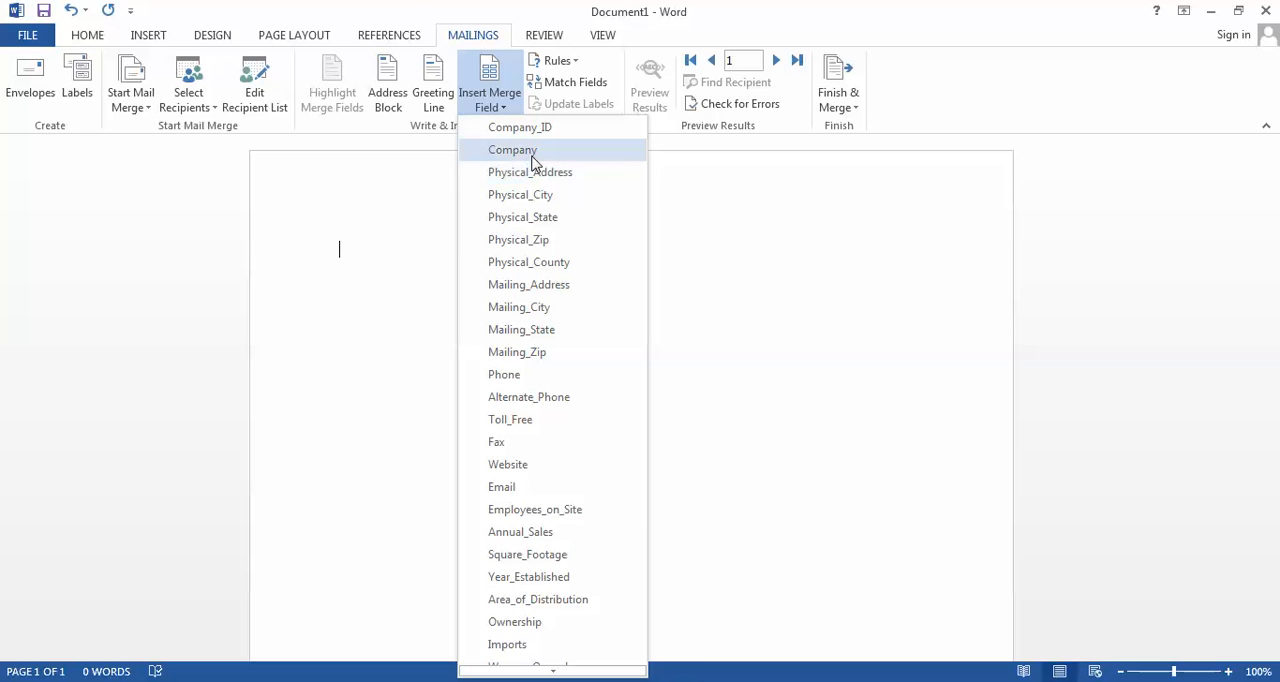
mouse_move(545, 160)
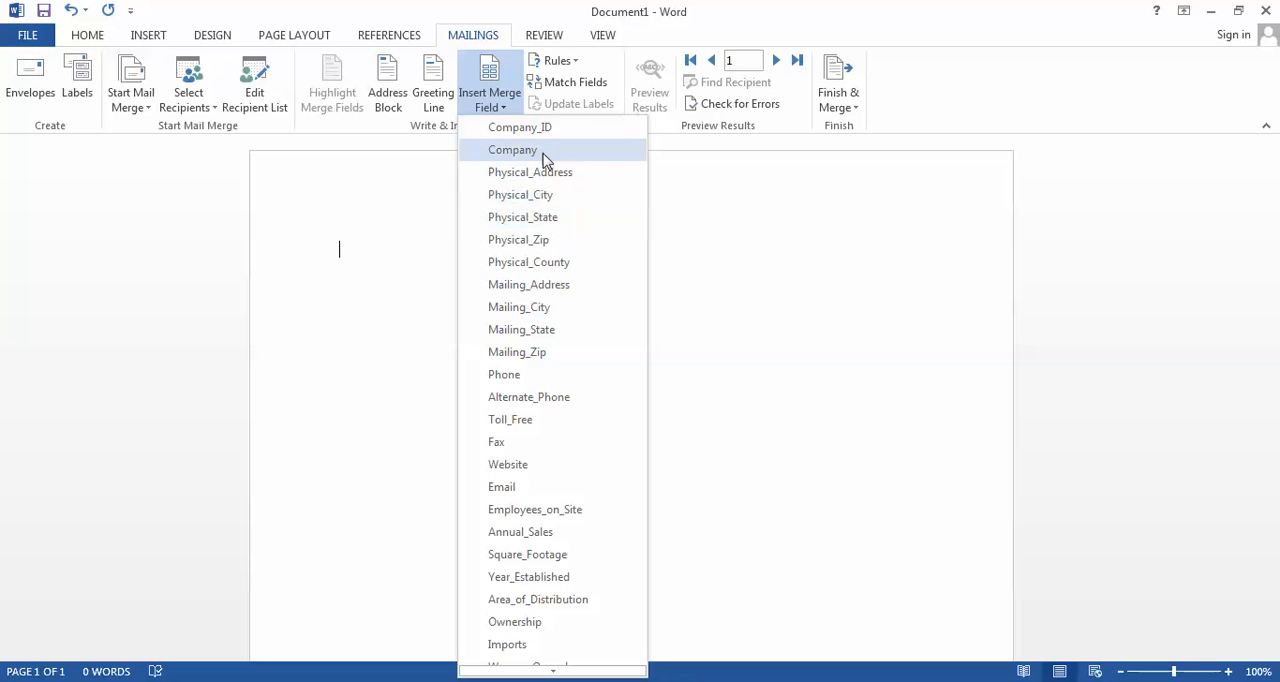
Insert the Company field and an Attn: line with salutation, first and last name
left_click(512, 149)
type("Attn:")
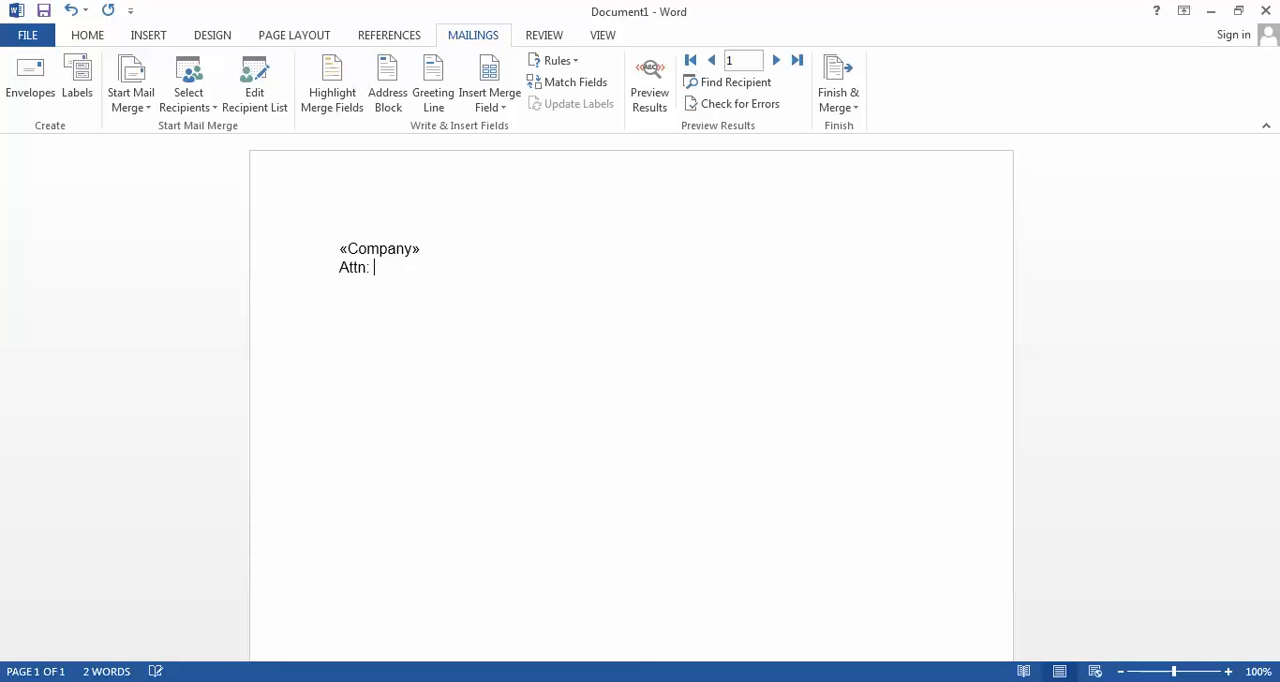
left_click(490, 80)
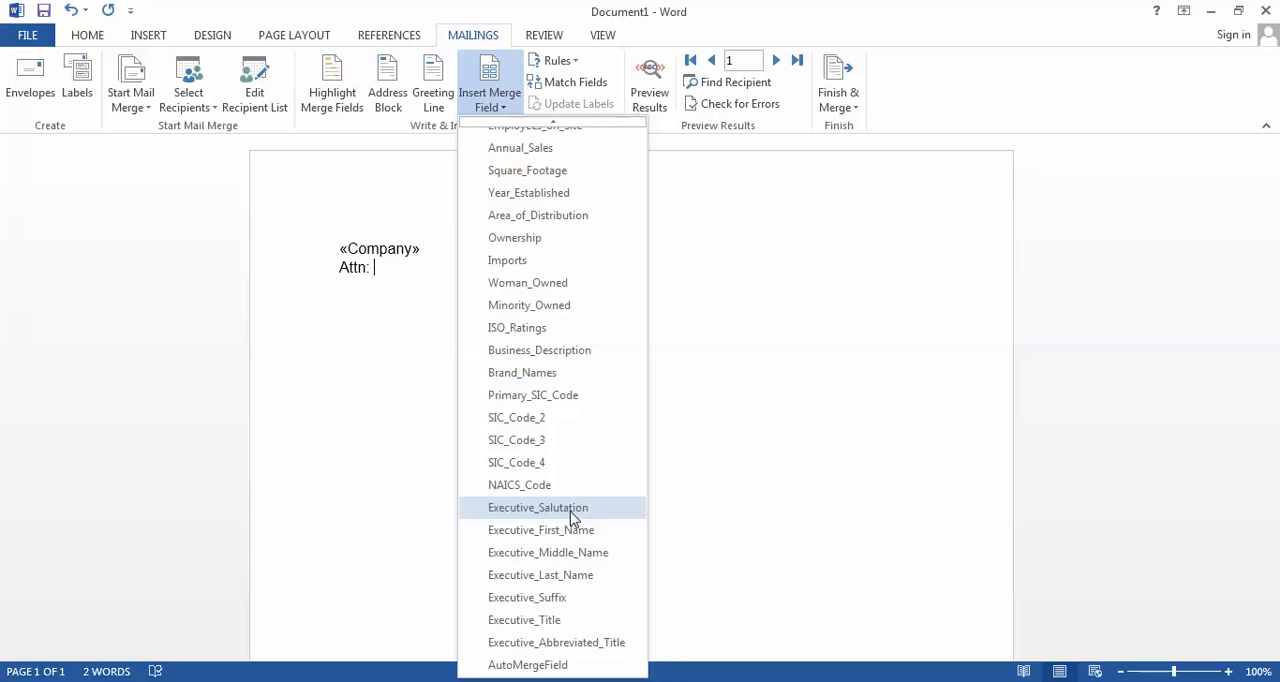
left_click(537, 507)
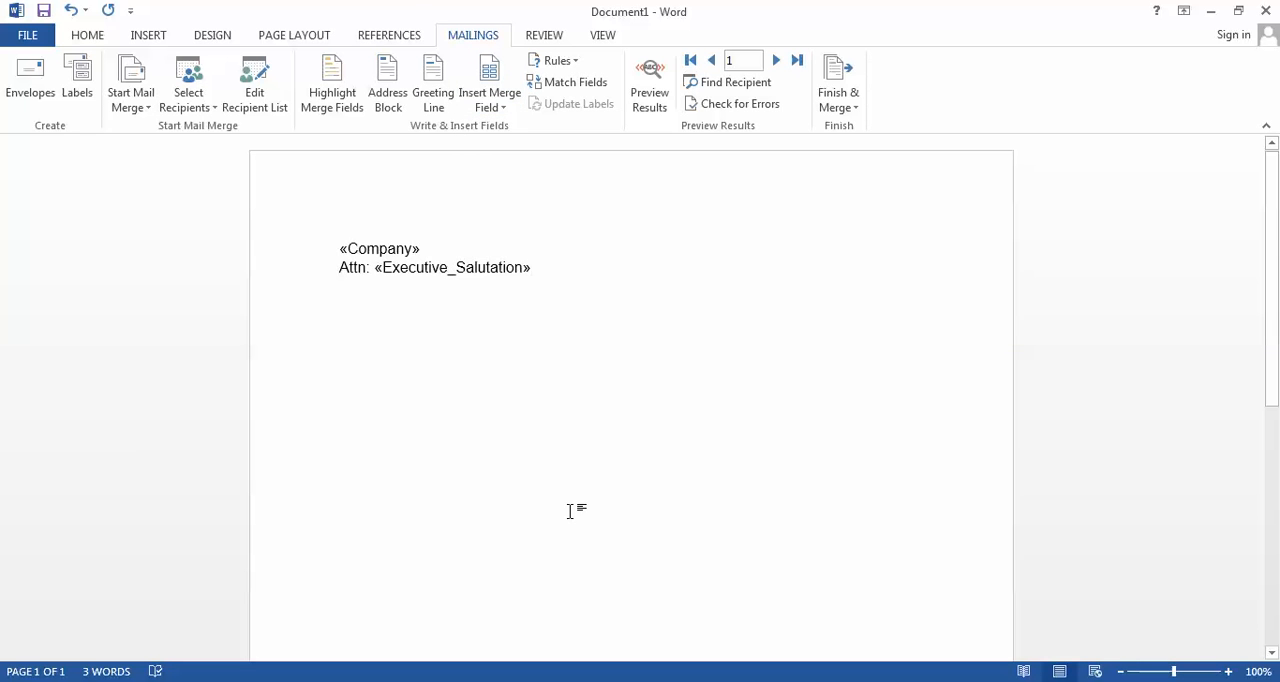
left_click(489, 85)
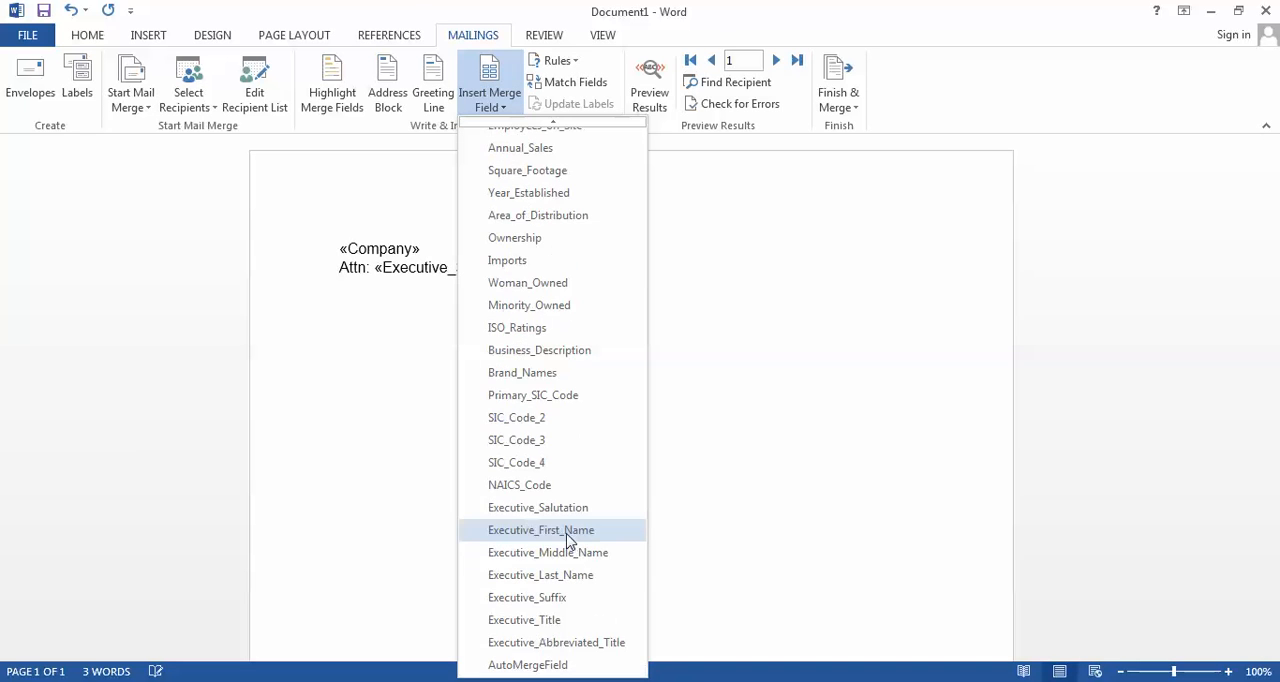
left_click(541, 529)
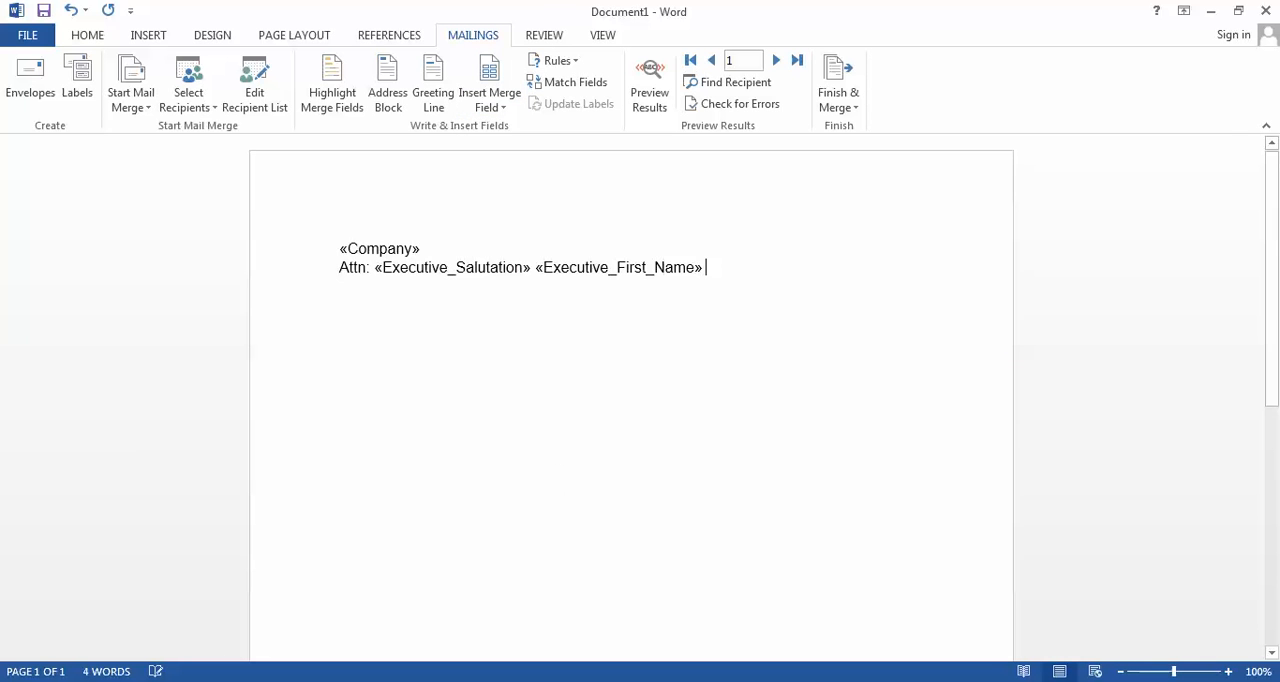
left_click(489, 75)
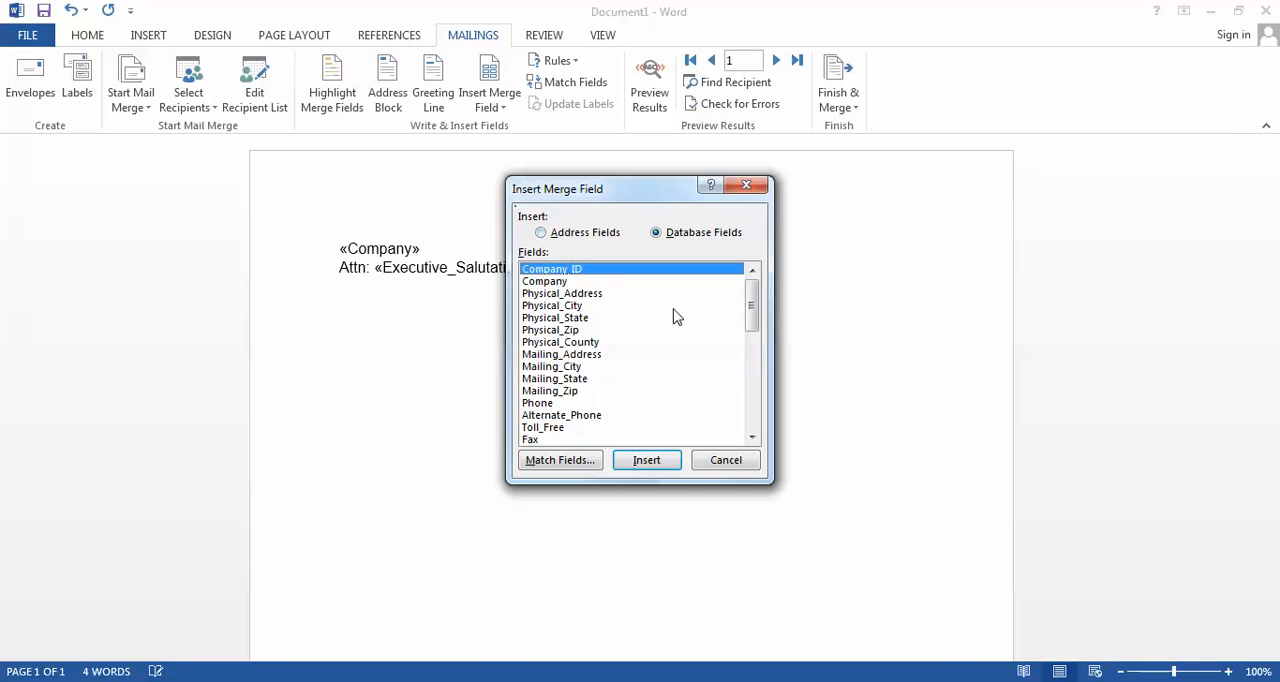
left_click(646, 459)
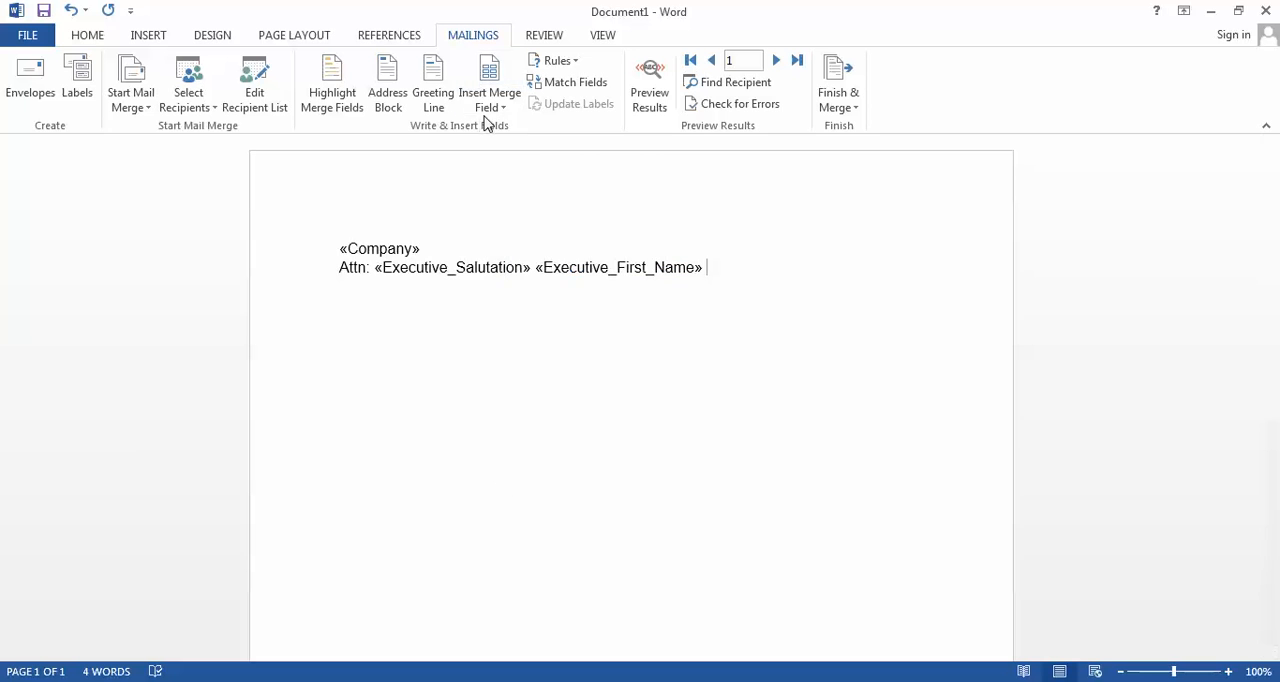
left_click(489, 82)
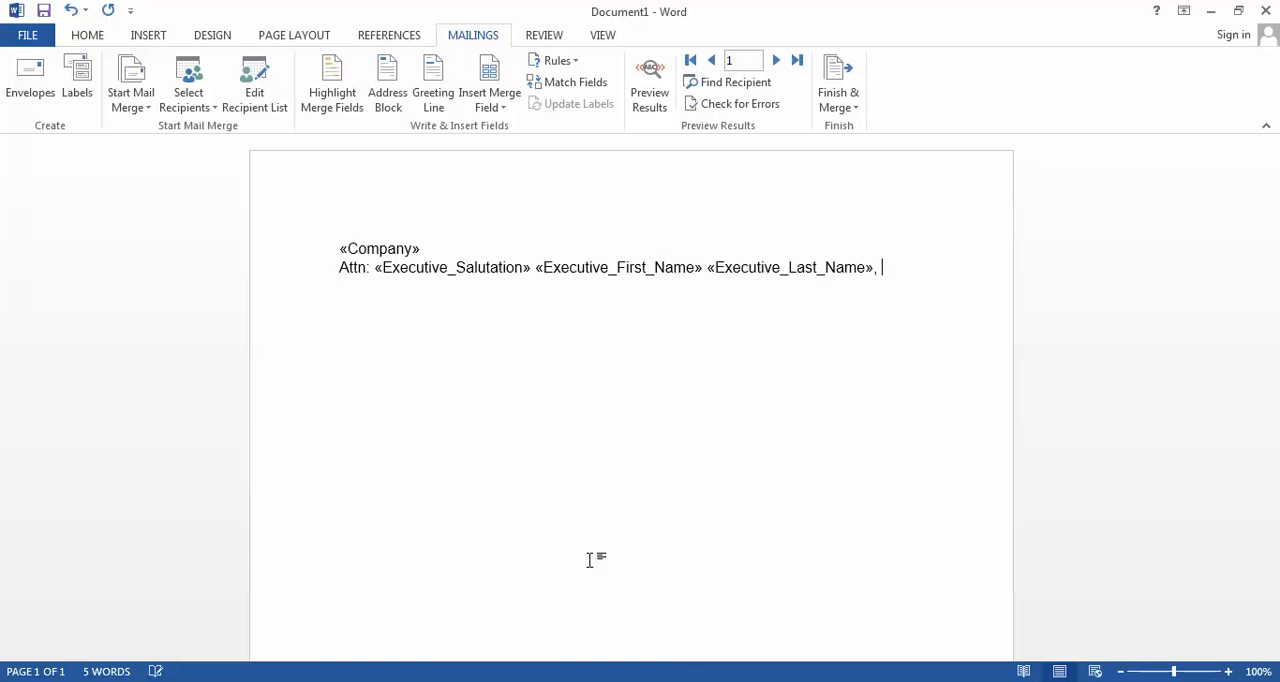
Add Executive_Title, Mailing_Address, Mailing_State and Mailing_Zip fields to finish the address block
left_click(489, 80)
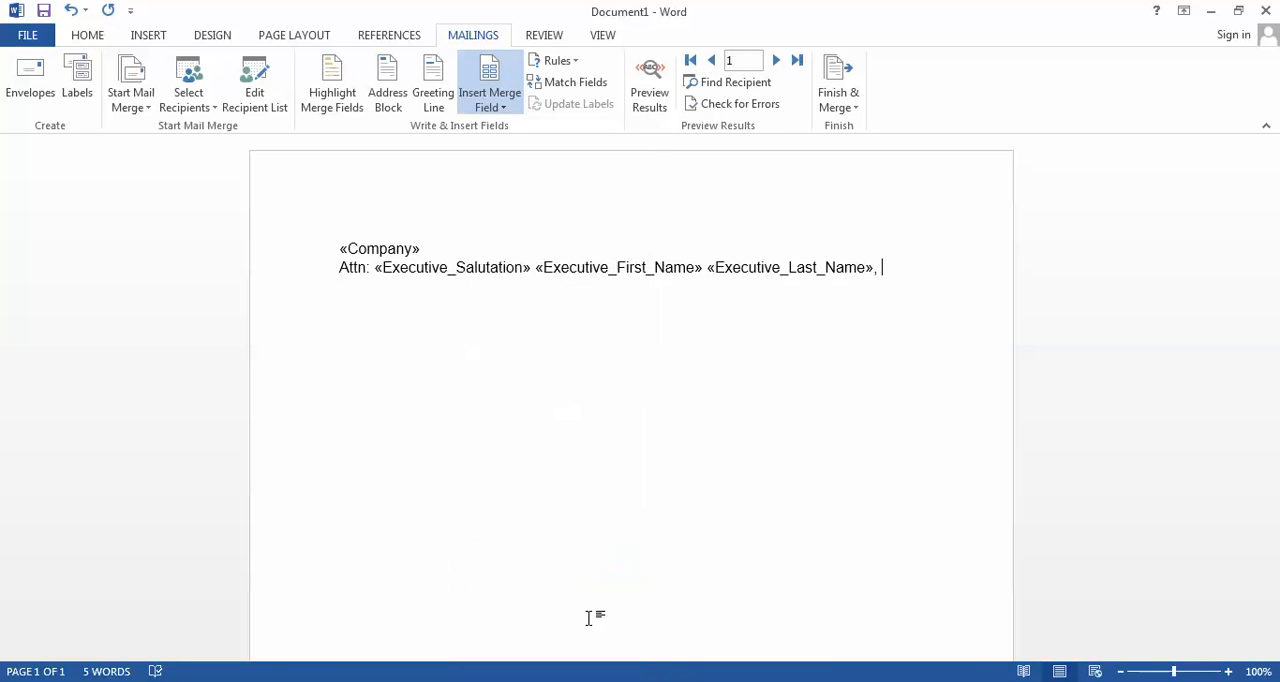
left_click(489, 82)
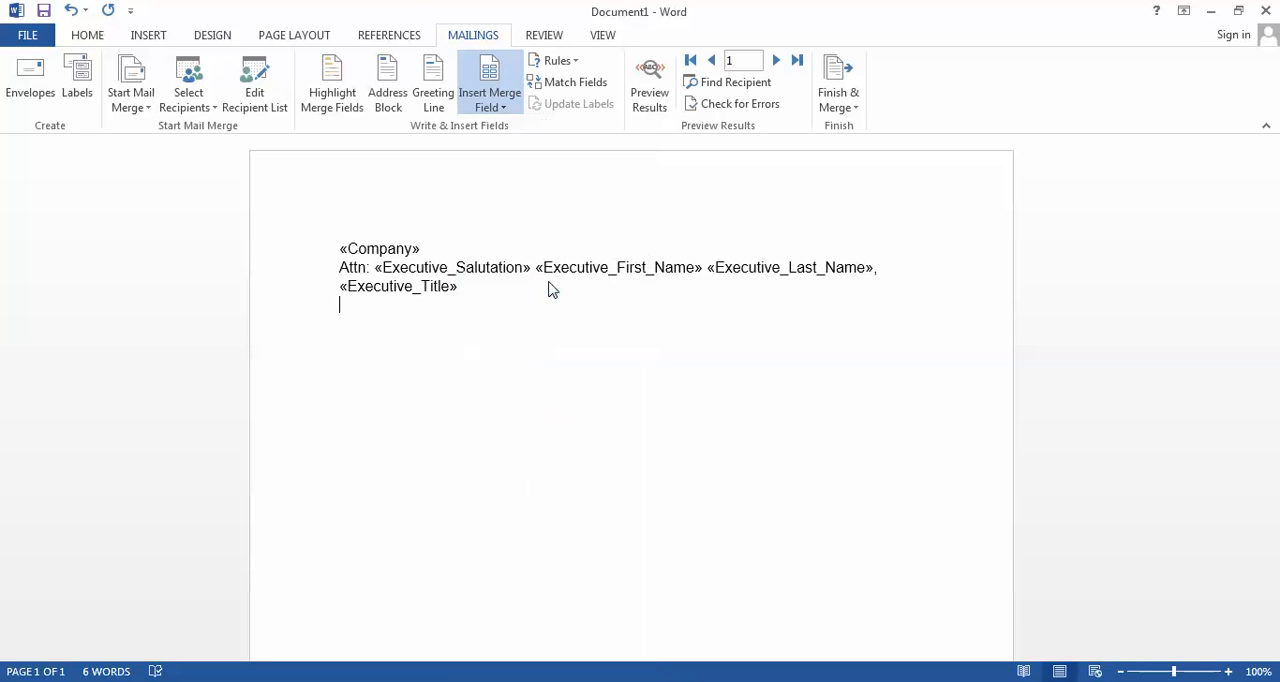
left_click(490, 85)
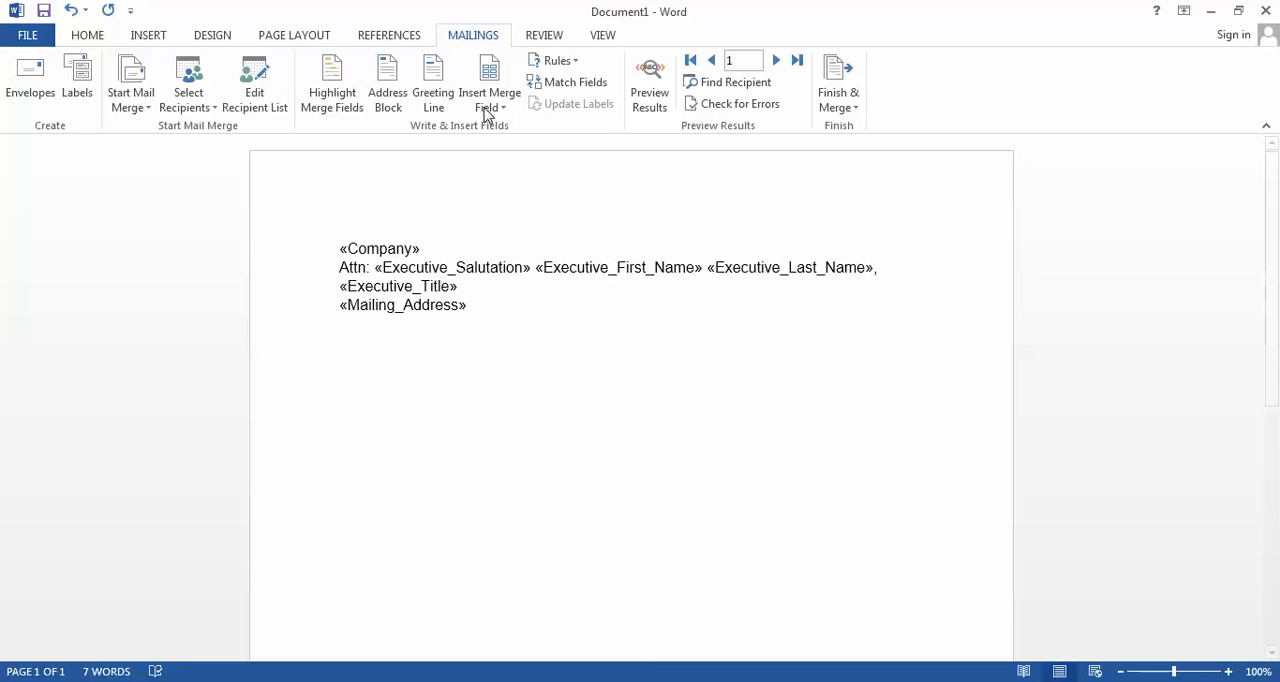
left_click(490, 80)
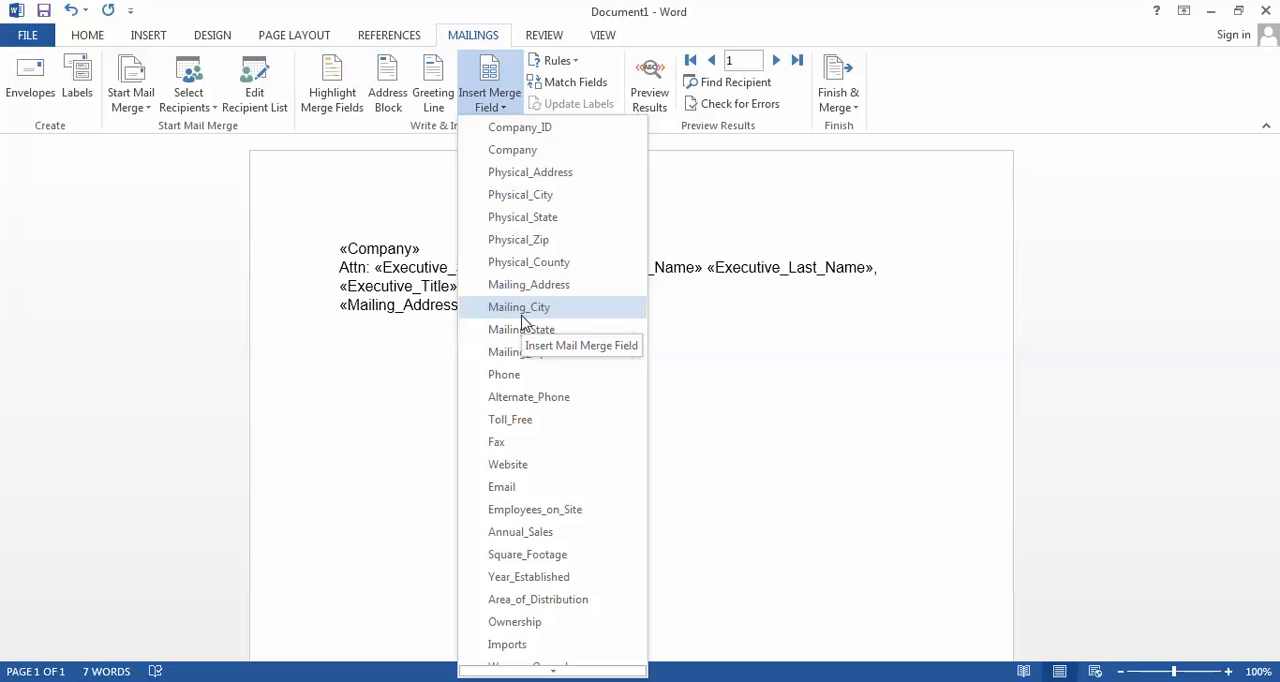
left_click(519, 307)
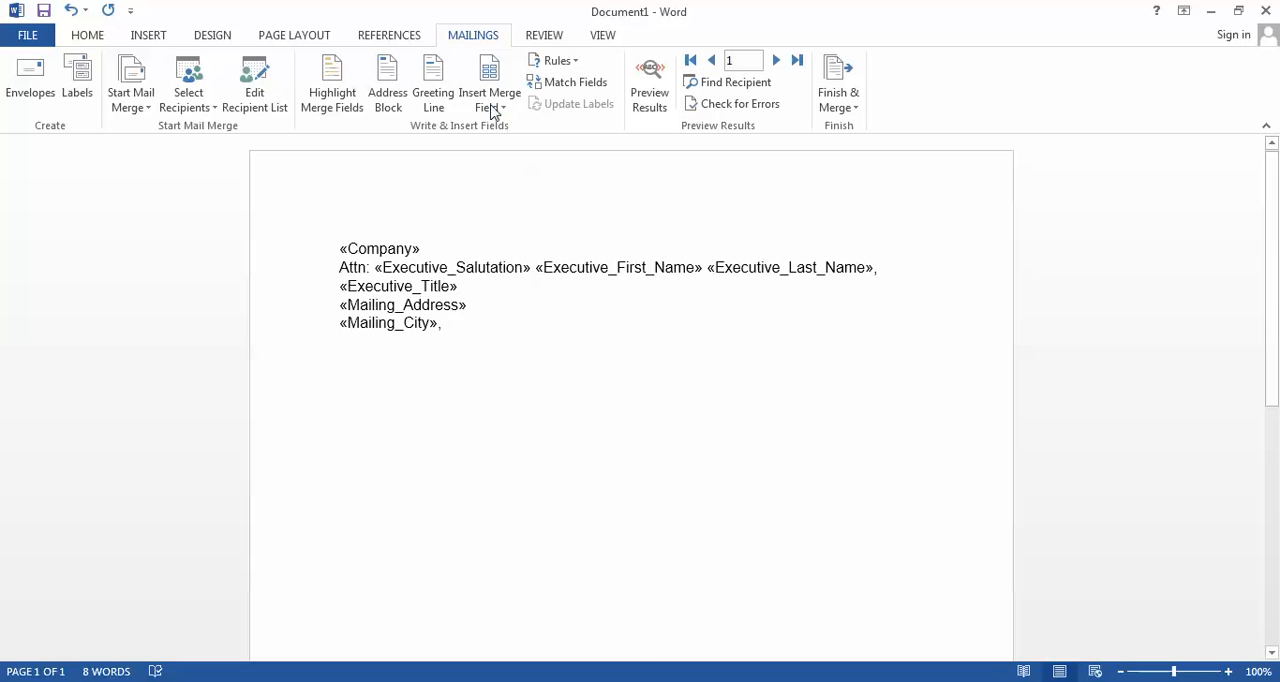
left_click(484, 85)
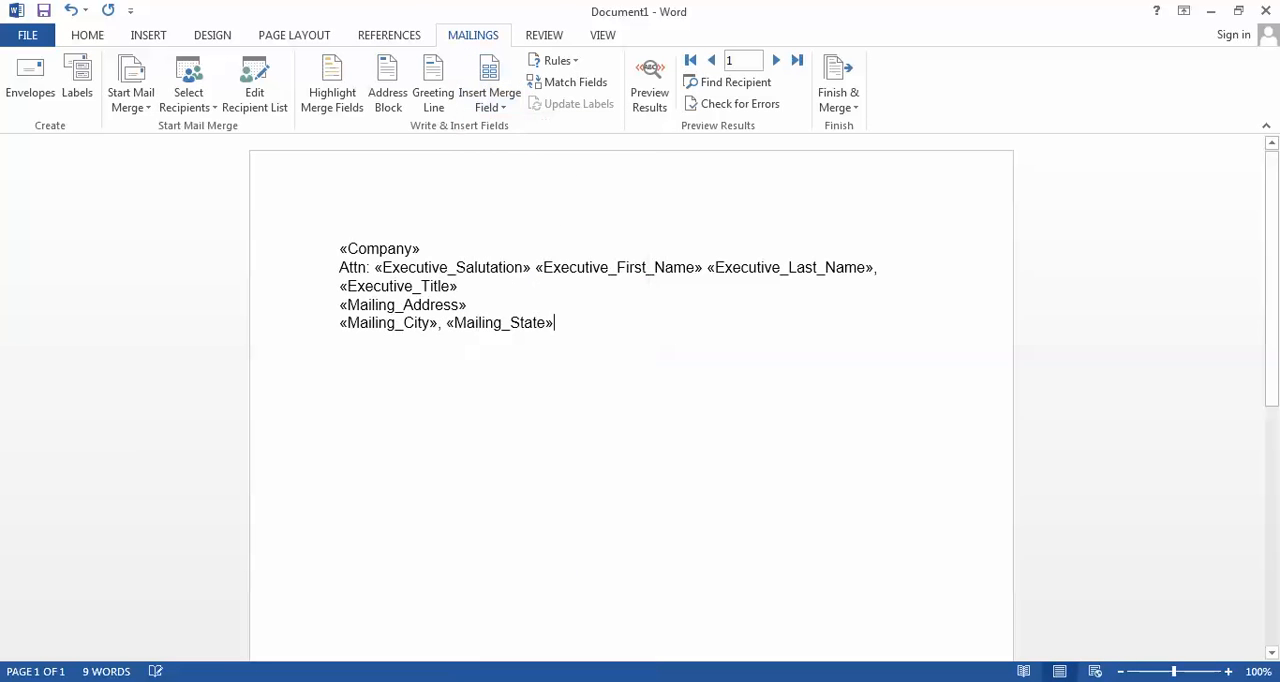
left_click(489, 75)
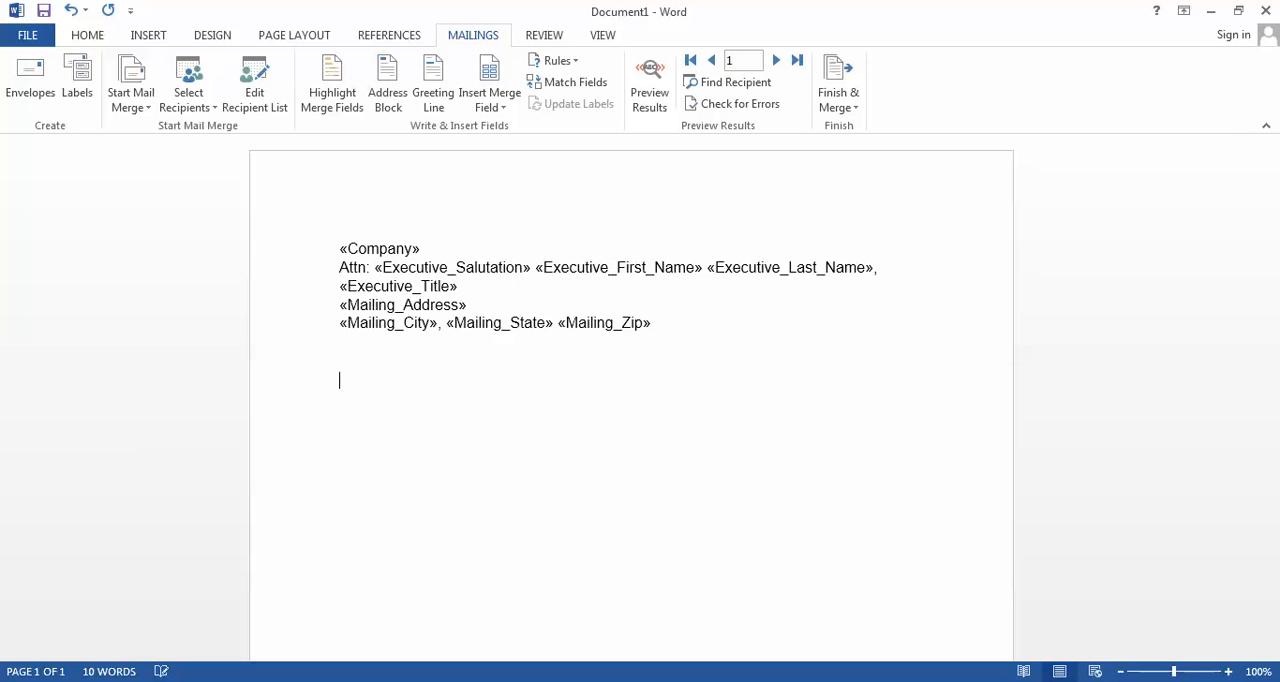
Add the July 15, 2014 date and 'Dear «Executive_Salutation» «Executive_Last_Name»,' greeting
type("July 15, 2014")
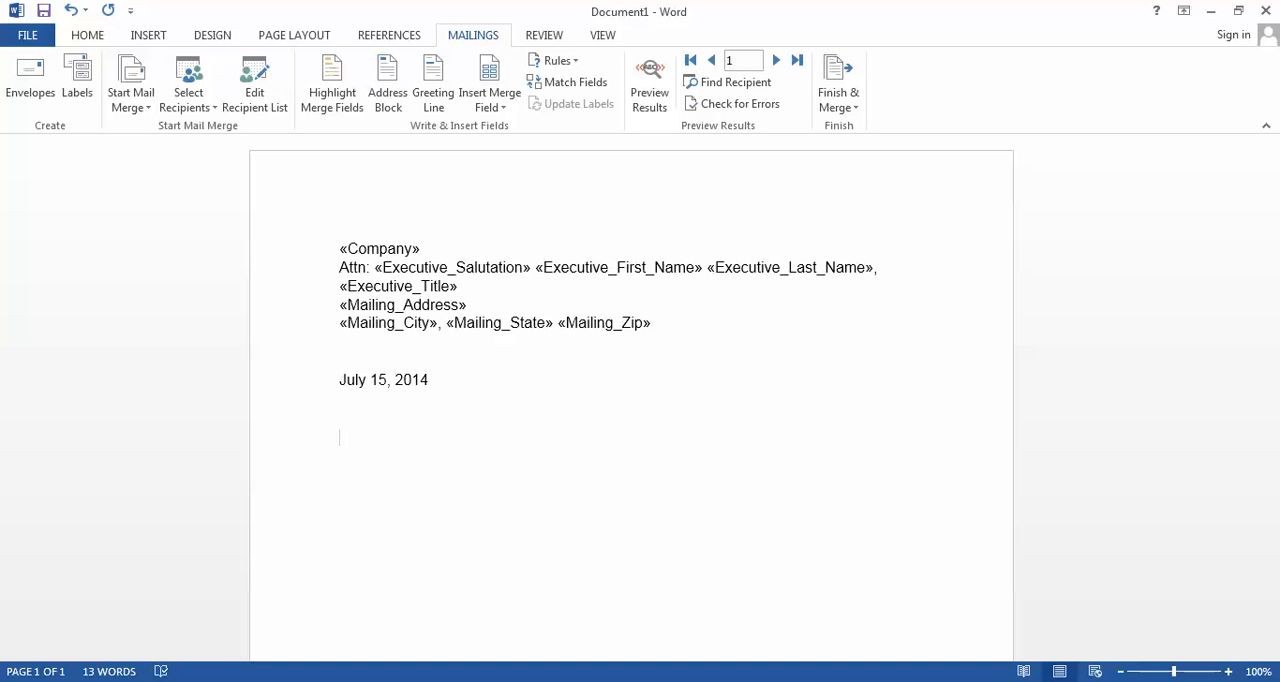
type("Dear")
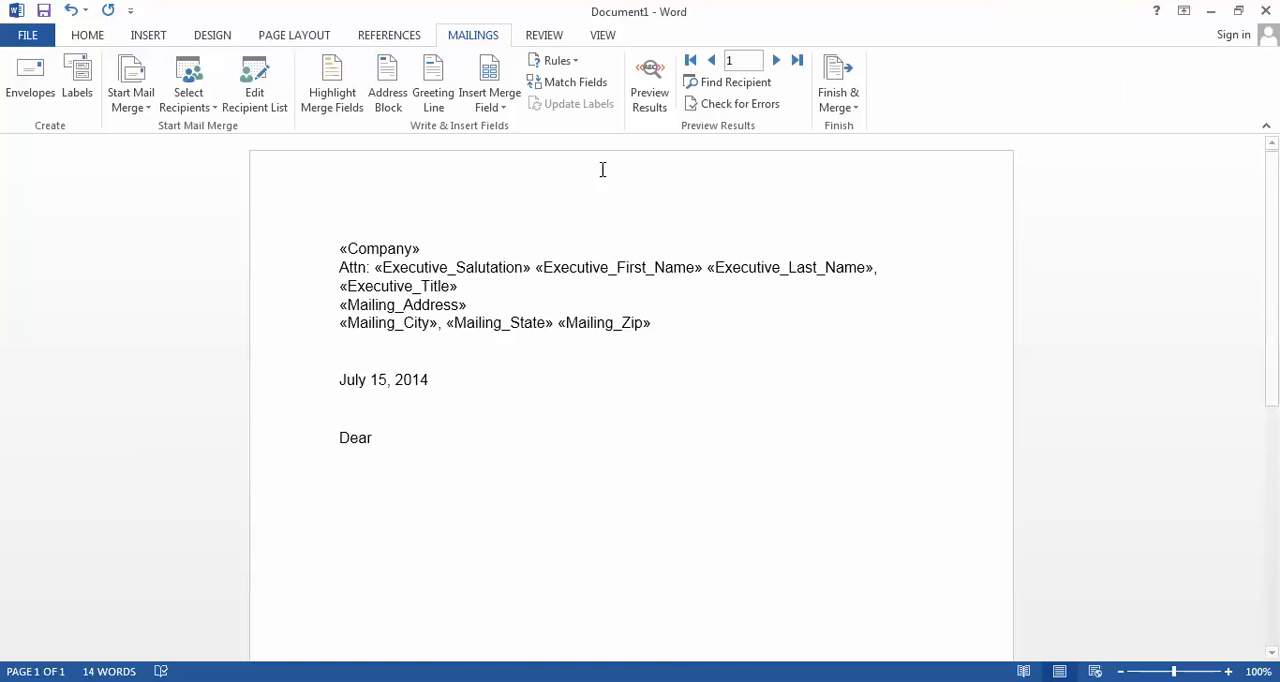
left_click(489, 80)
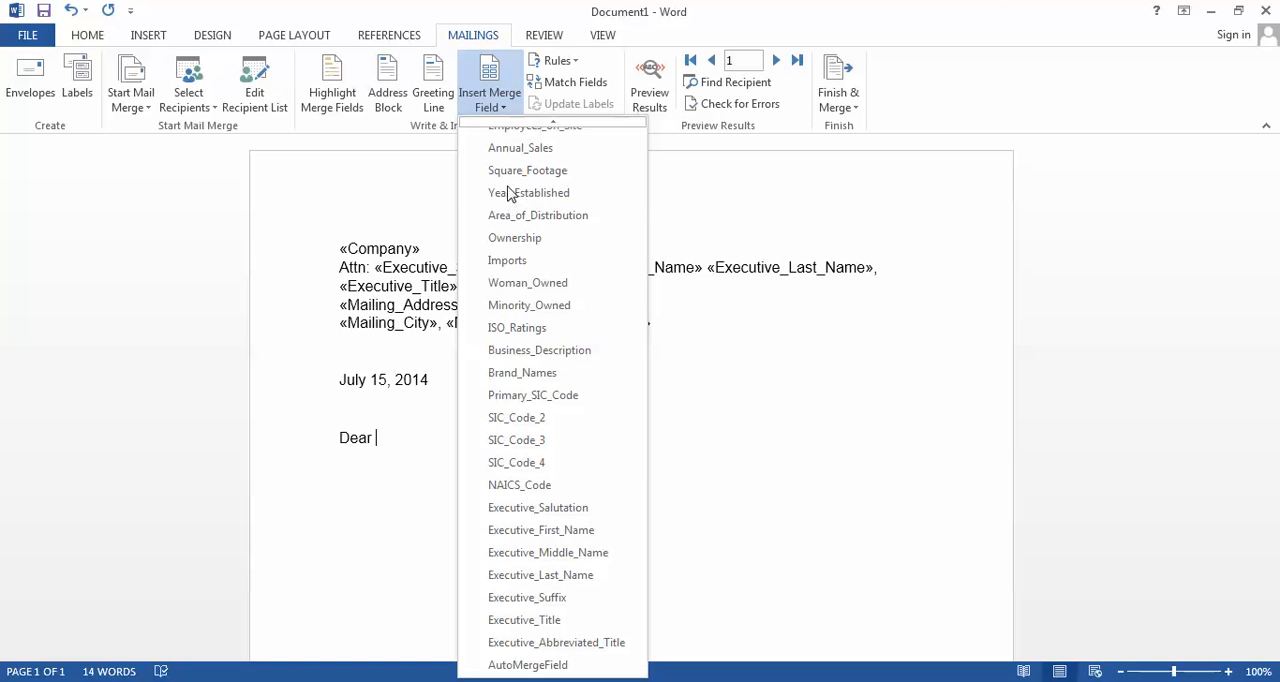
left_click(538, 507)
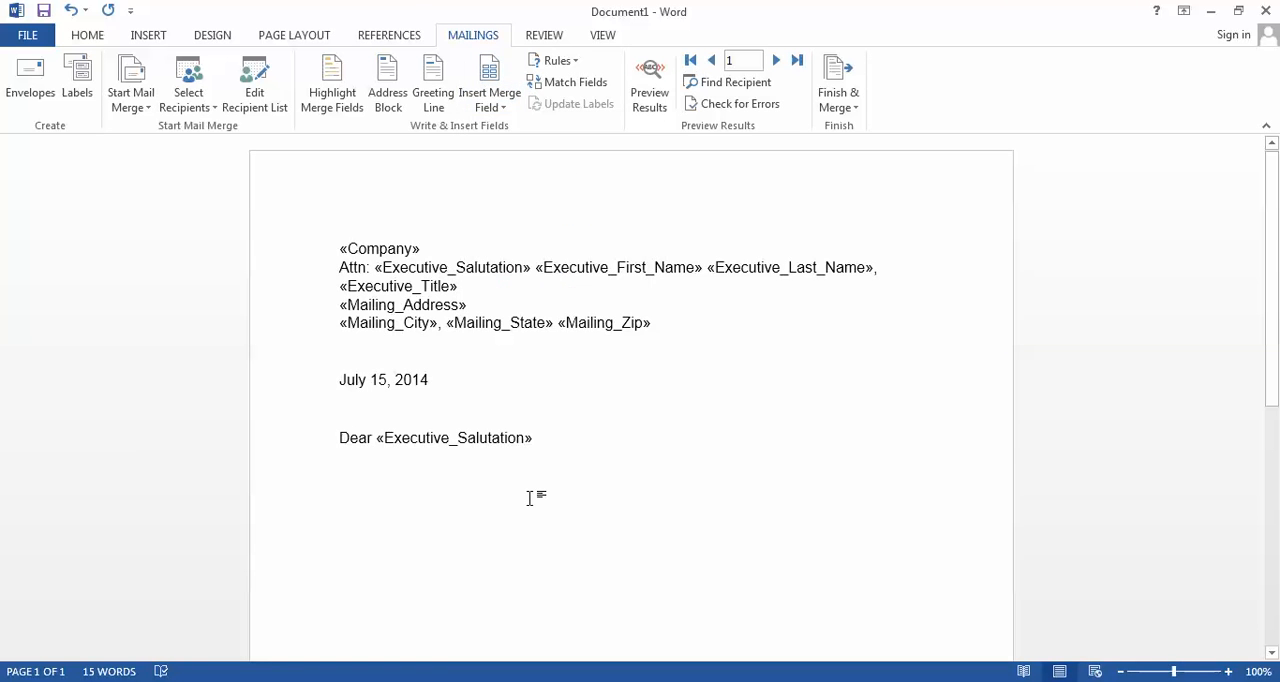
left_click(533, 438)
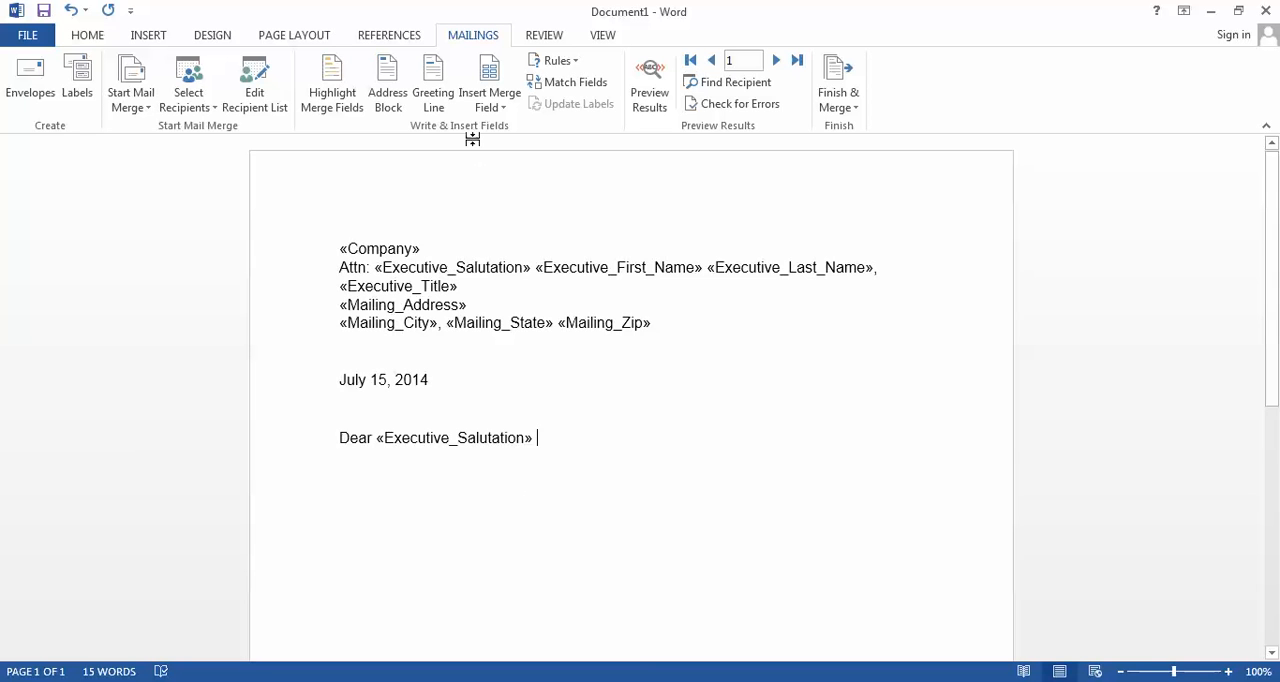
left_click(489, 80)
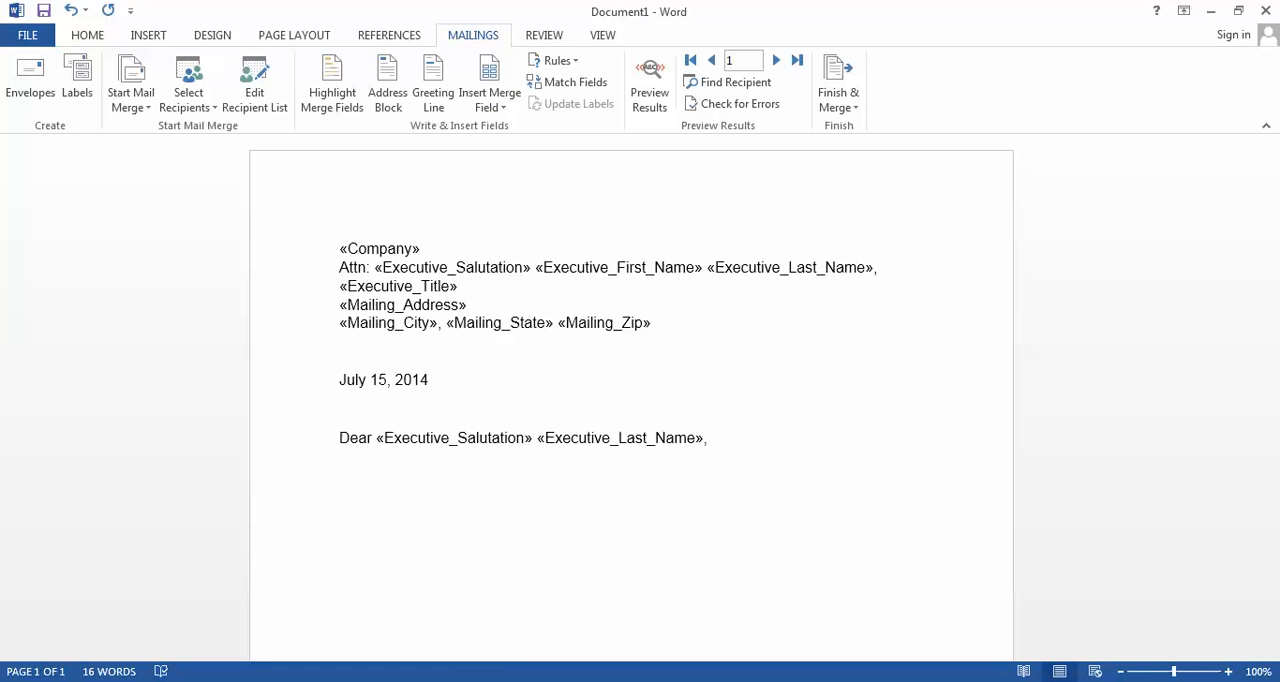
Write the introduction sentence, then 'Sincerely,' with an ellipsis signature placeholder
type("I wanted to")
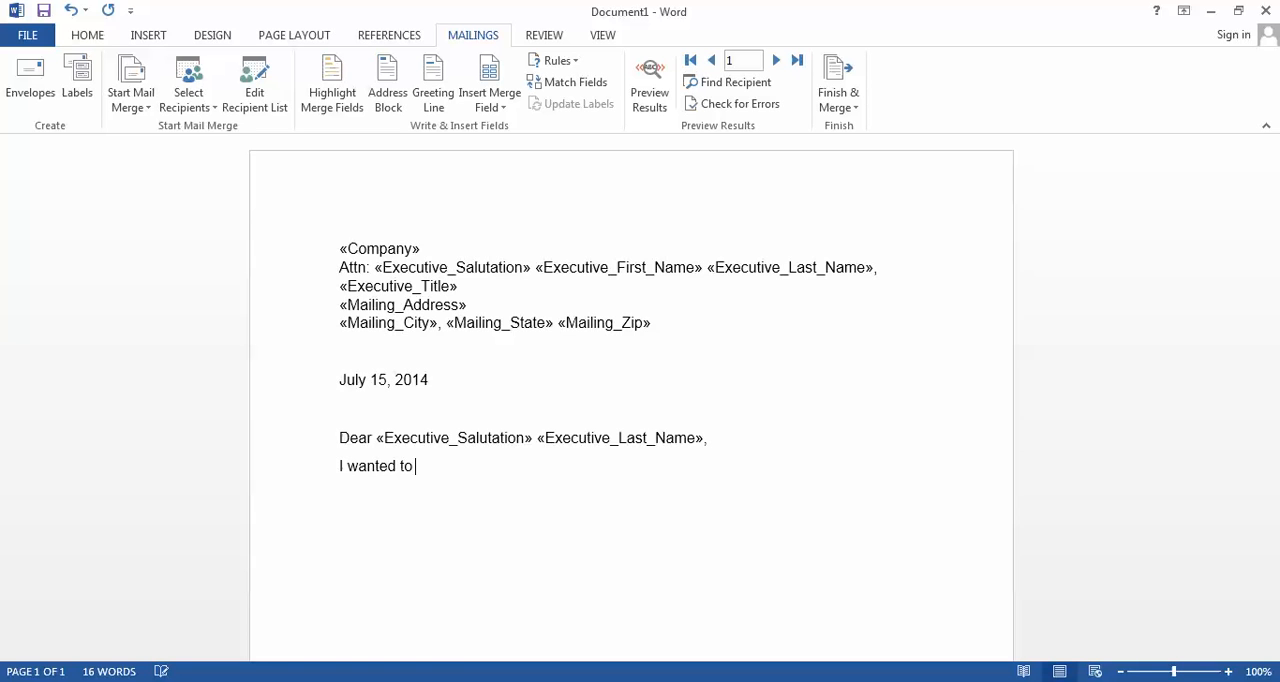
type("reach out to introduce")
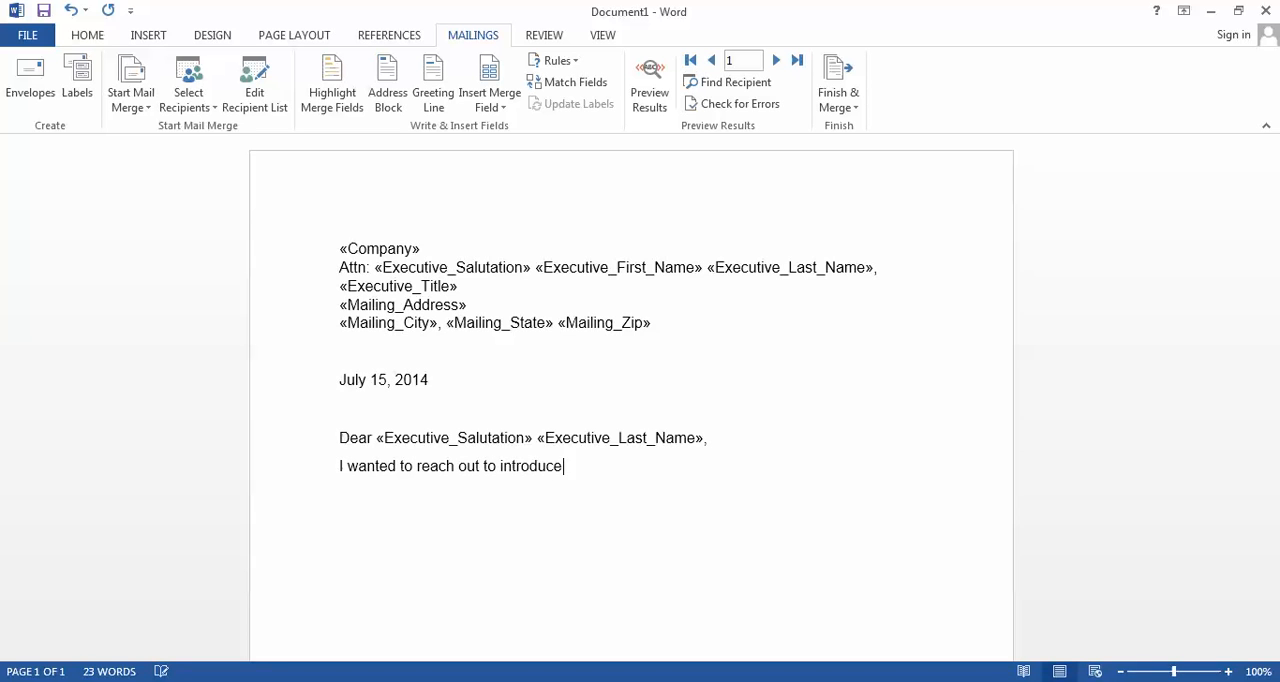
type("myself. My company")
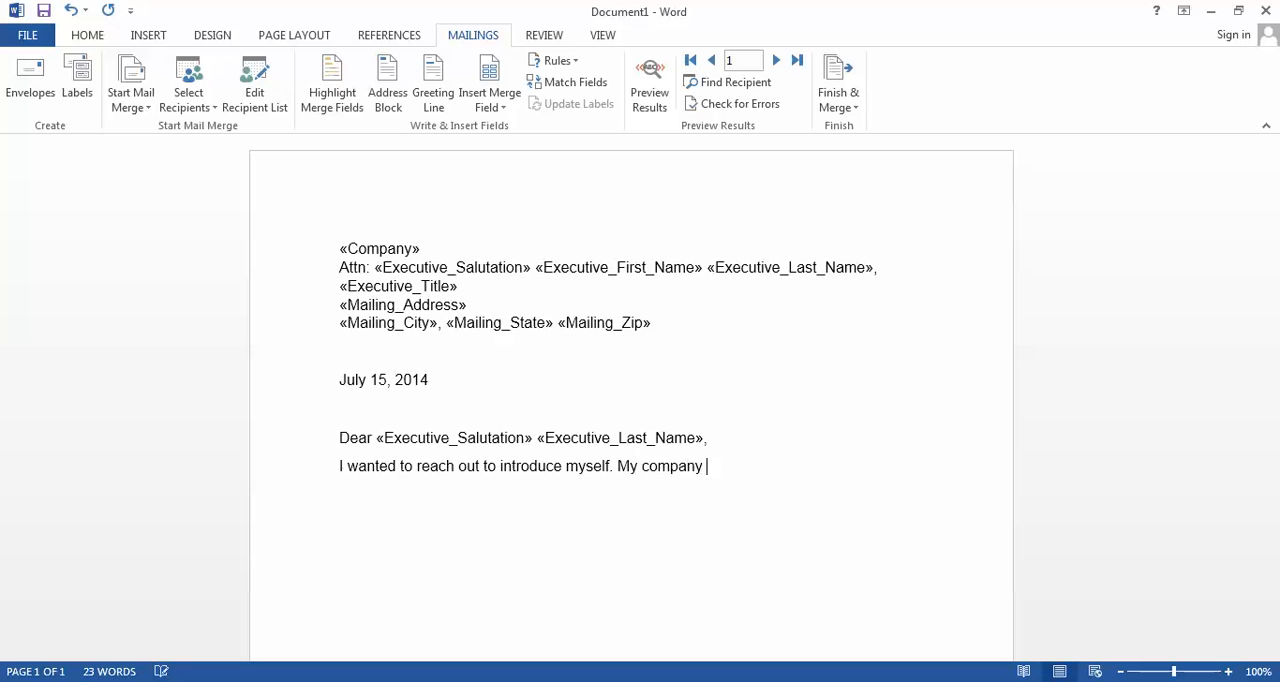
type("may be of service to you.")
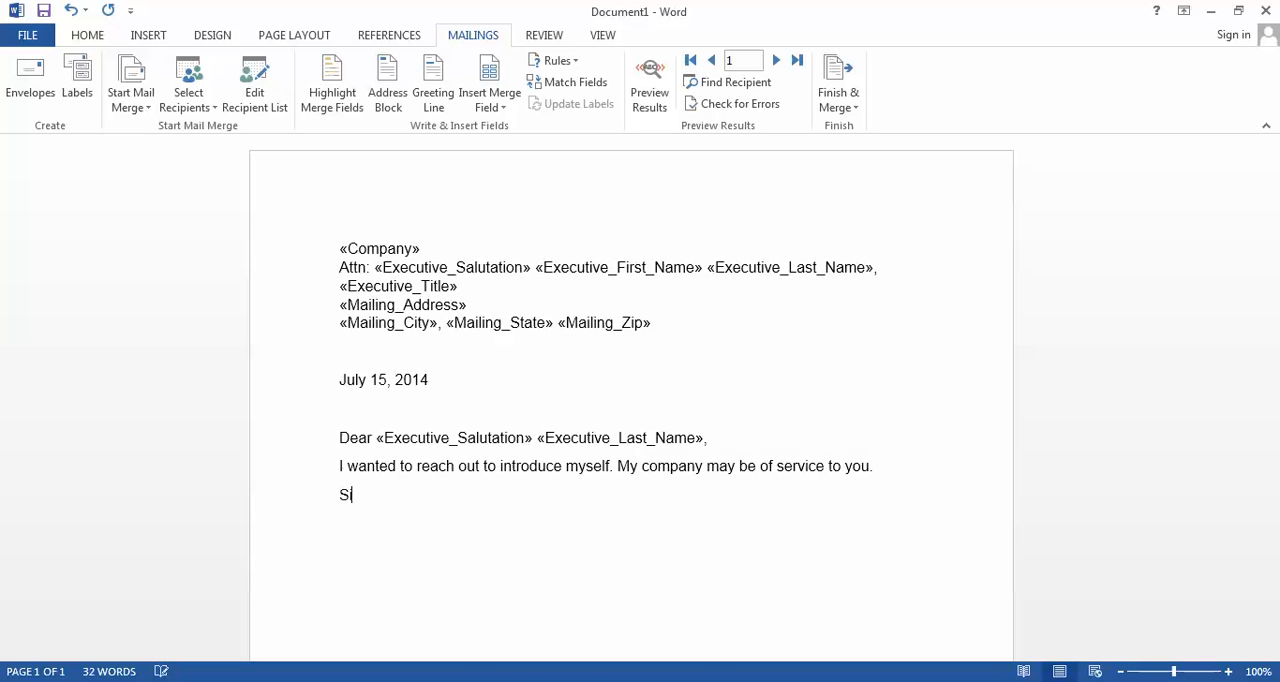
type("ncerely,")
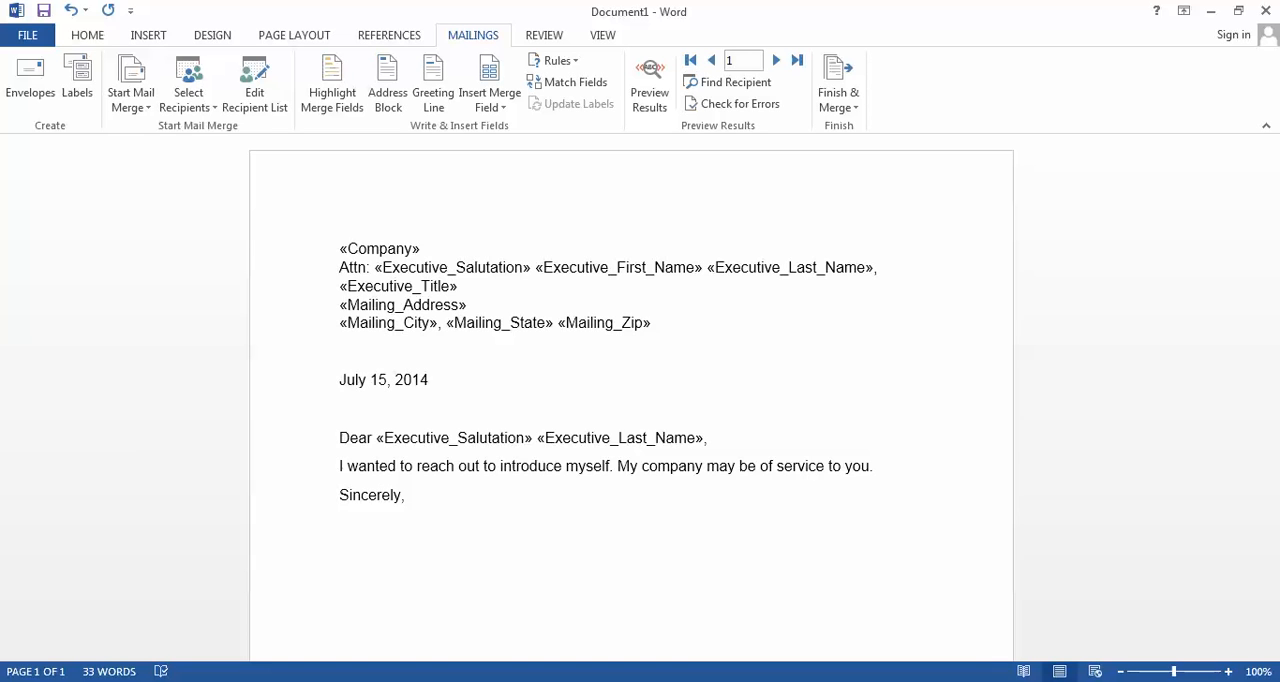
type("...")
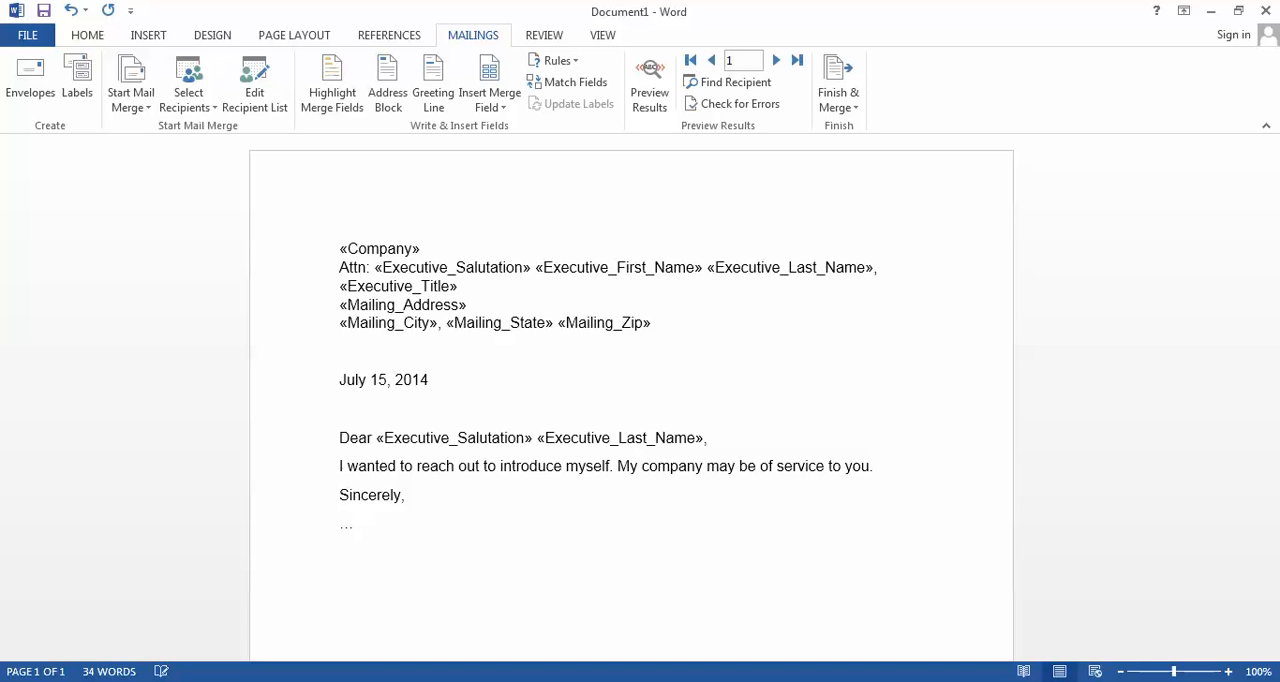
left_click(352, 523)
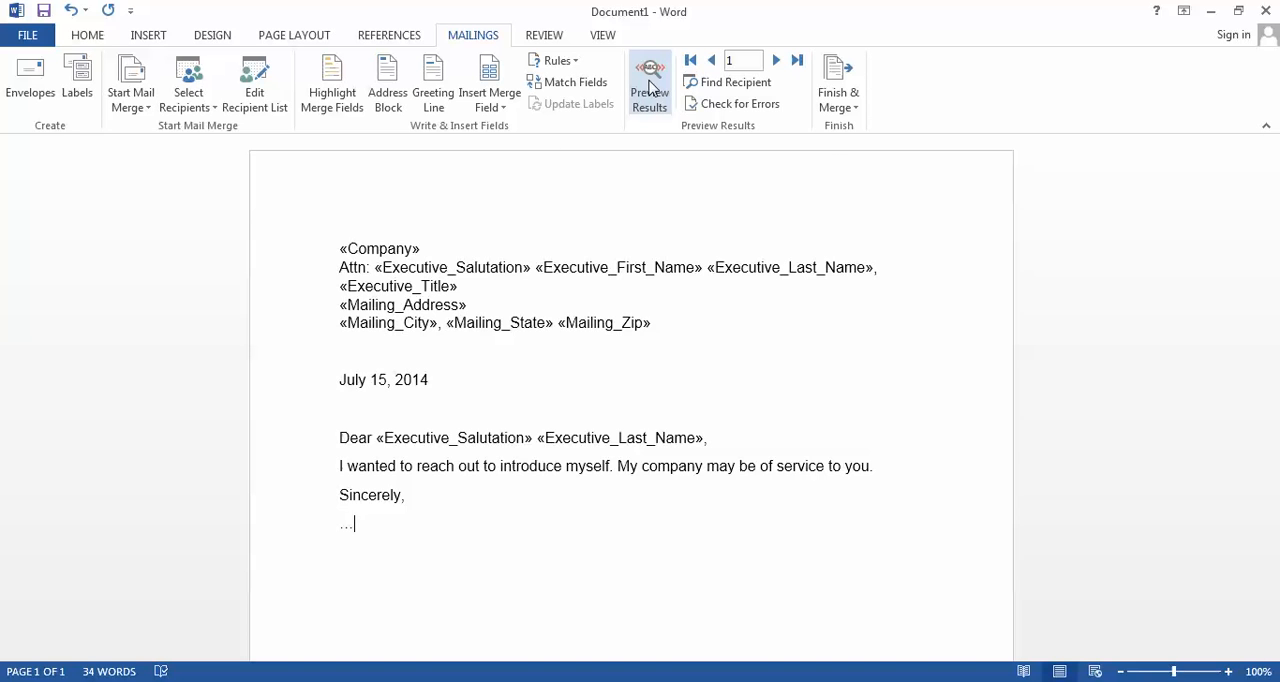
mouse_move(649, 85)
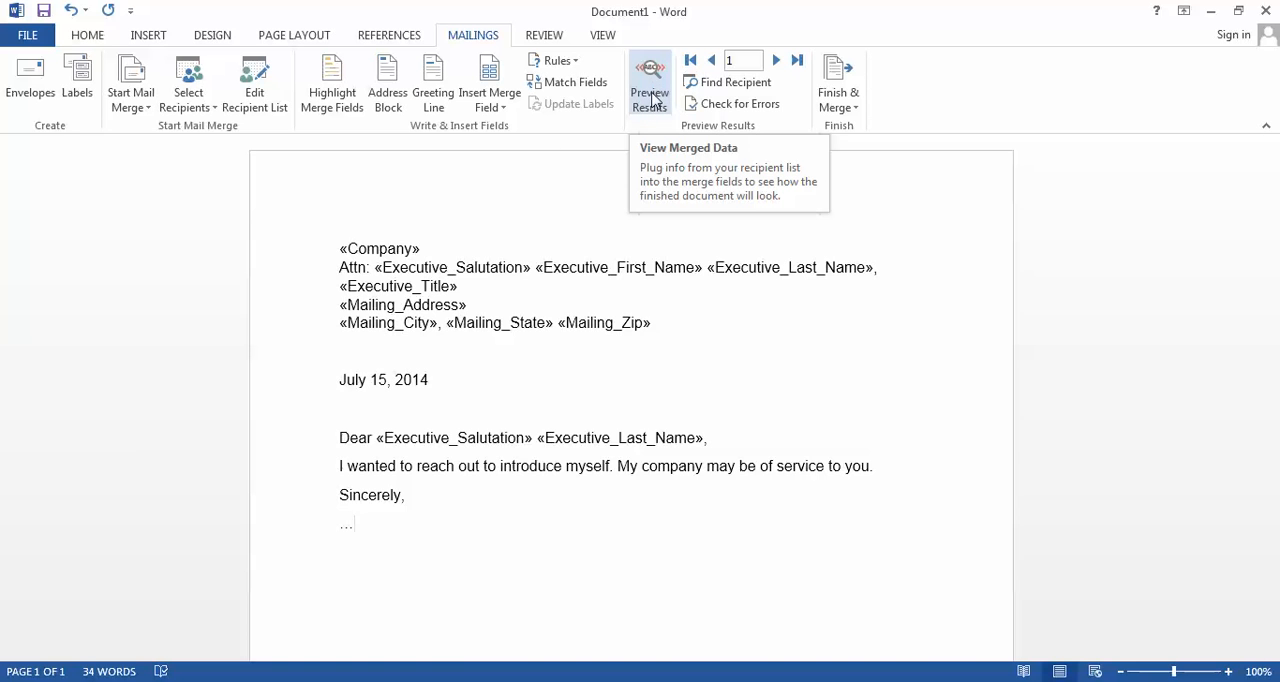
left_click(649, 85)
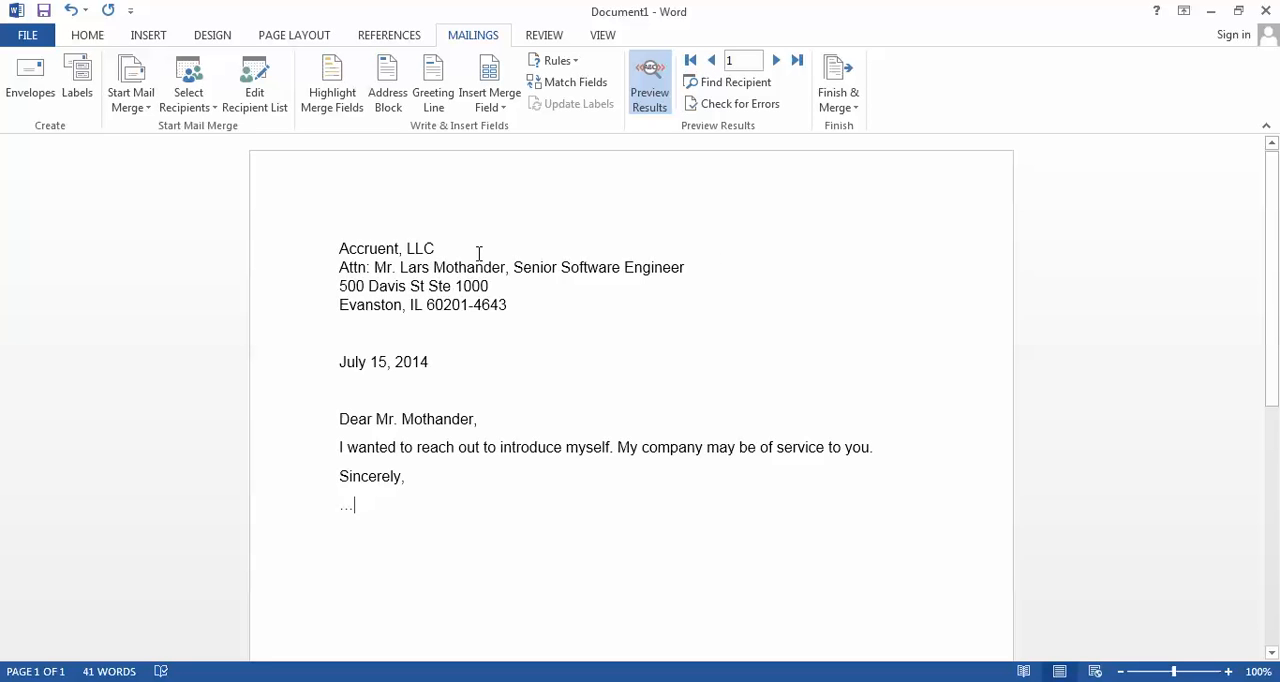
mouse_move(389, 395)
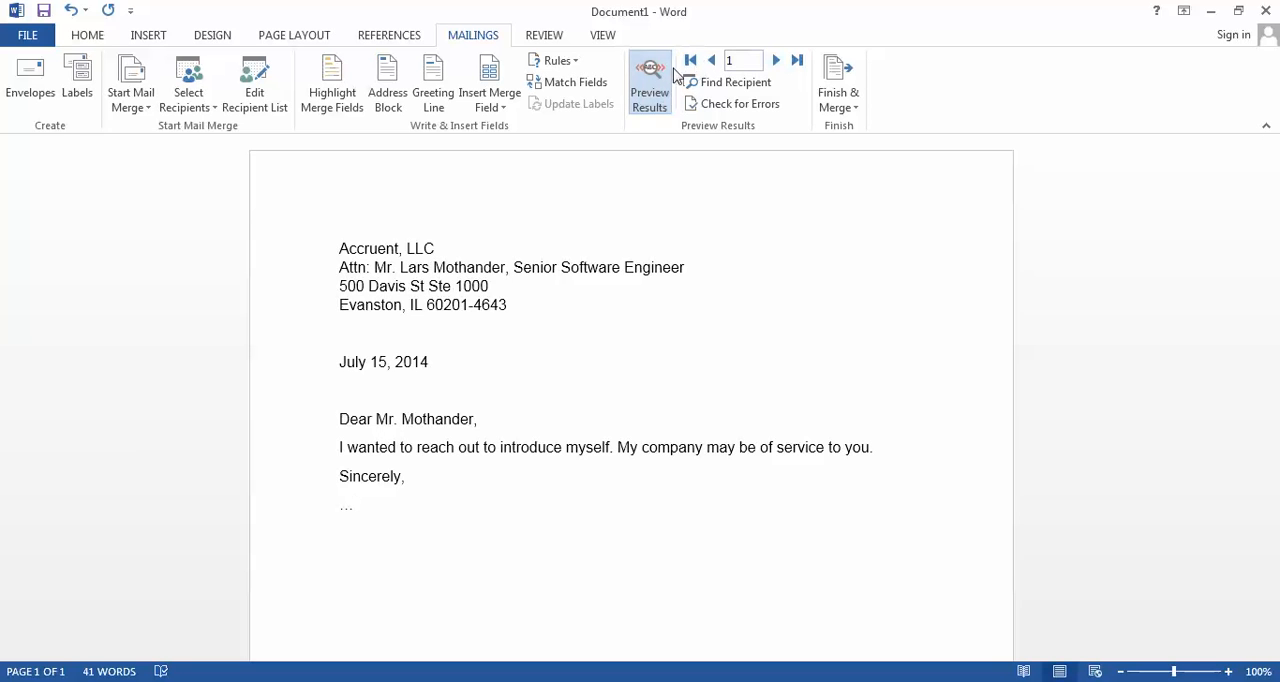
left_click(776, 60)
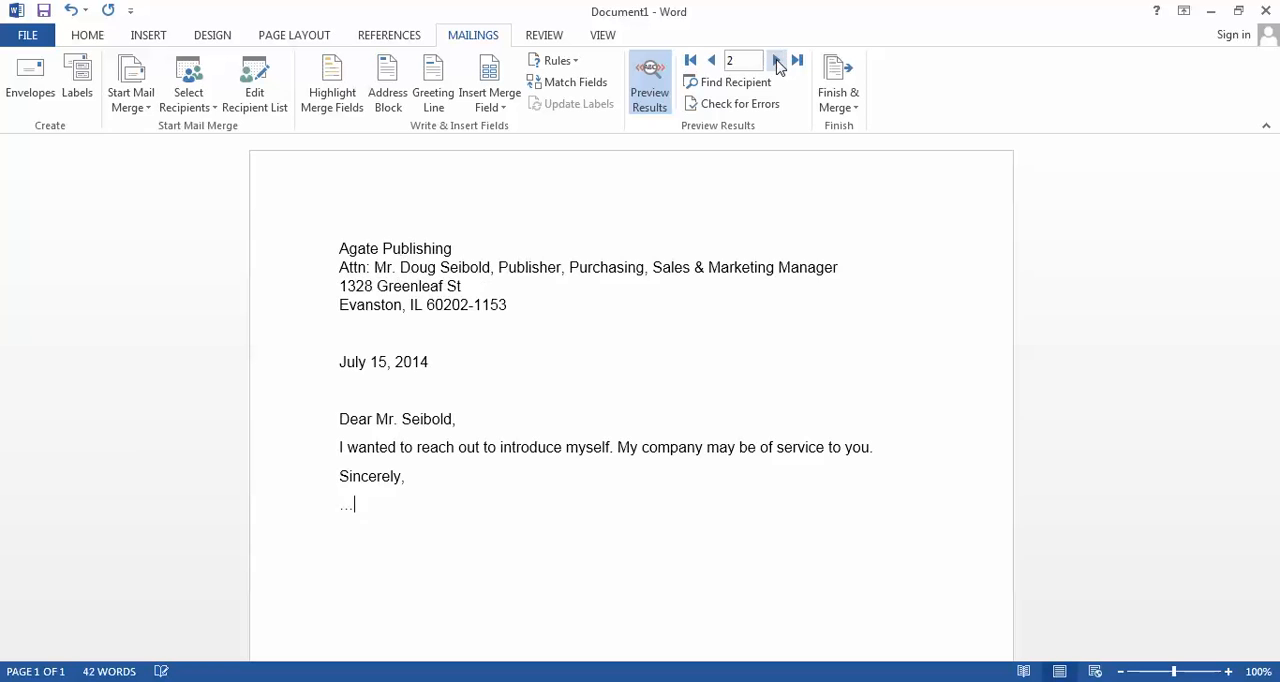
left_click(778, 61)
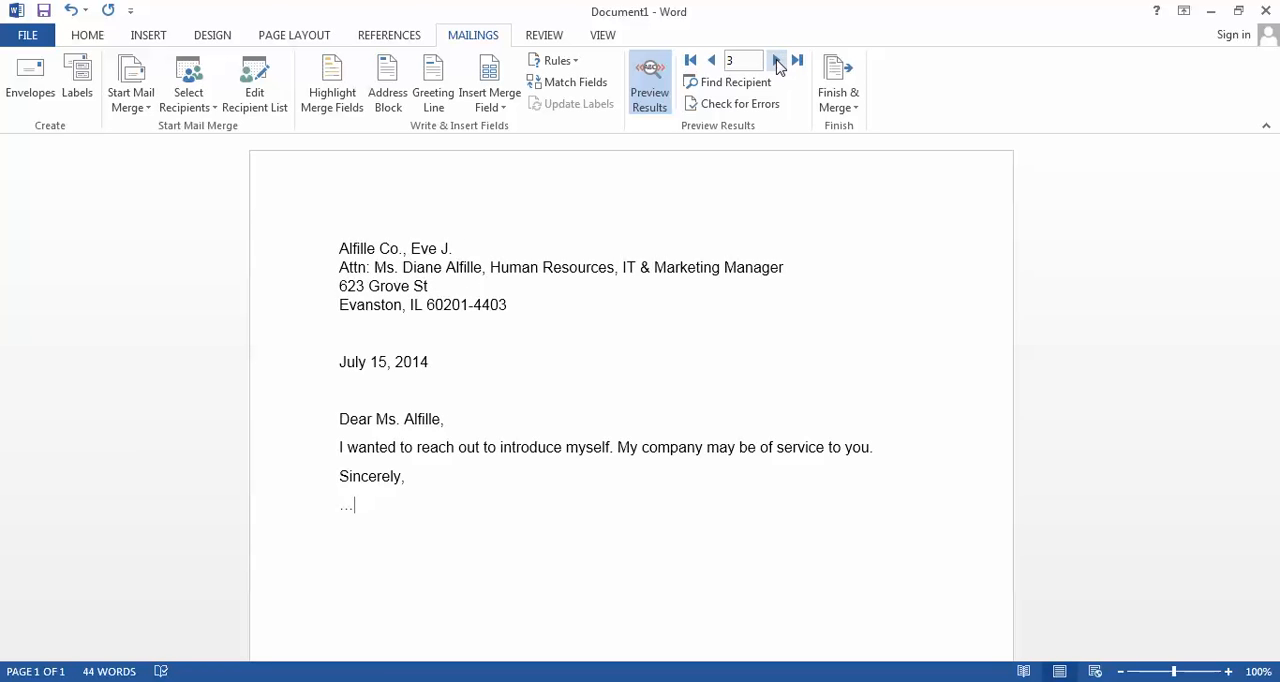
left_click(778, 60)
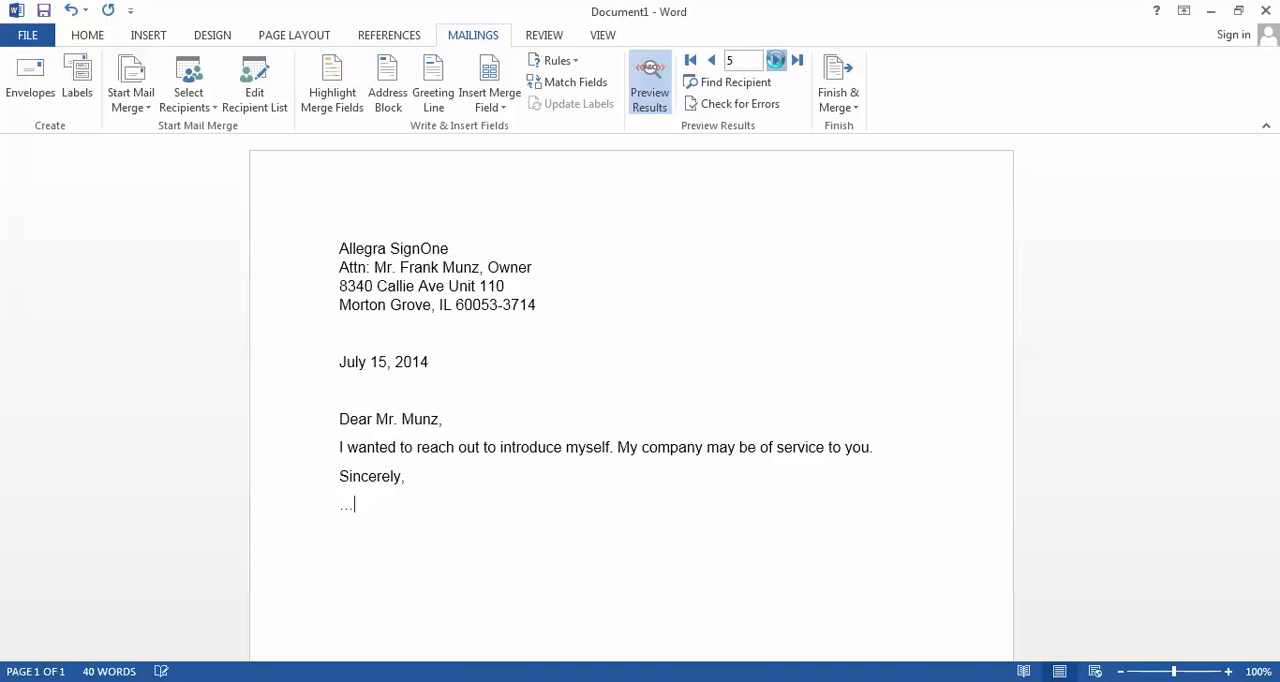
left_click(777, 60)
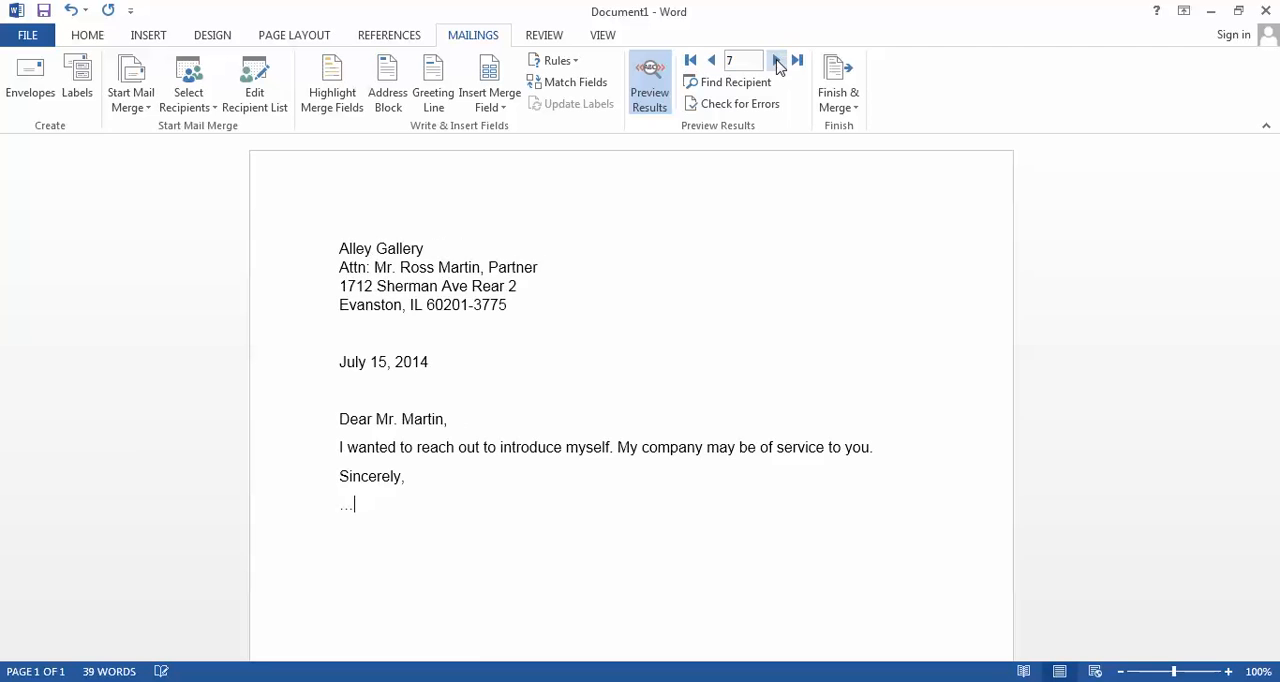
left_click(779, 60)
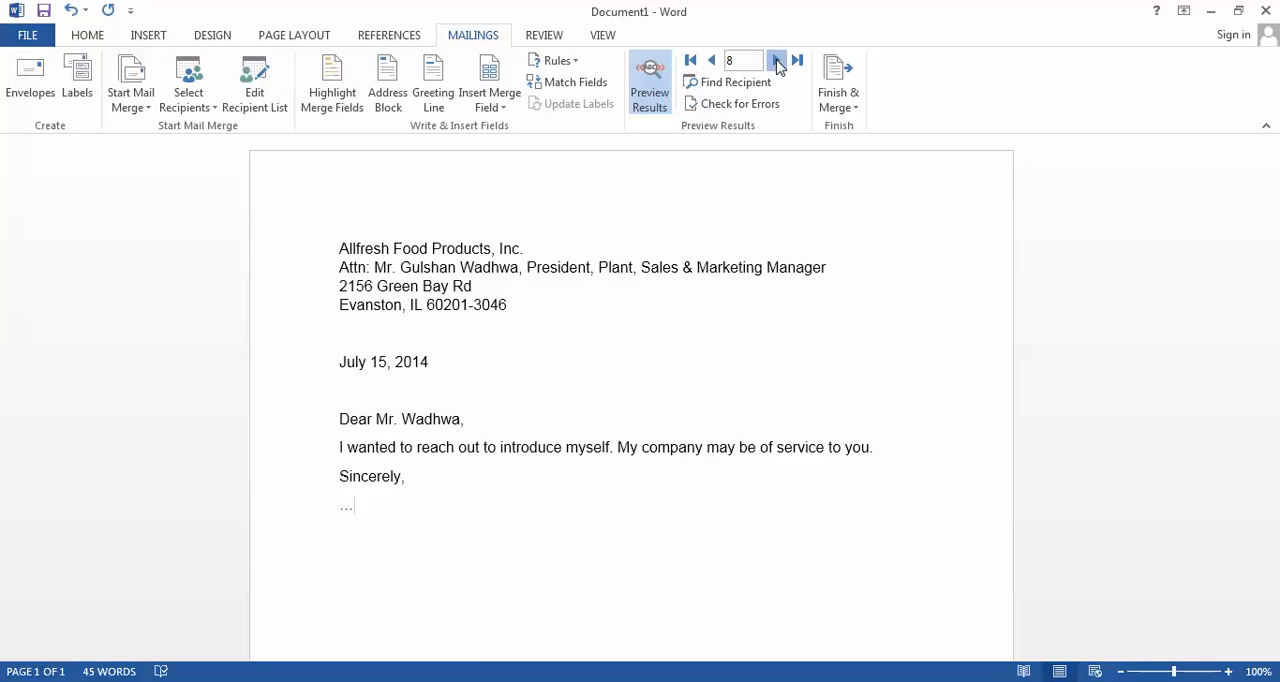
left_click(778, 60)
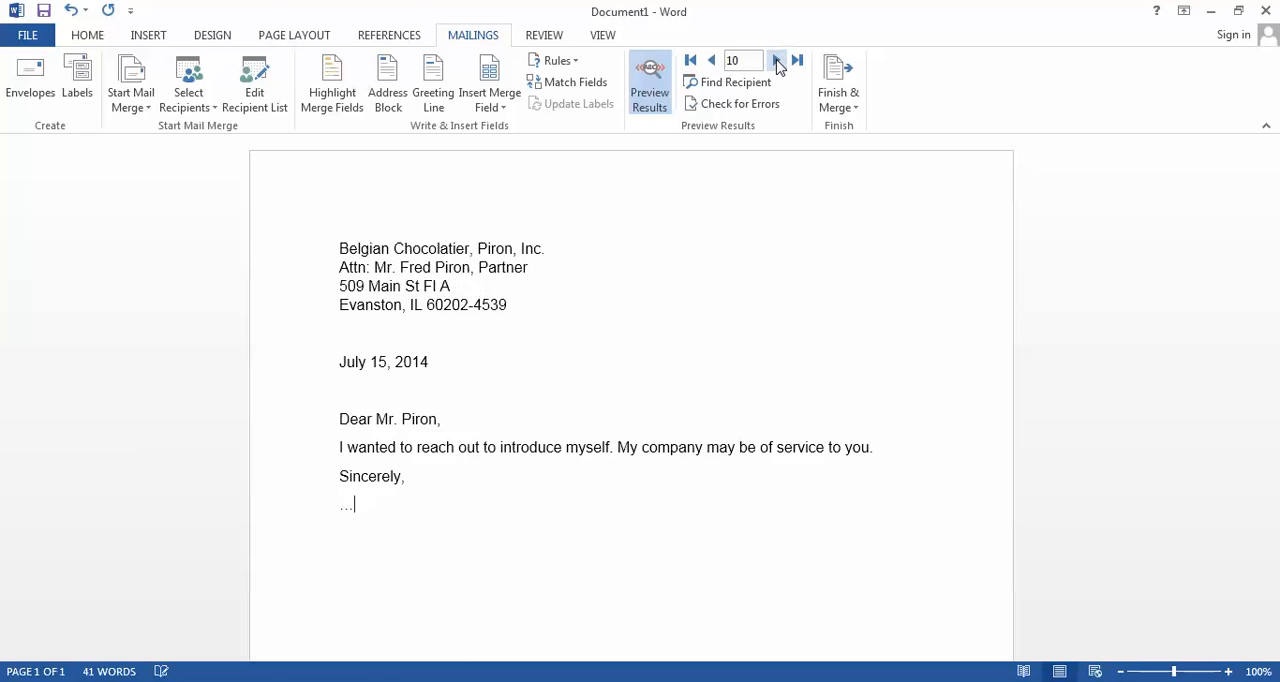
left_click(778, 61)
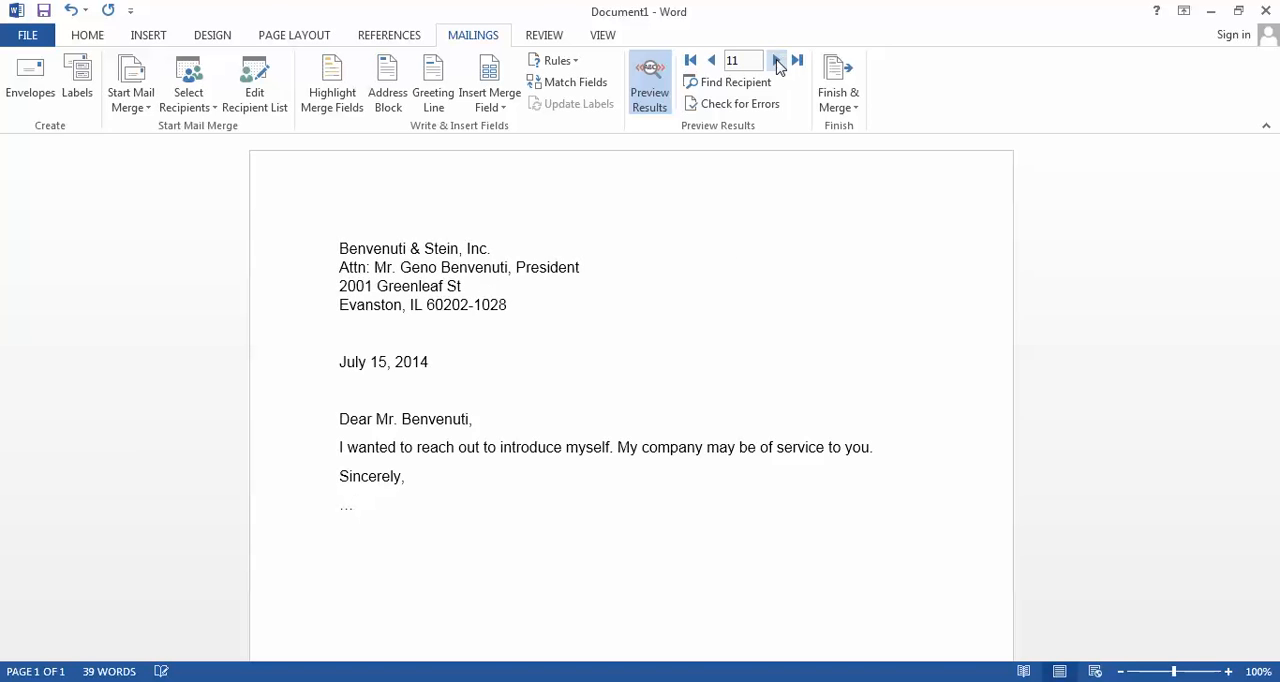
left_click(798, 60)
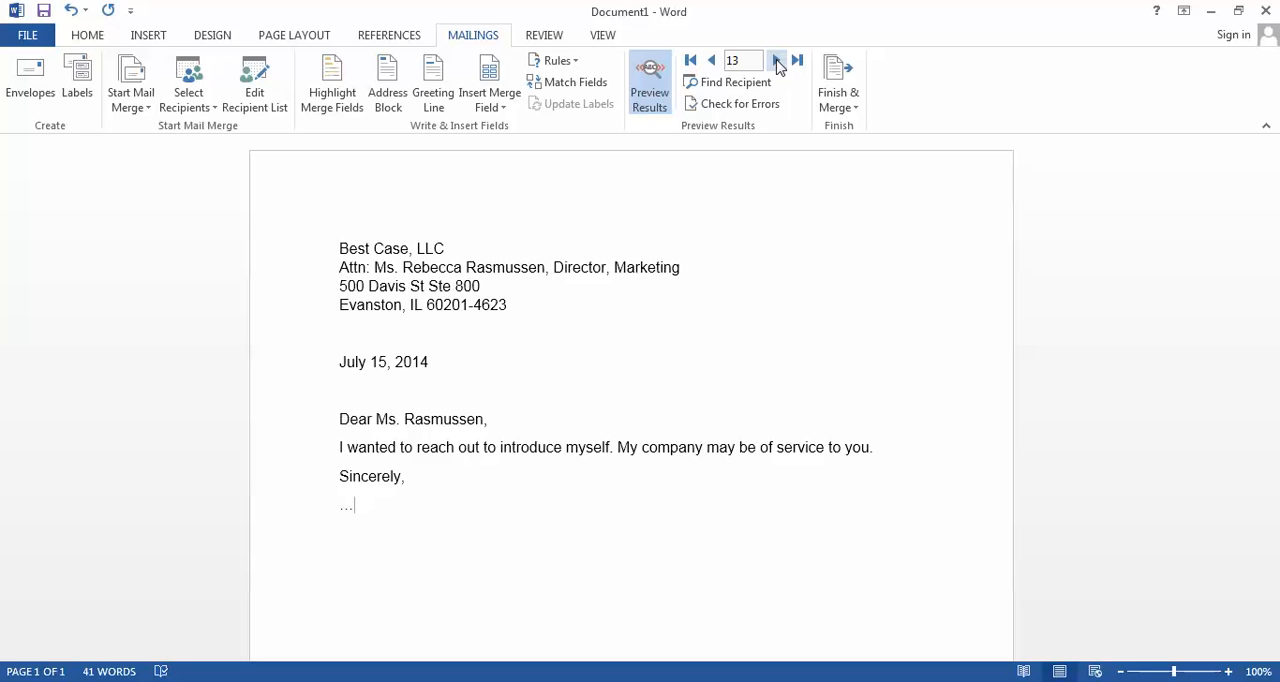
left_click(779, 60)
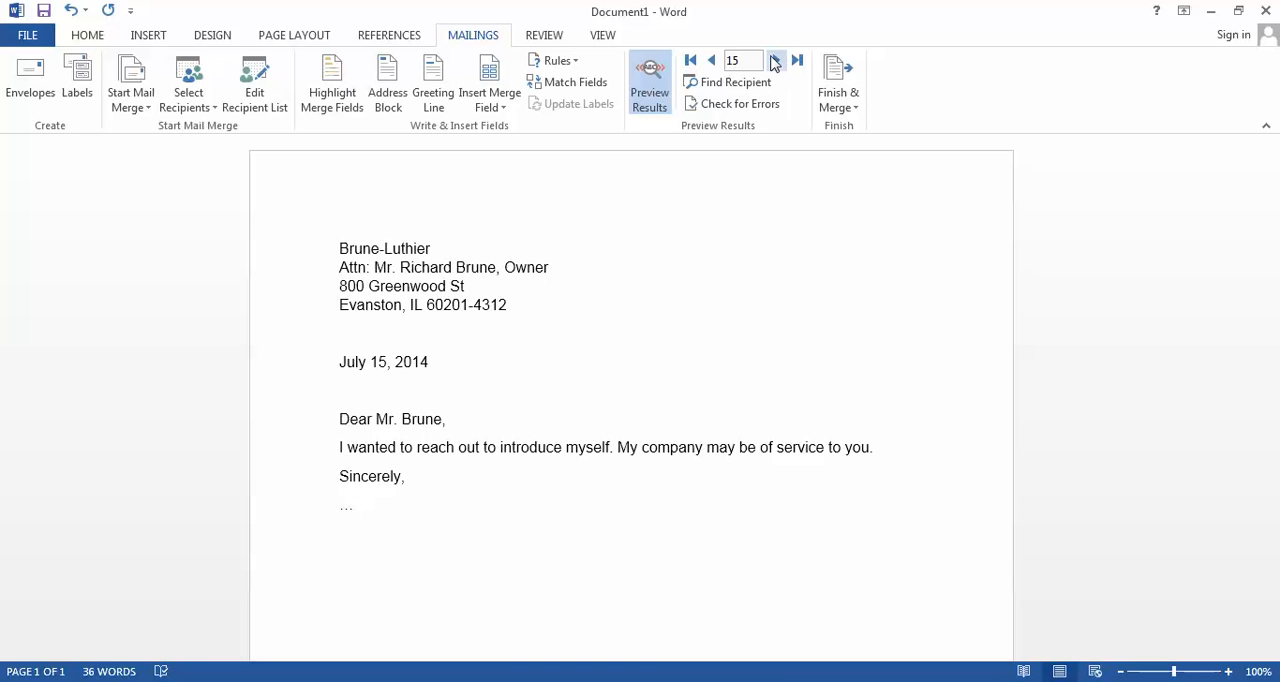
left_click(352, 505)
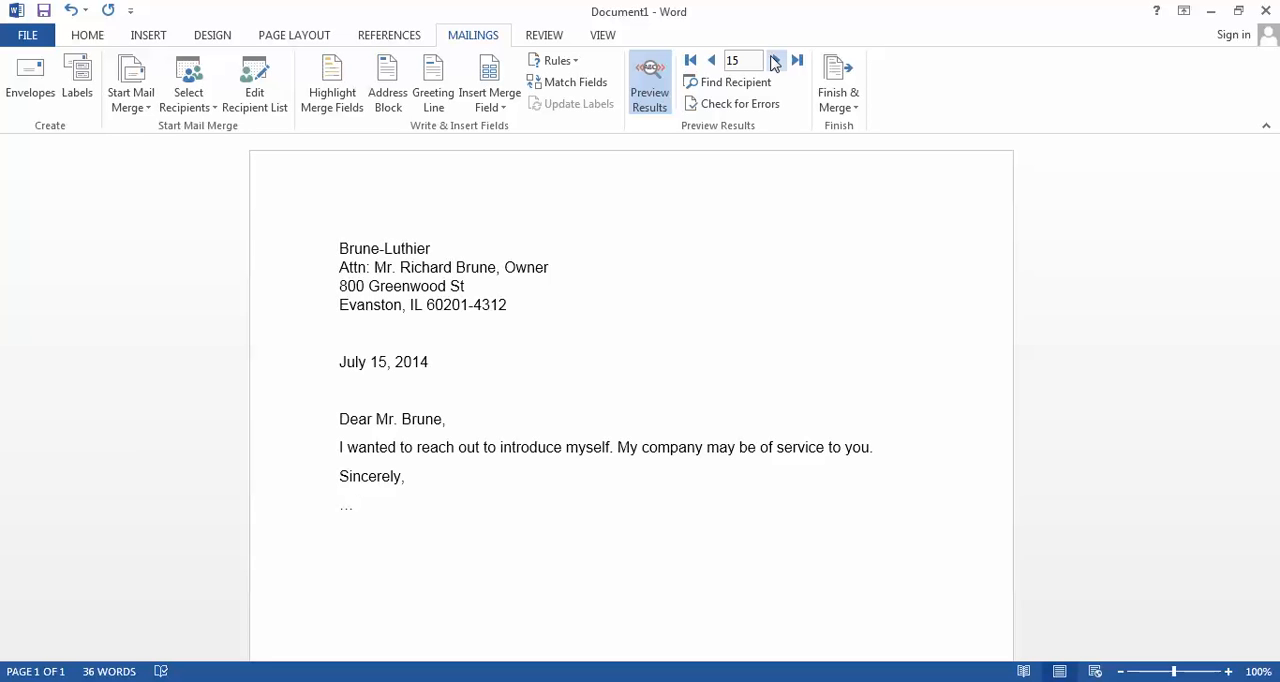
left_click(353, 505)
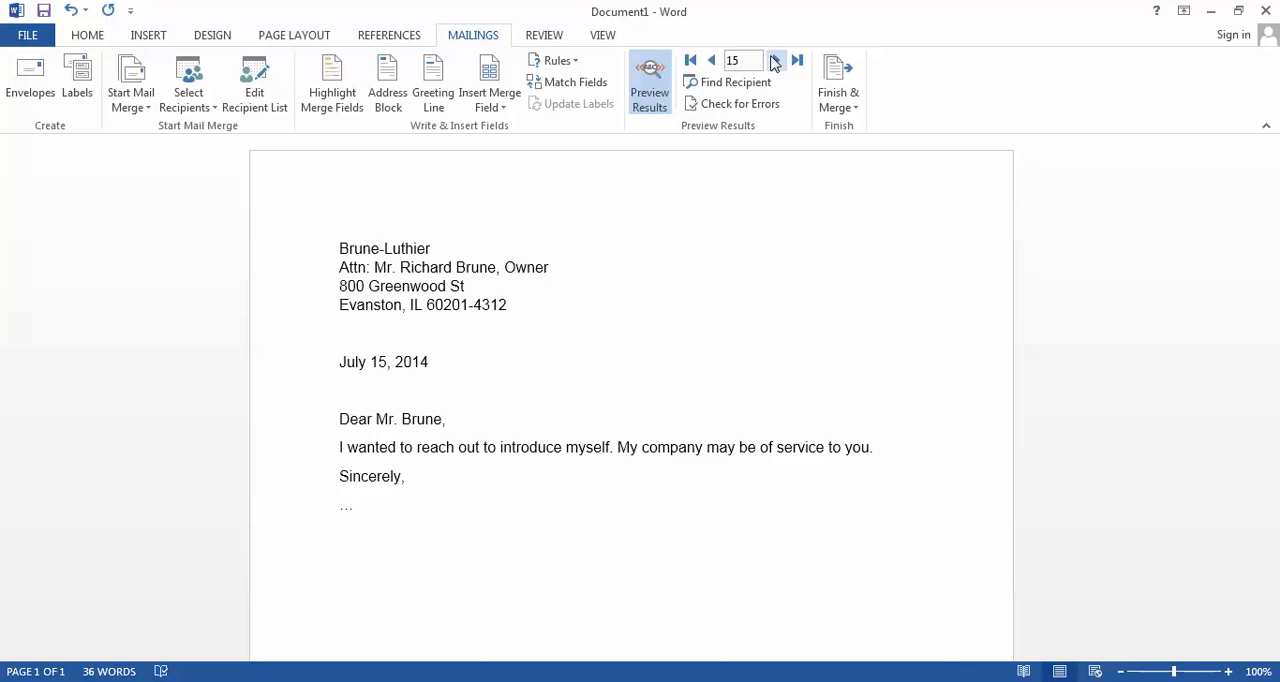
mouse_move(29, 80)
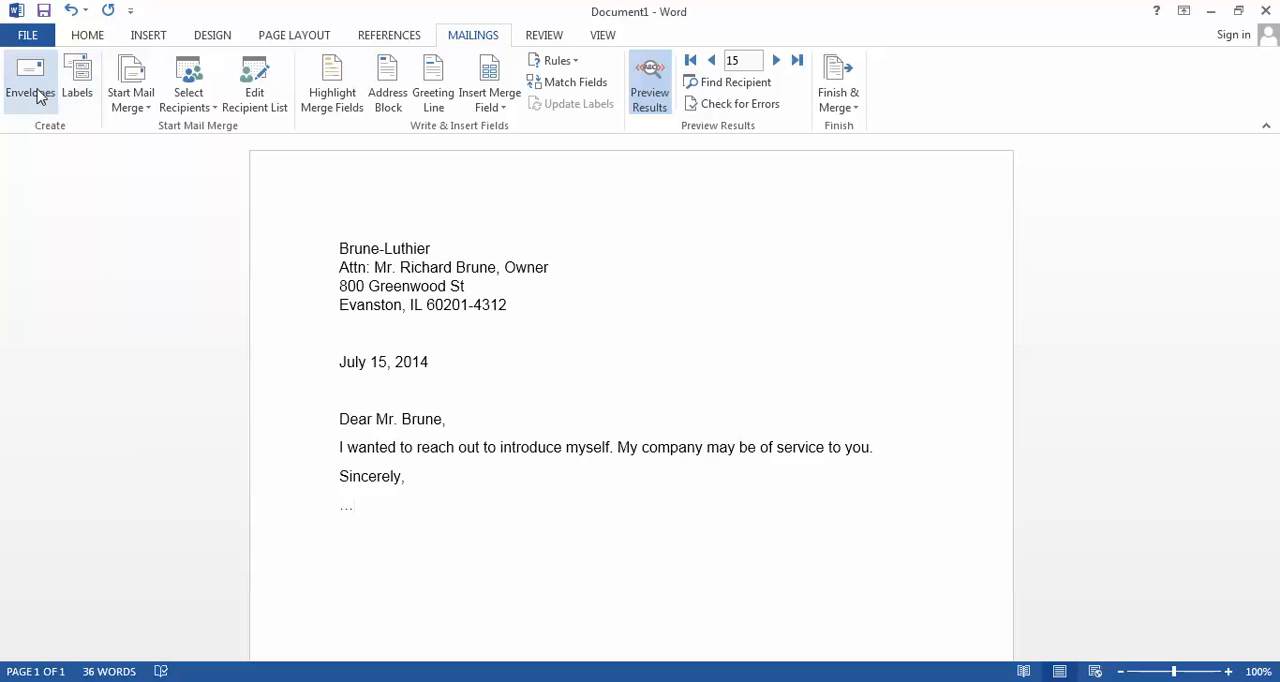
mouse_move(77, 82)
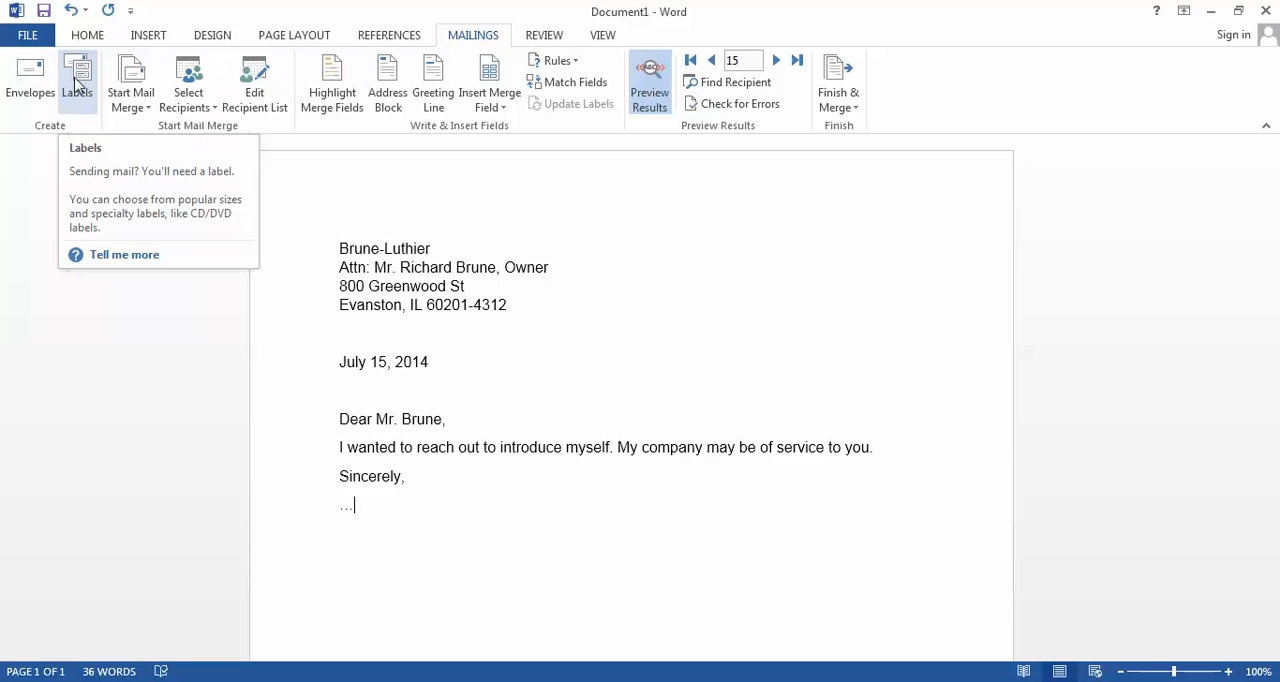
Create a new 30-per-page address label document and set its text to 9-point Arial
left_click(77, 75)
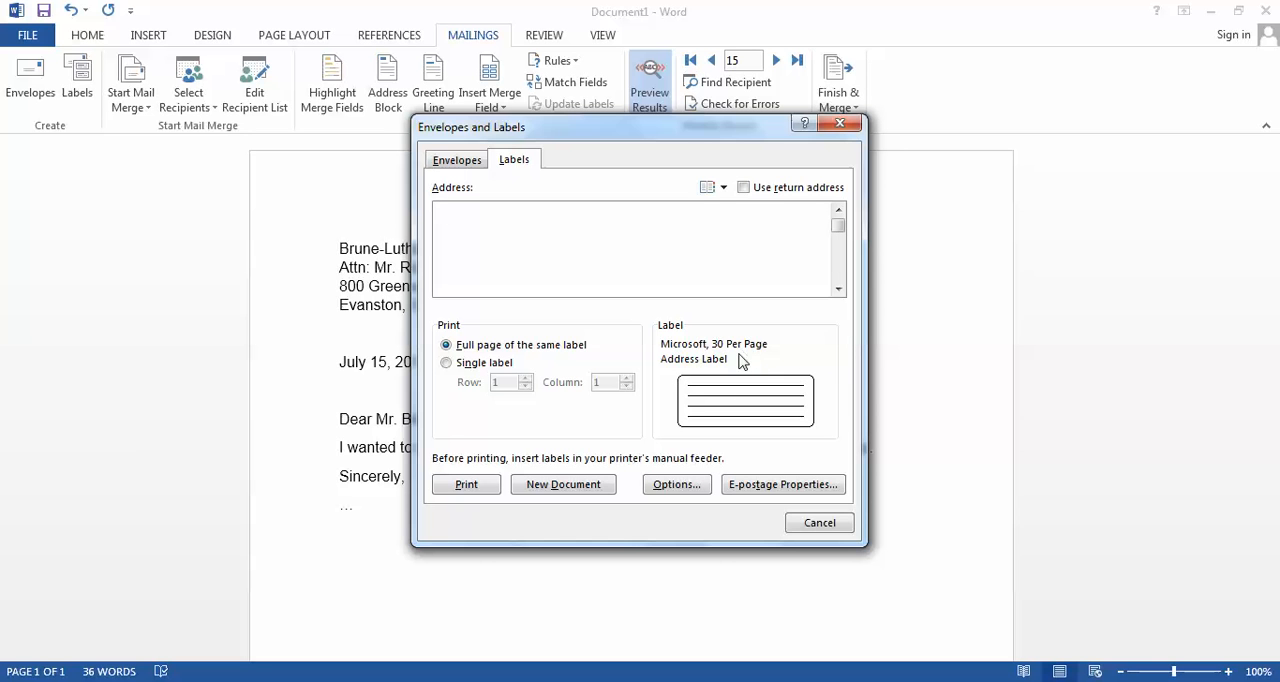
mouse_move(667, 430)
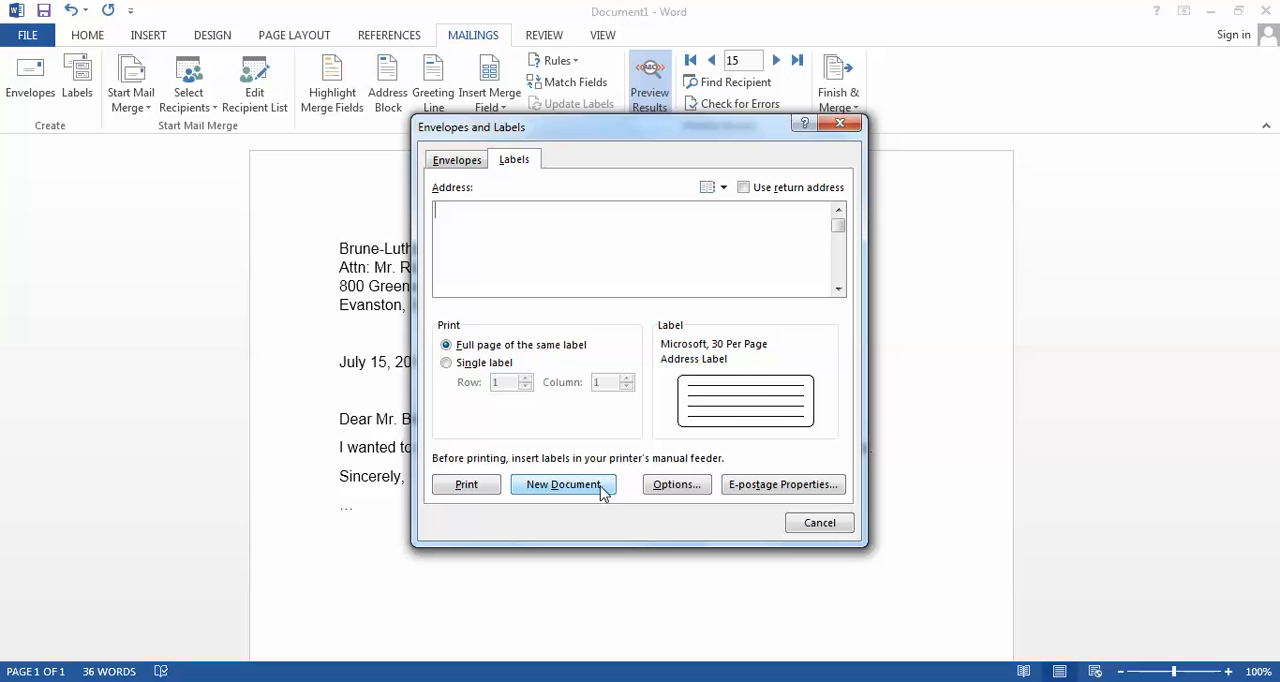
left_click(563, 484)
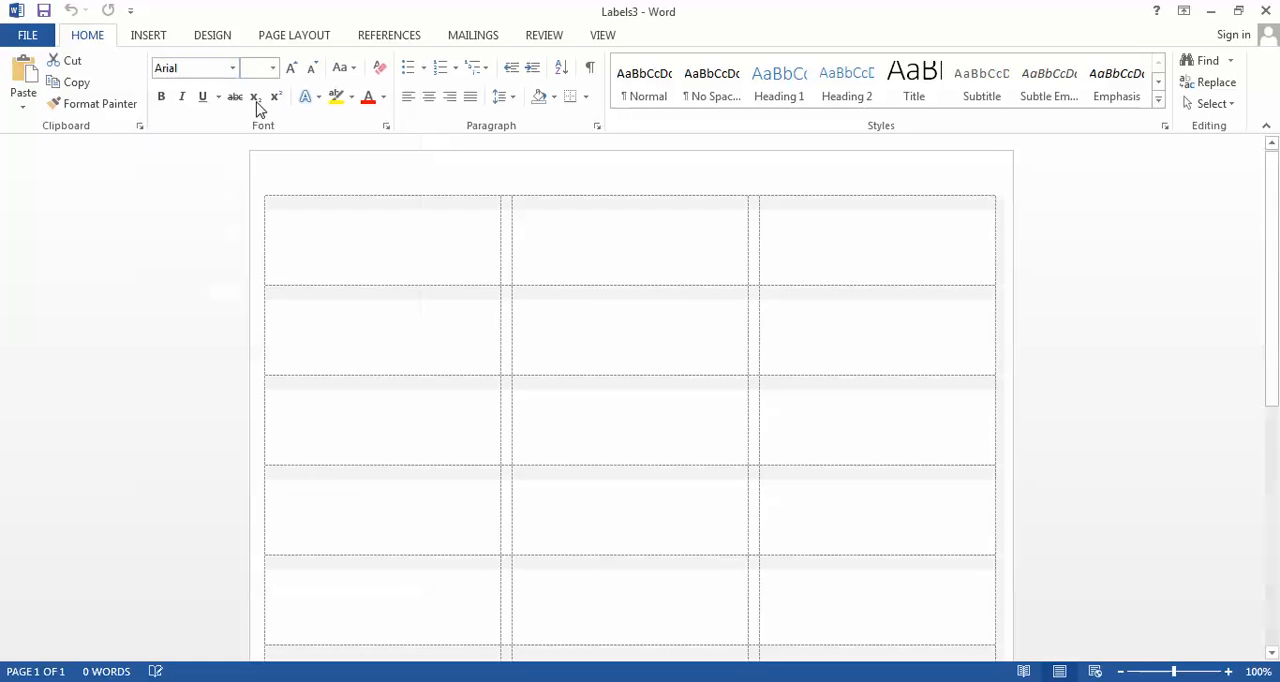
left_click(272, 68)
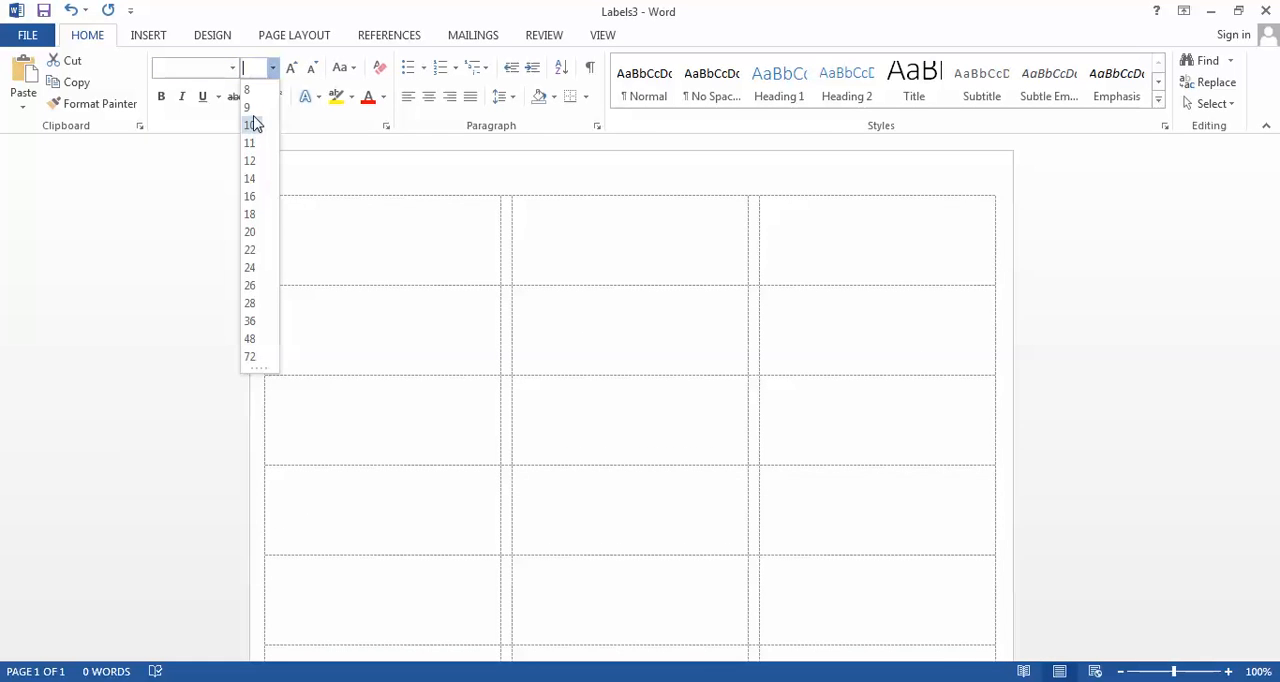
left_click(246, 107)
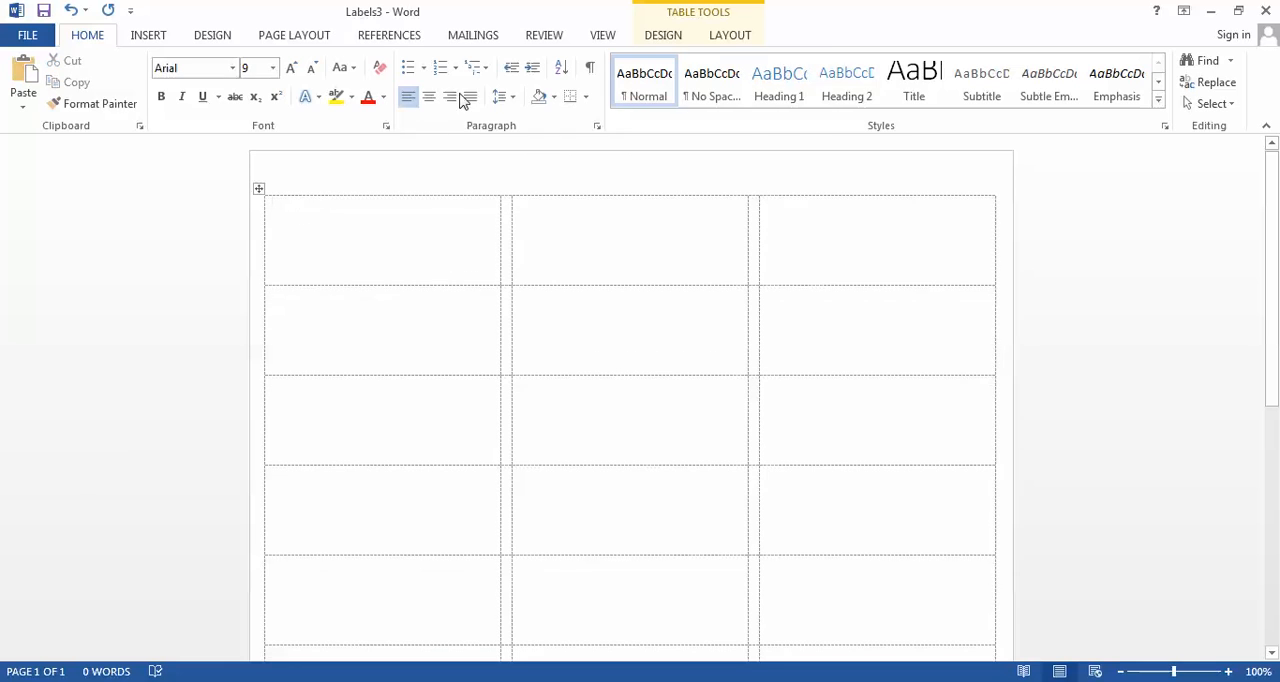
left_click(472, 34)
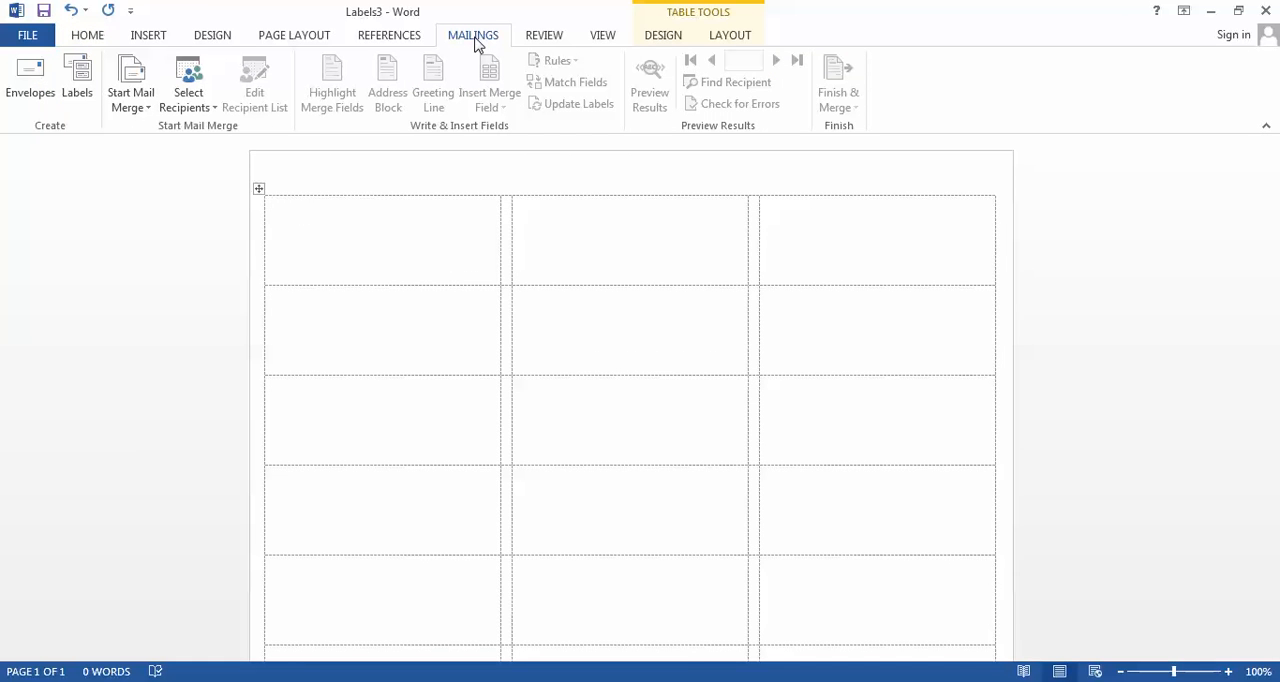
Link the labels to ezselect-100002-72014.csv from the Desktop as the existing recipient list
left_click(380, 240)
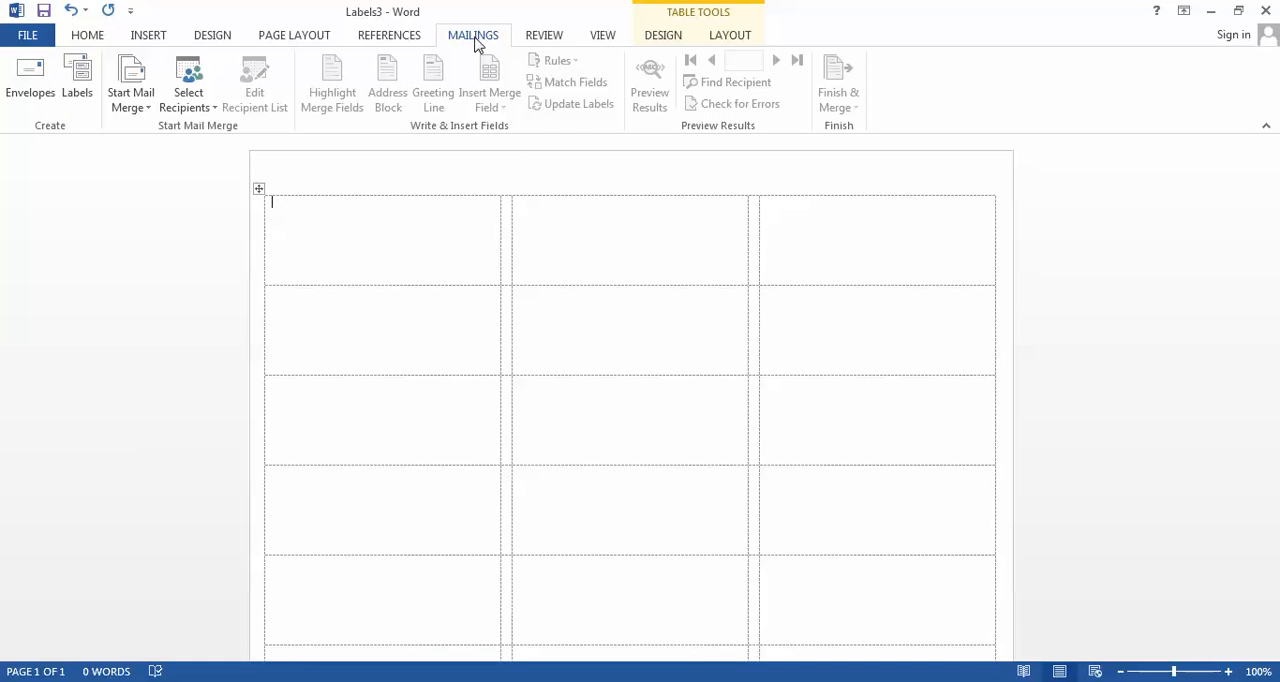
left_click(188, 80)
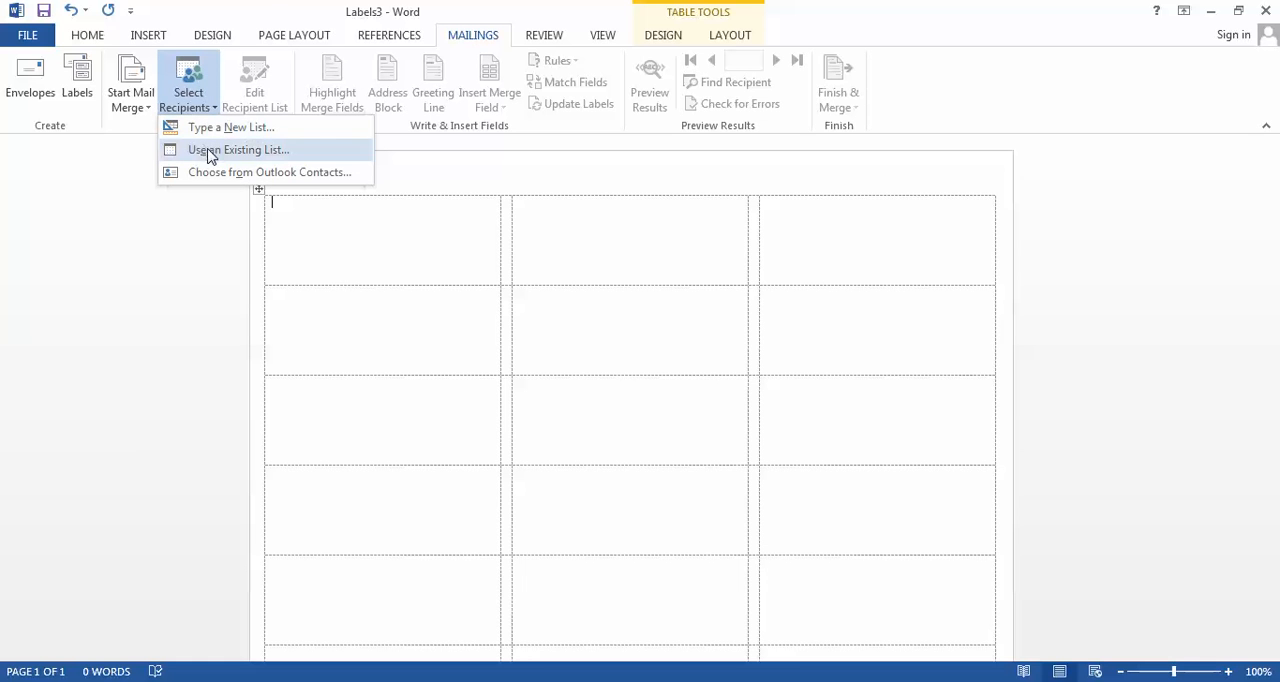
left_click(238, 149)
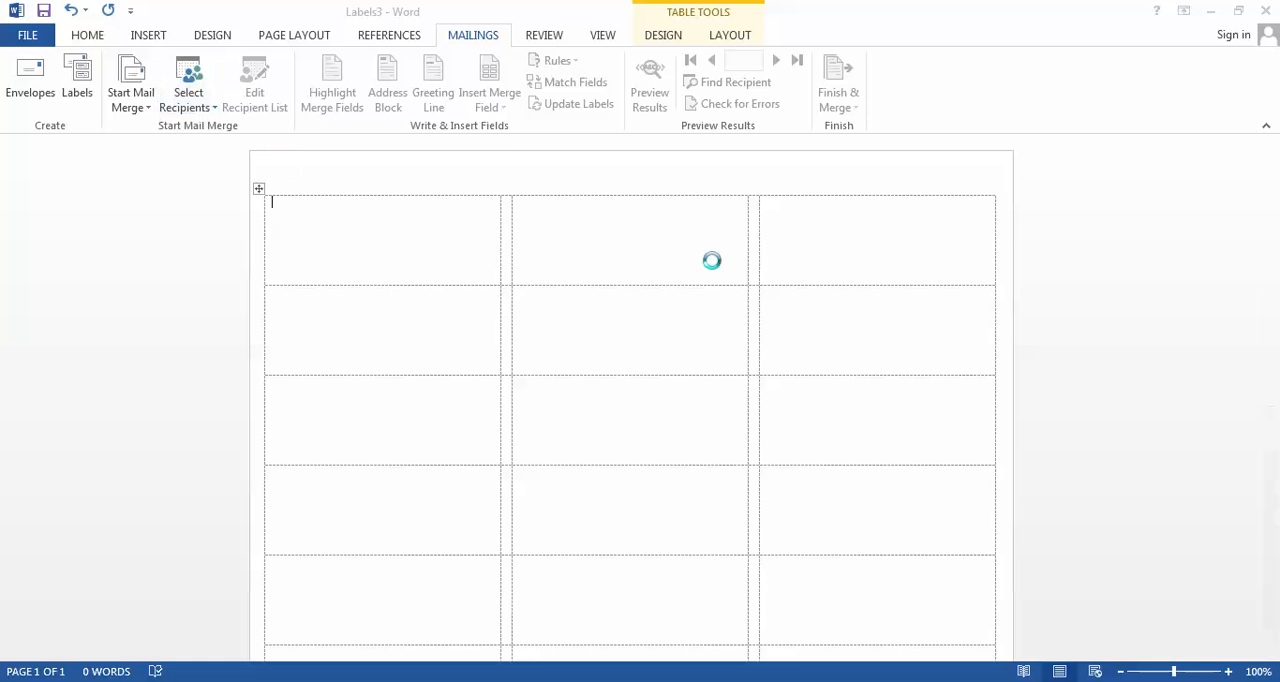
left_click(188, 80)
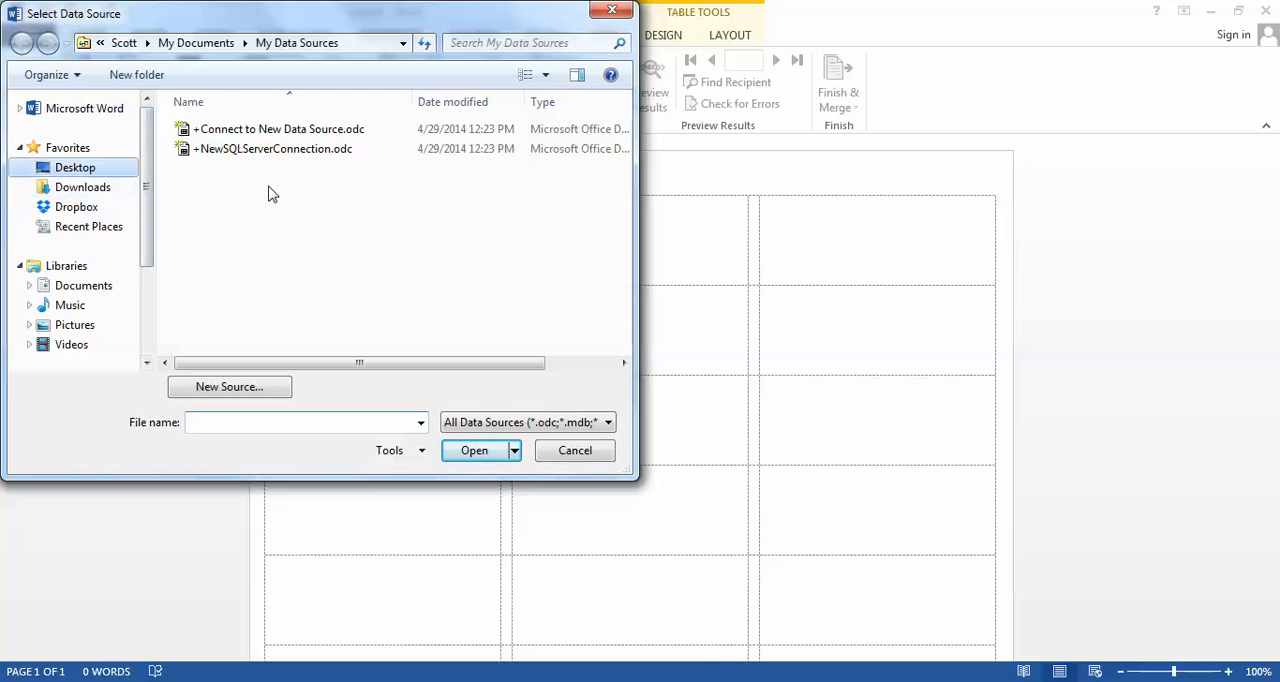
left_click(75, 167)
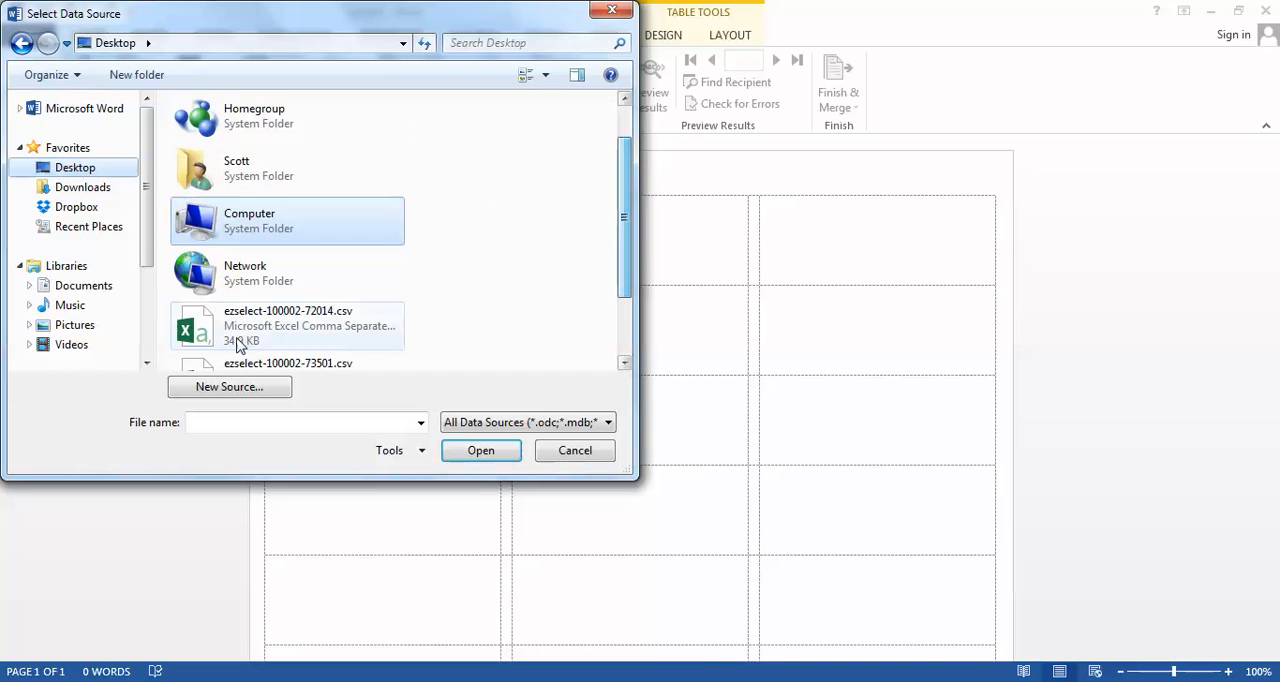
left_click(574, 450)
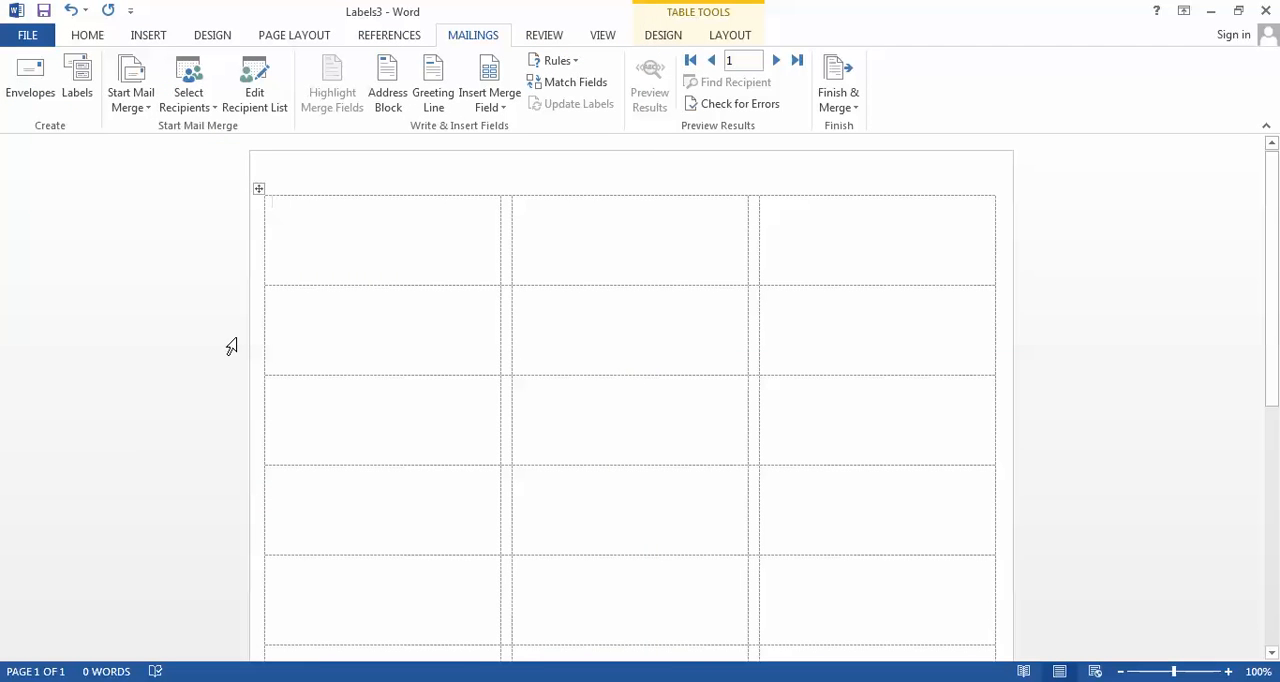
mouse_move(458, 316)
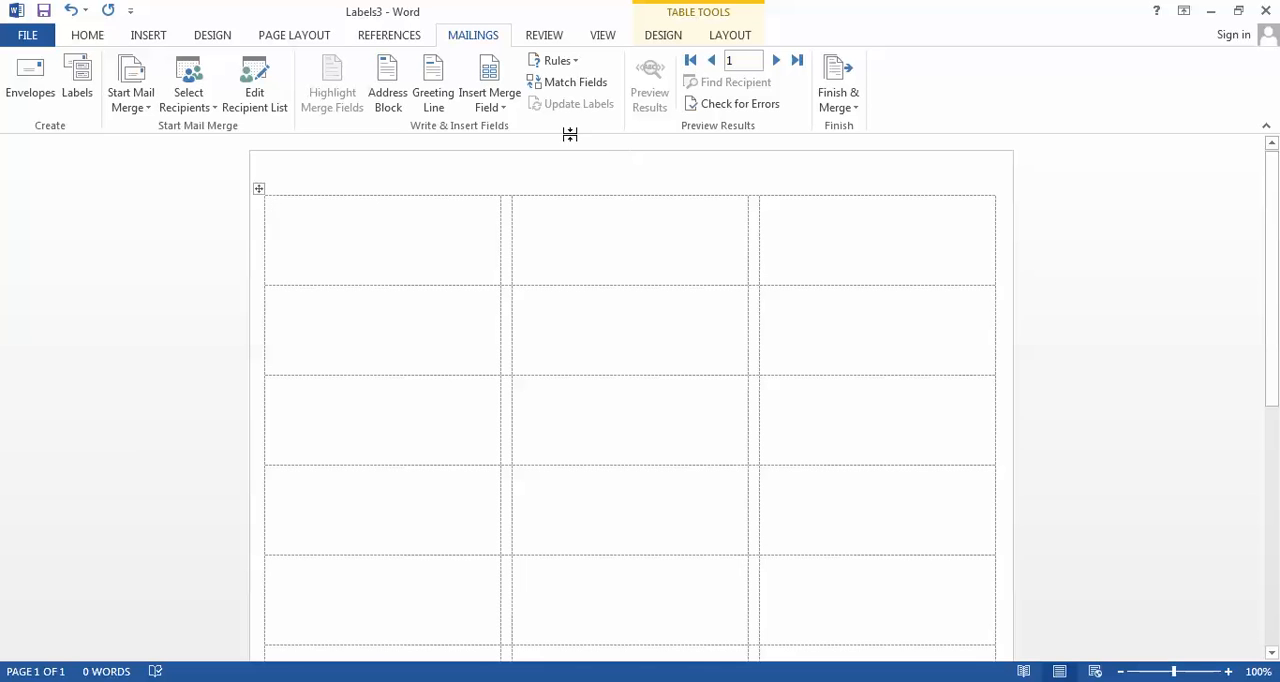
mouse_move(489, 85)
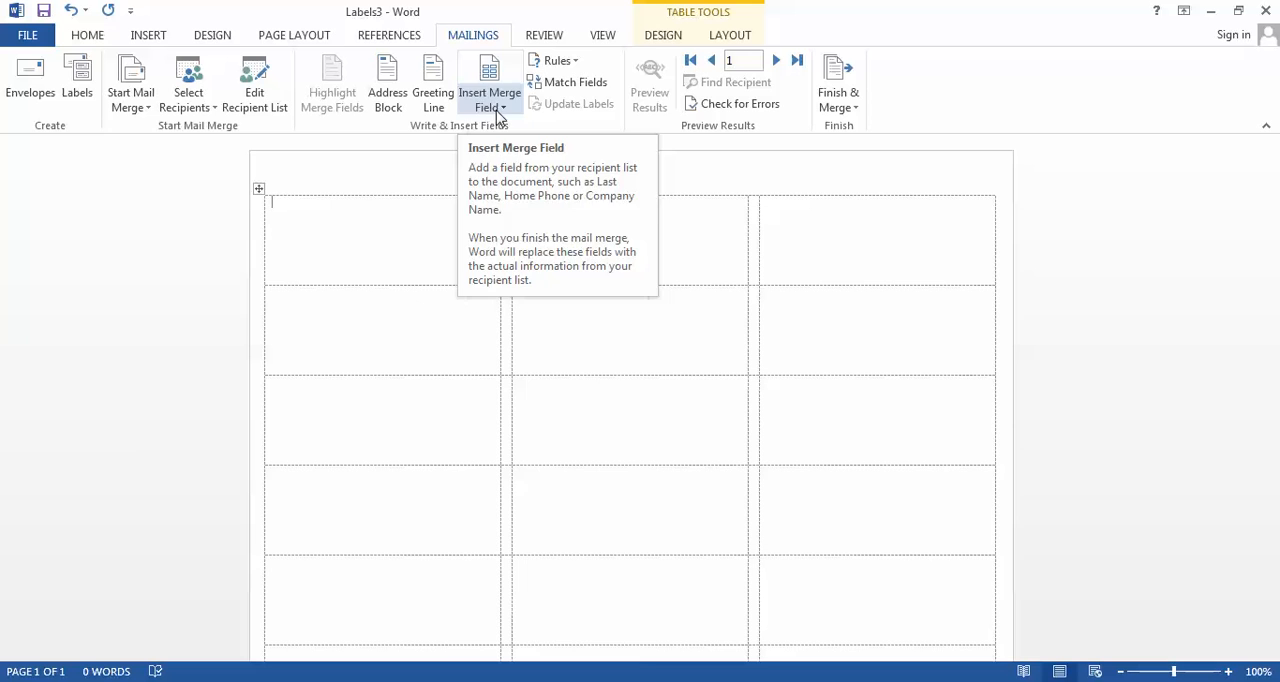
Insert the Company field, type 'Attn', then add Executive_Salutation and Executive_First_Name fields
left_click(489, 92)
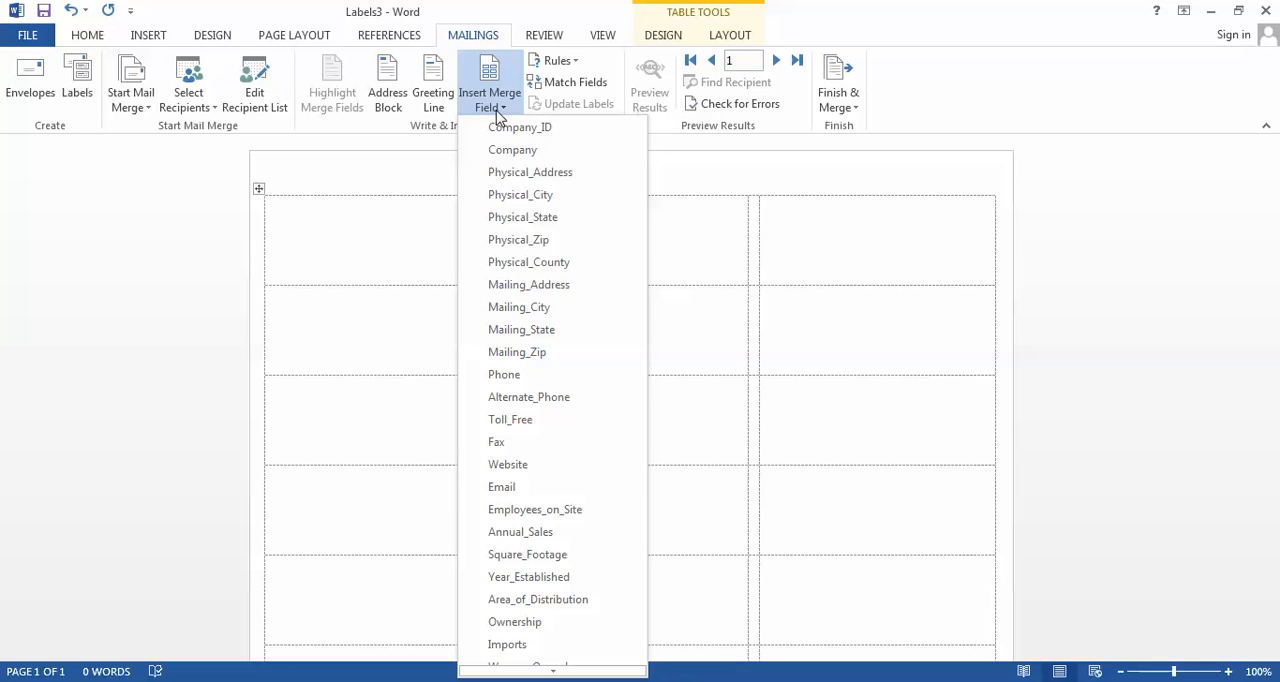
left_click(512, 149)
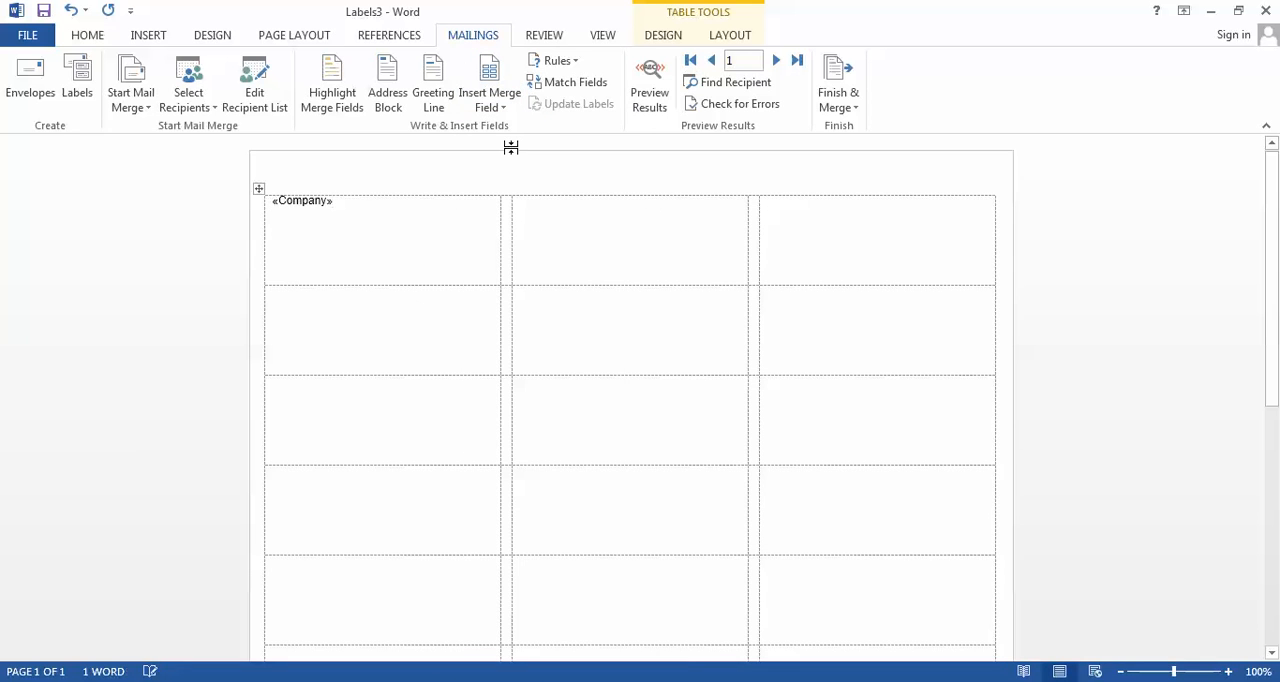
type("Attn:")
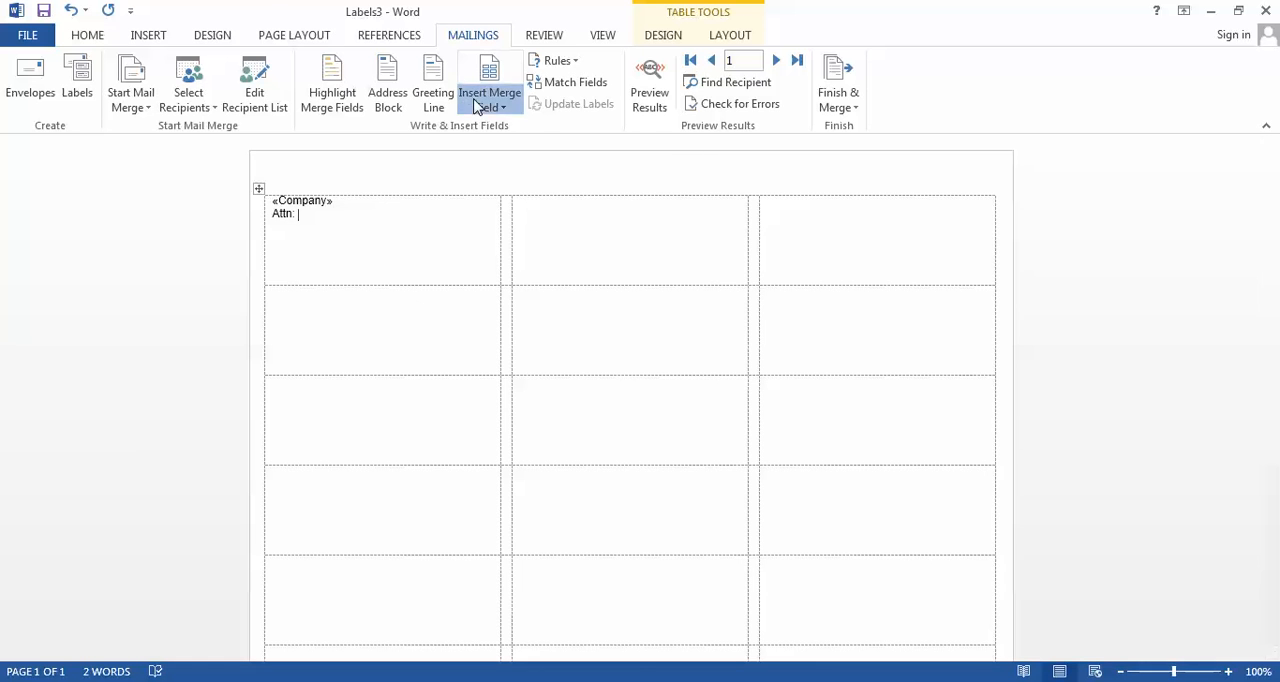
left_click(484, 81)
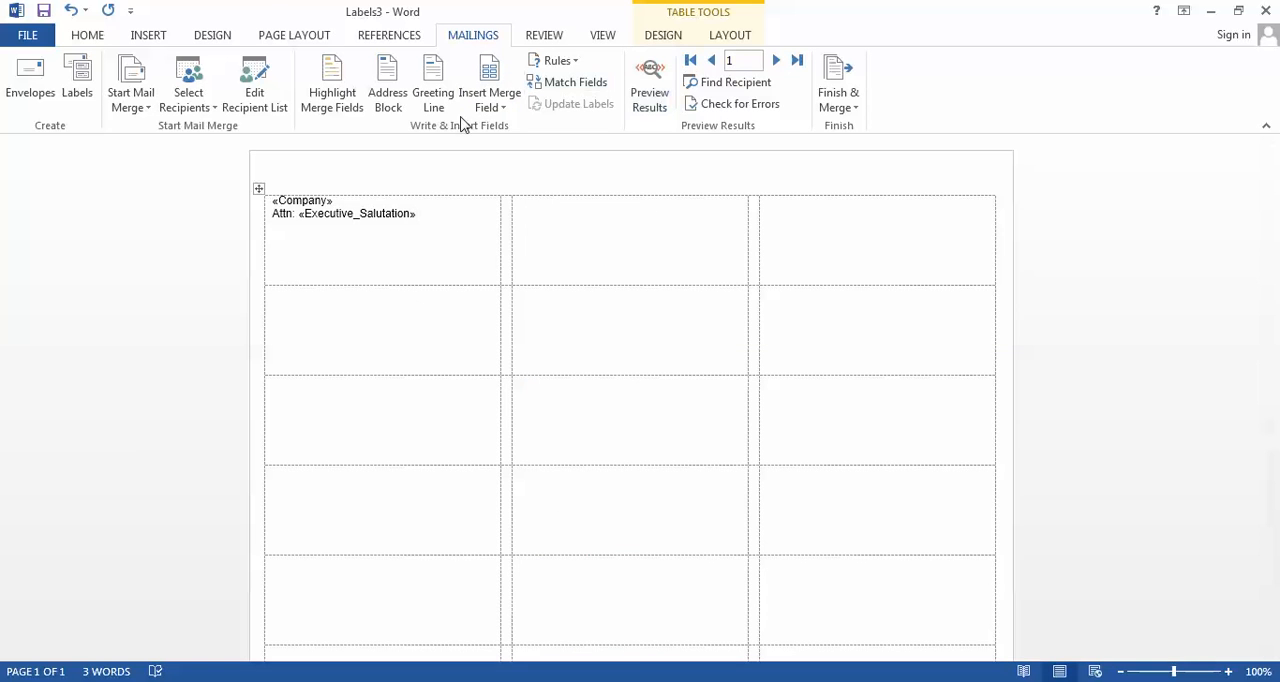
left_click(490, 78)
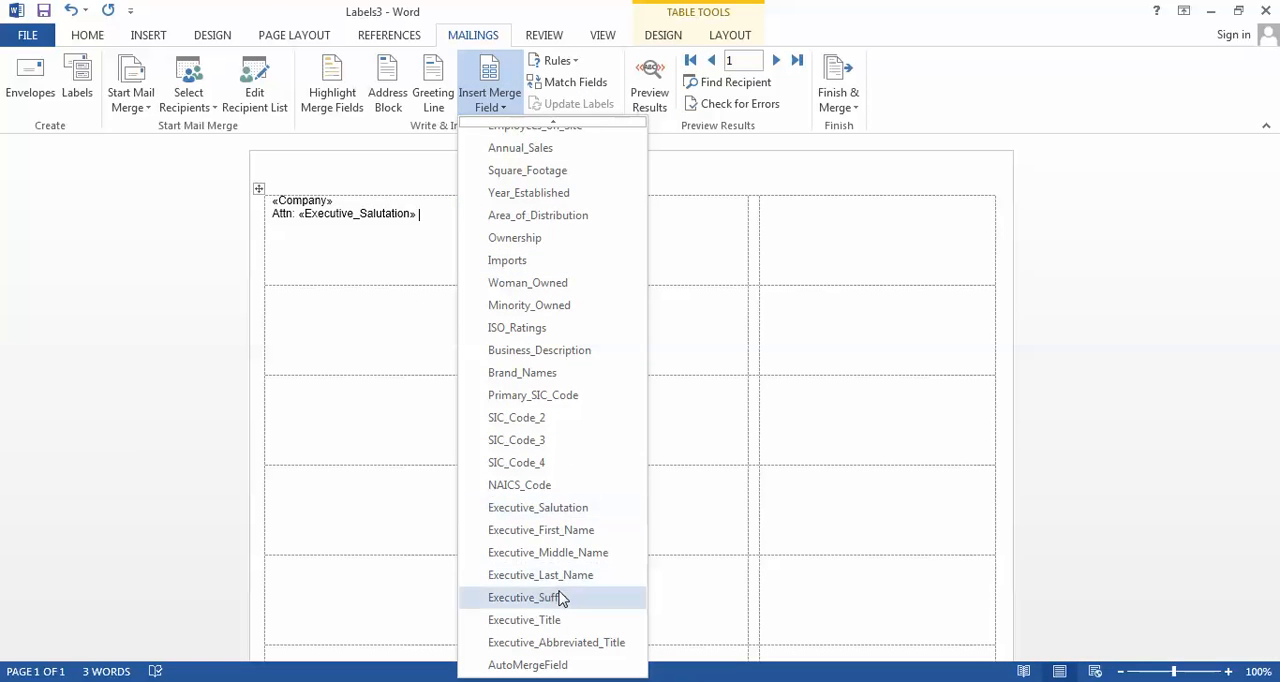
left_click(541, 529)
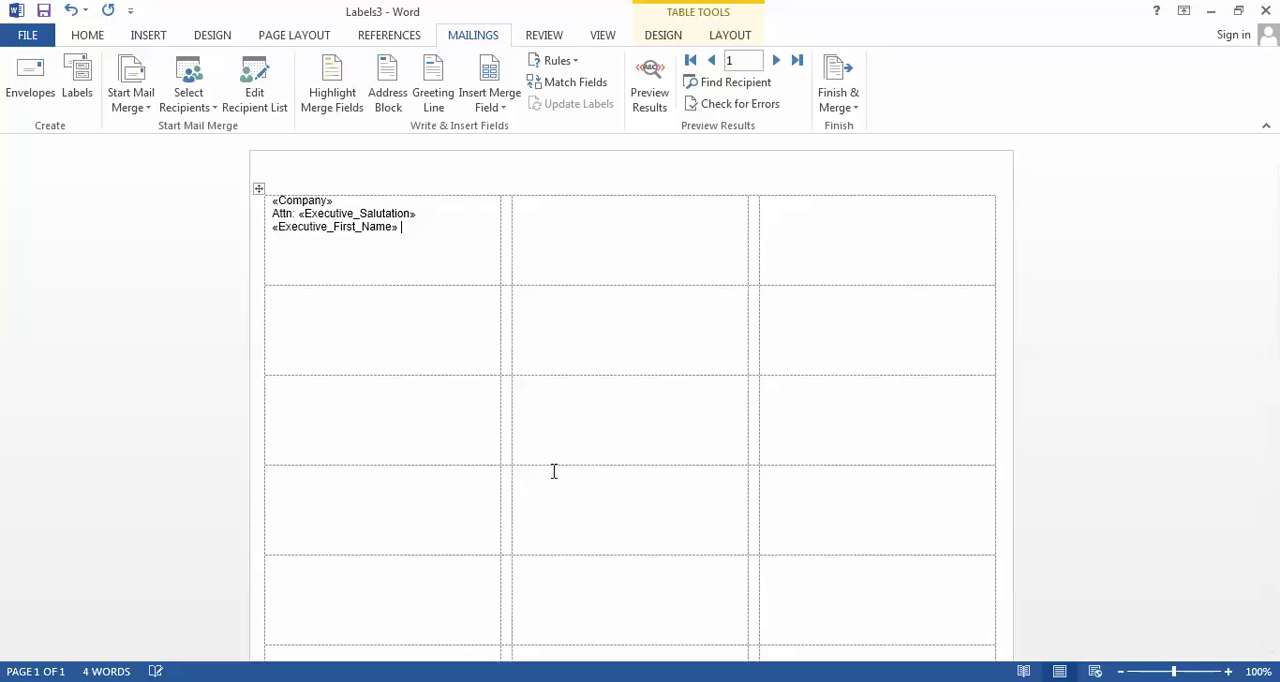
Add Executive_Last_Name, Executive_Abbreviated_Title, Mailing_Address, Mailing_City and Mailing_State fields to the label
left_click(489, 80)
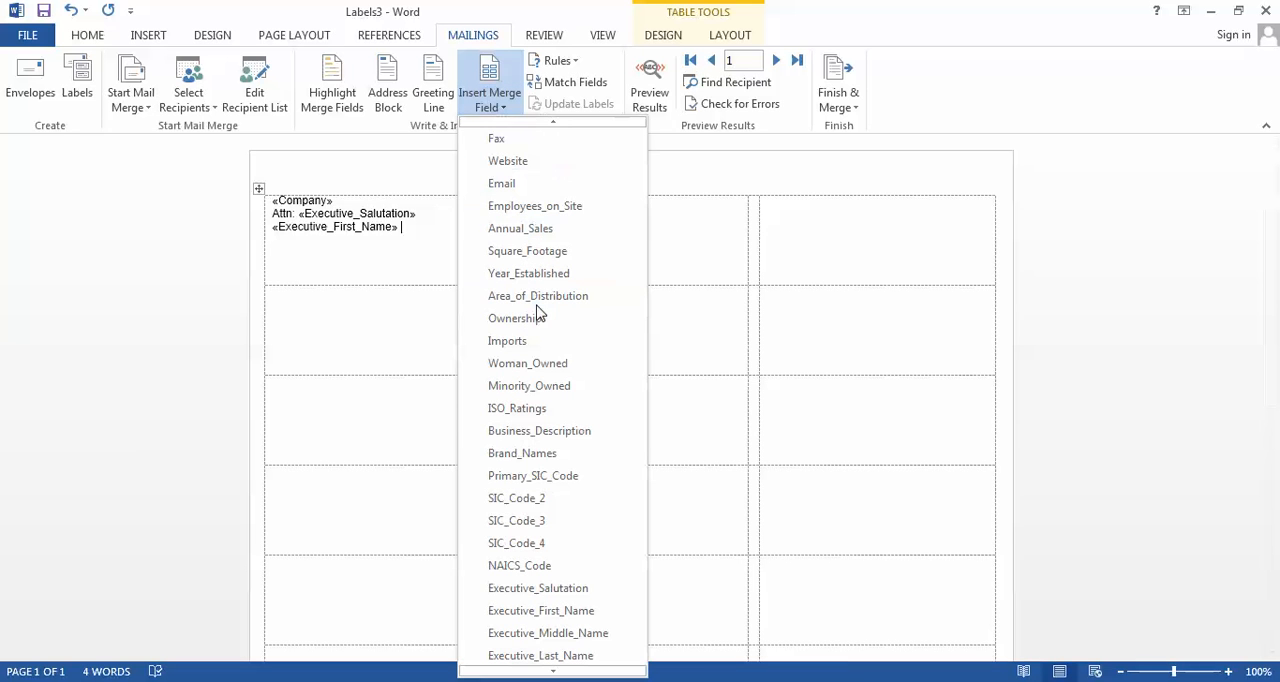
left_click(540, 655)
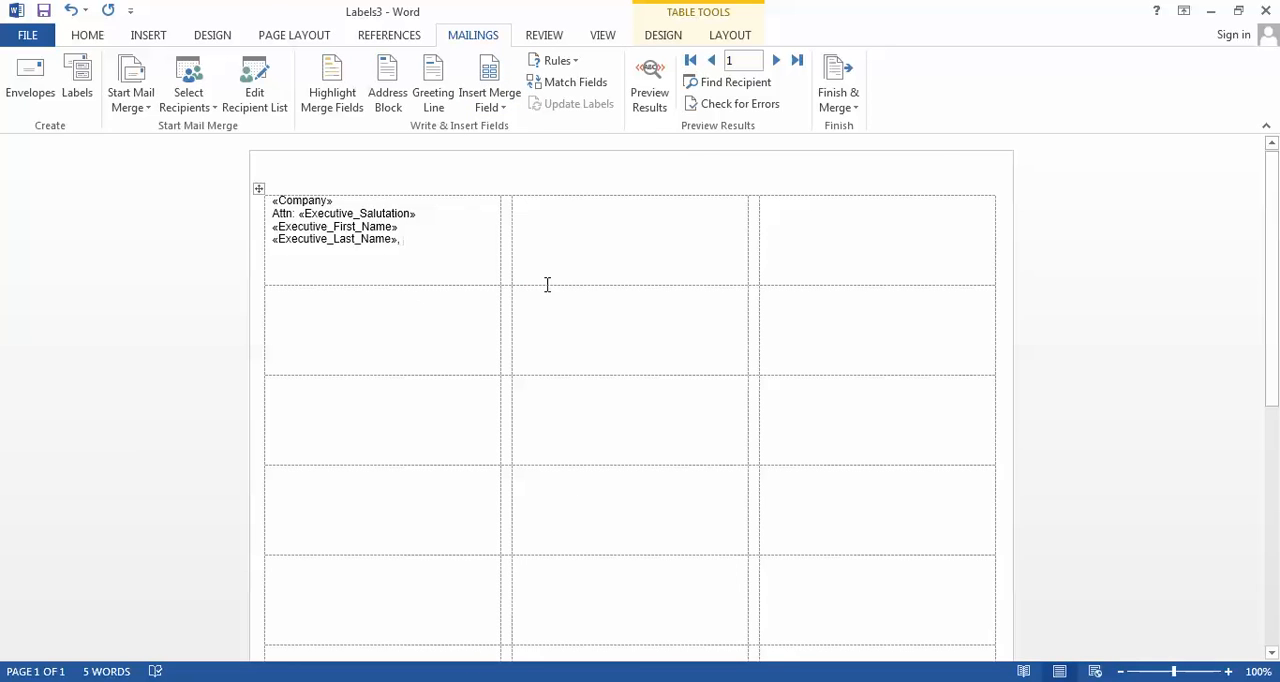
left_click(489, 80)
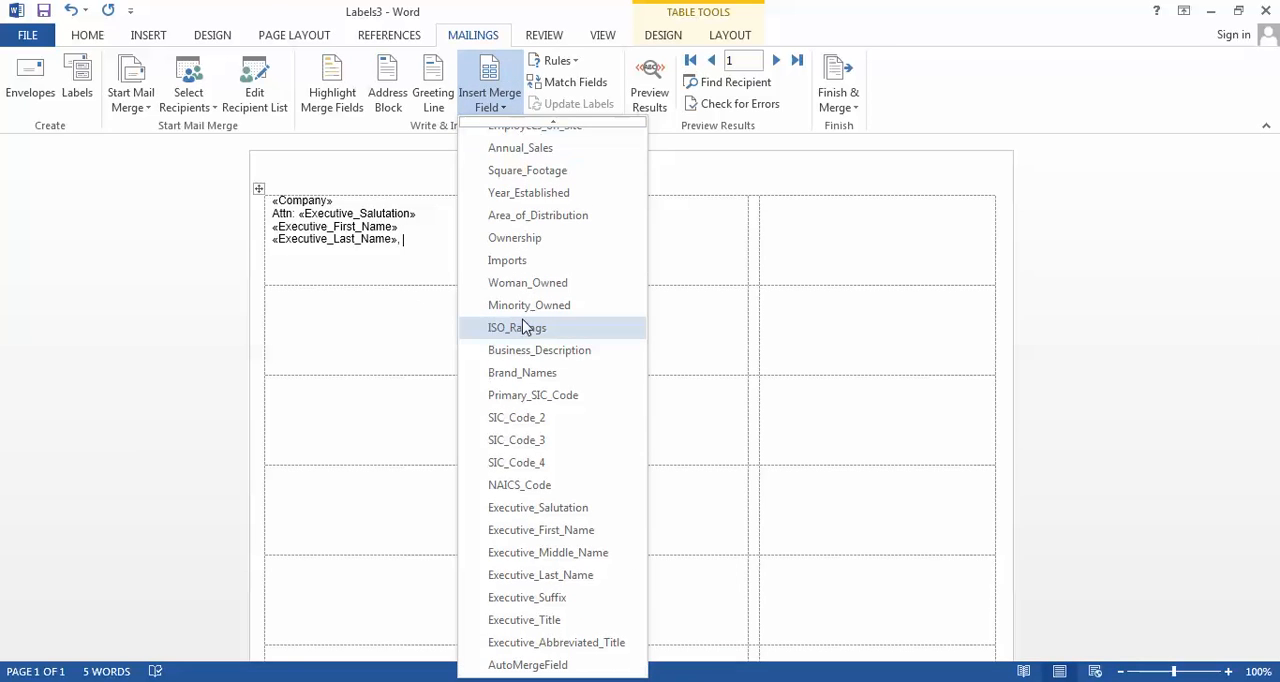
mouse_move(556, 642)
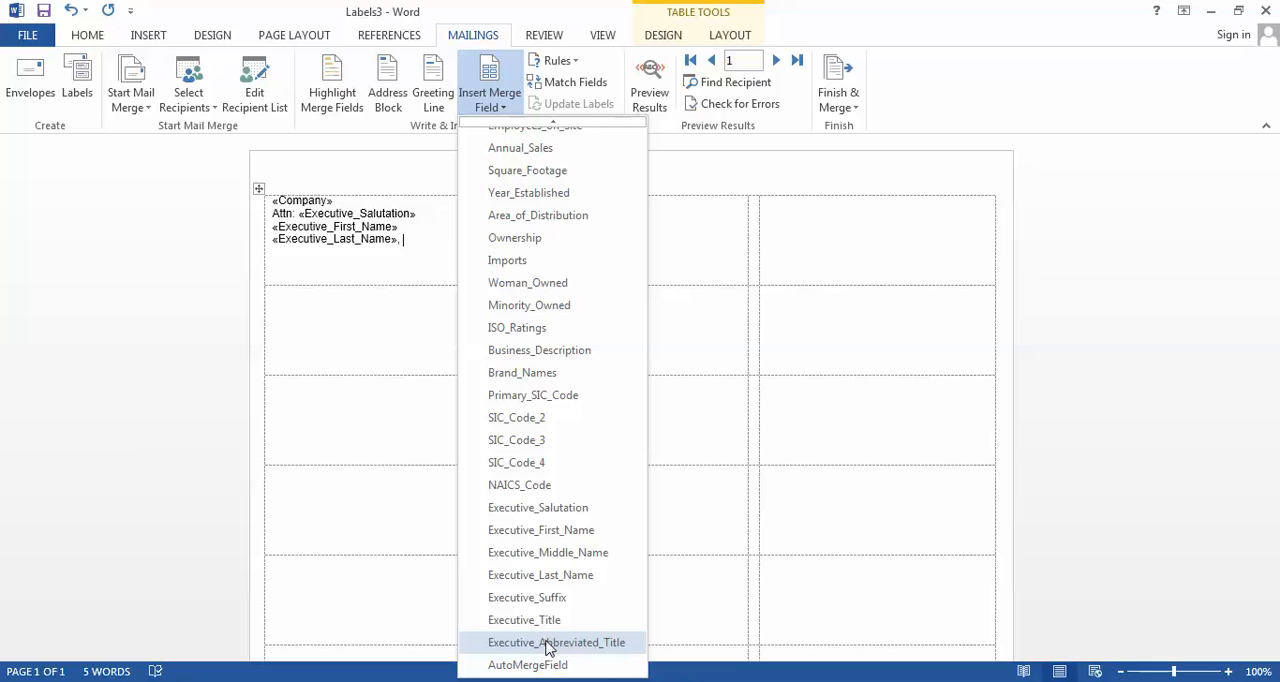
left_click(557, 642)
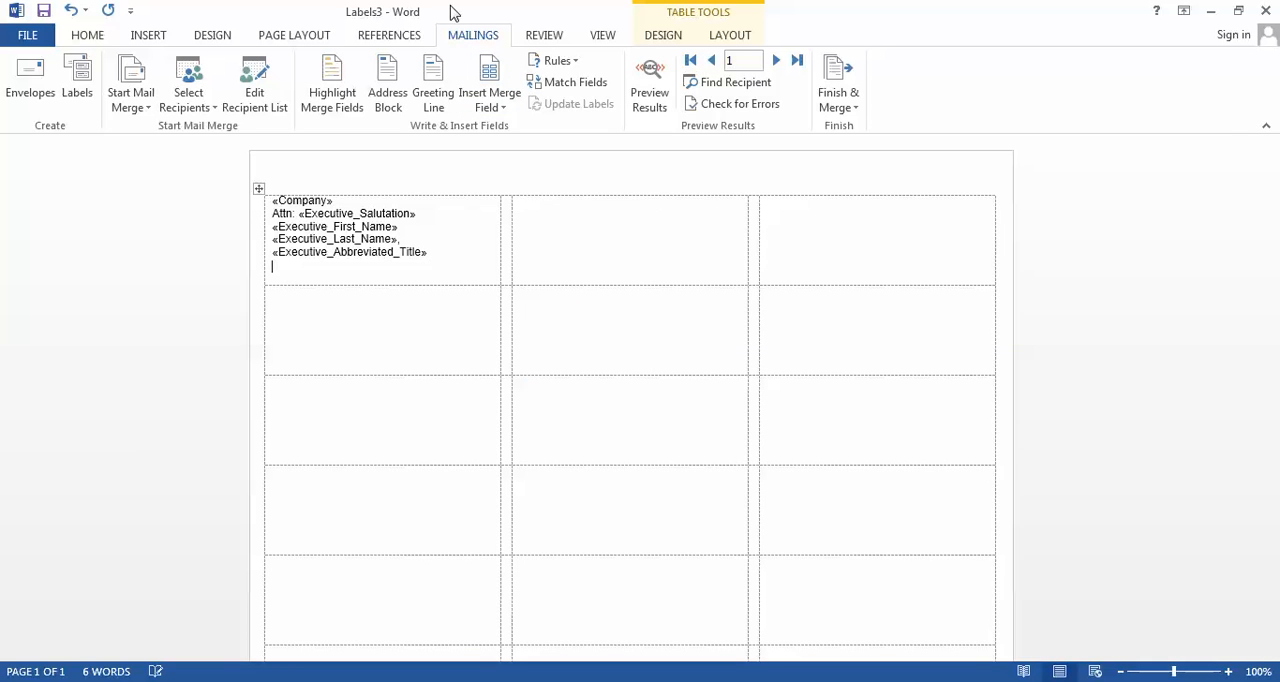
mouse_move(344, 241)
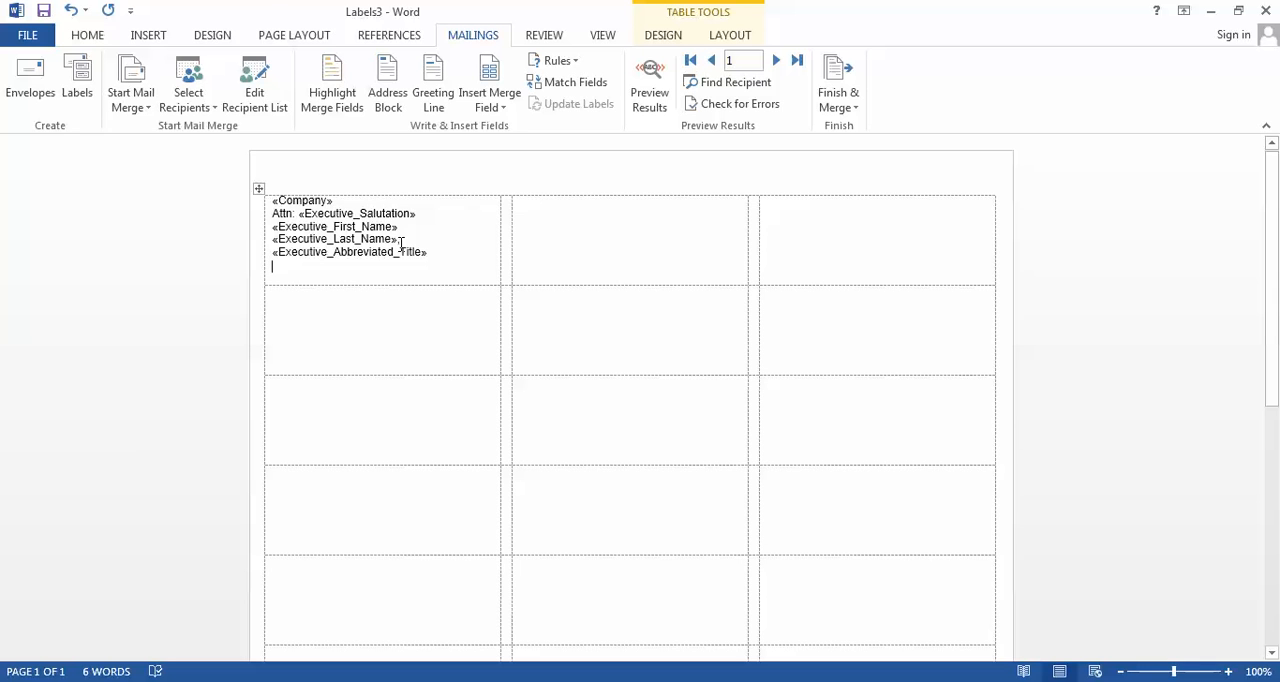
mouse_move(489, 80)
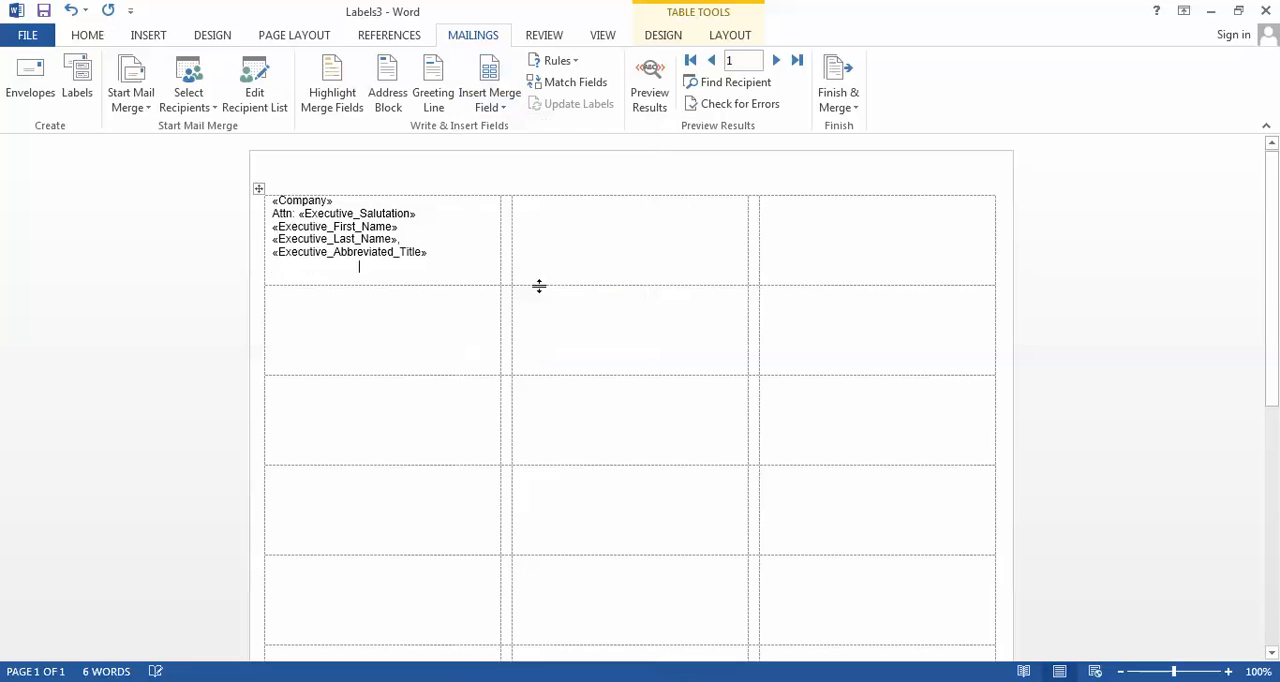
left_click(489, 83)
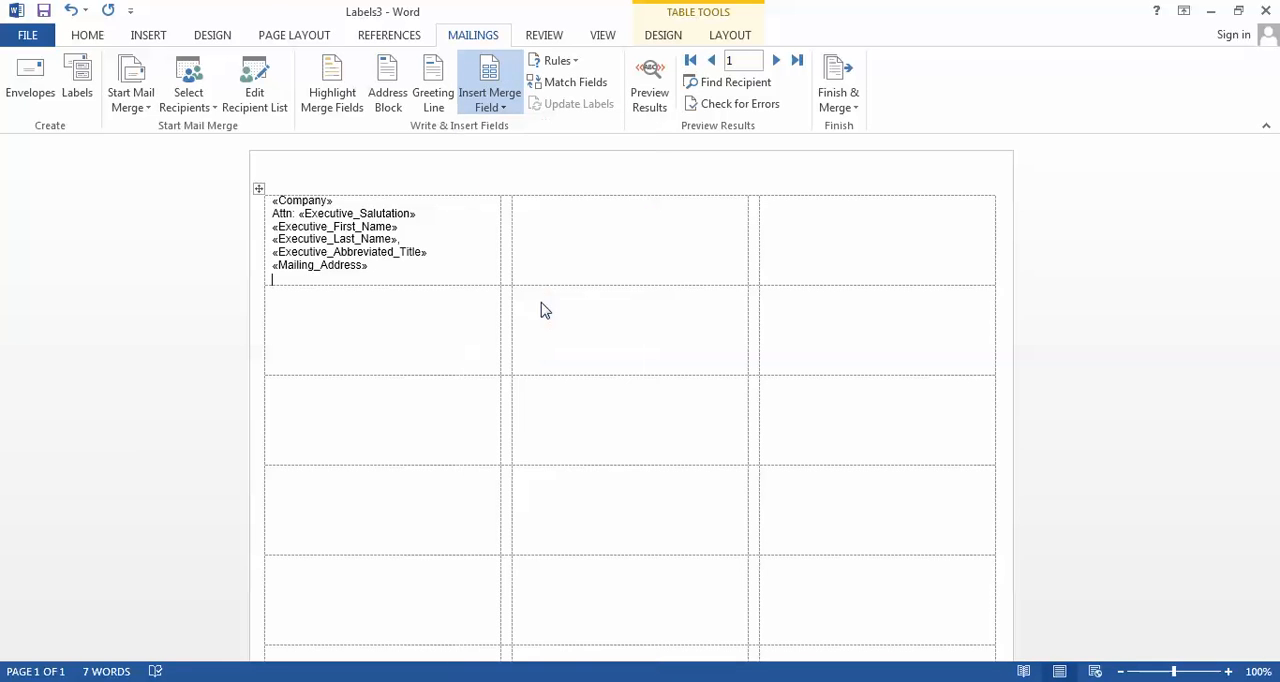
left_click(489, 75)
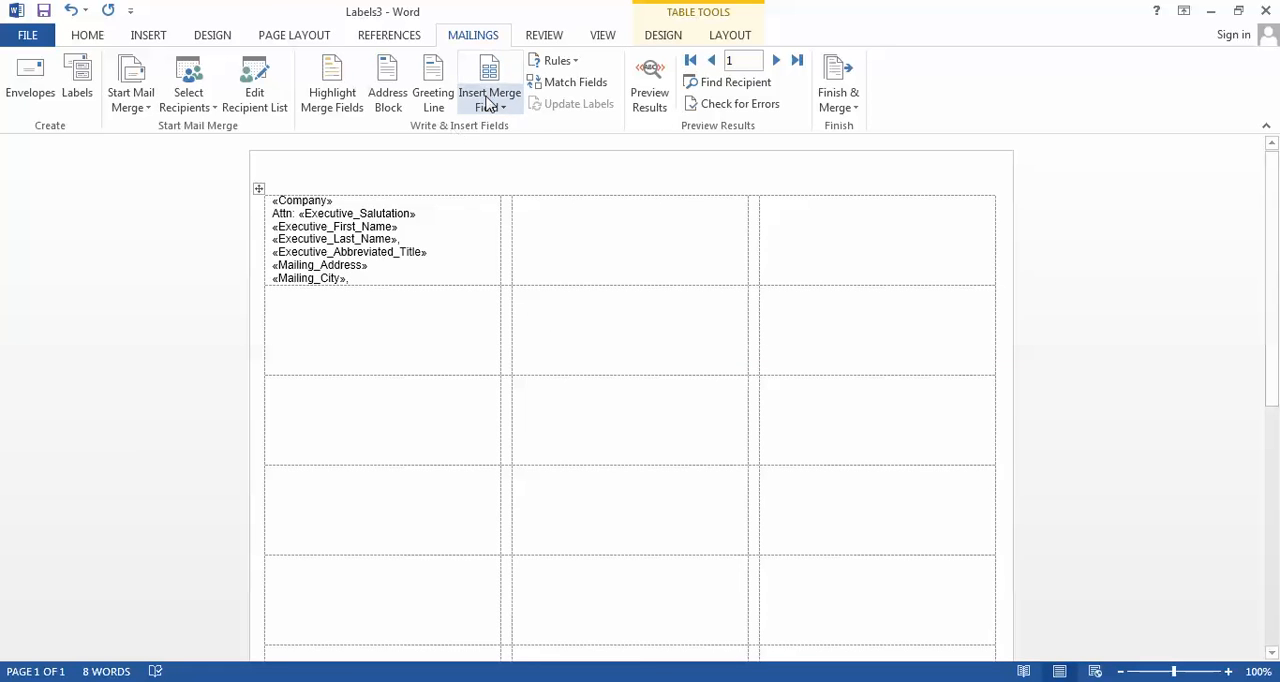
left_click(489, 80)
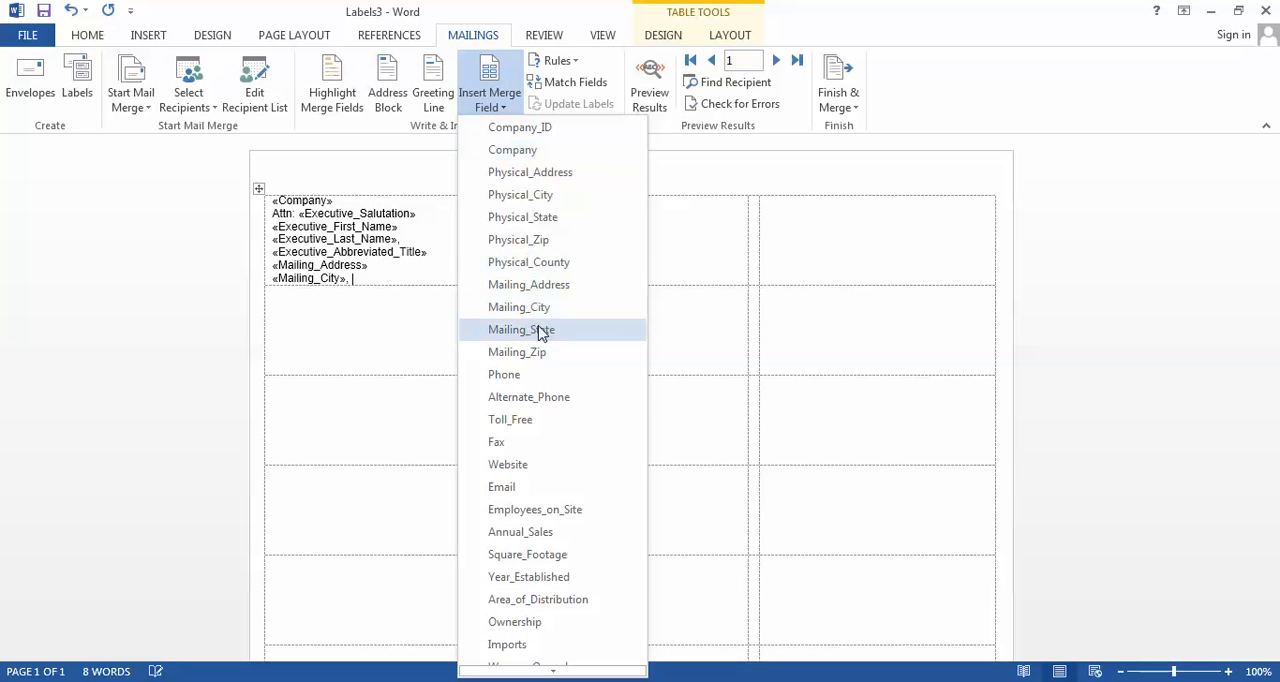
left_click(521, 329)
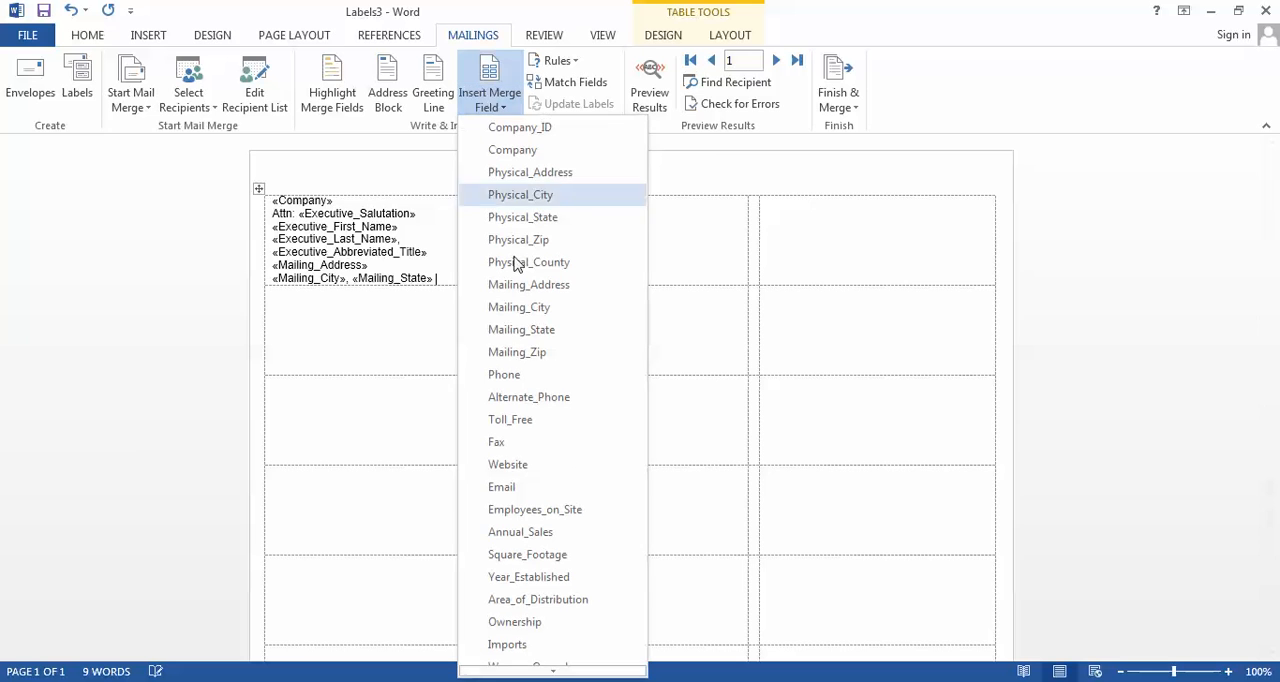
mouse_move(517, 352)
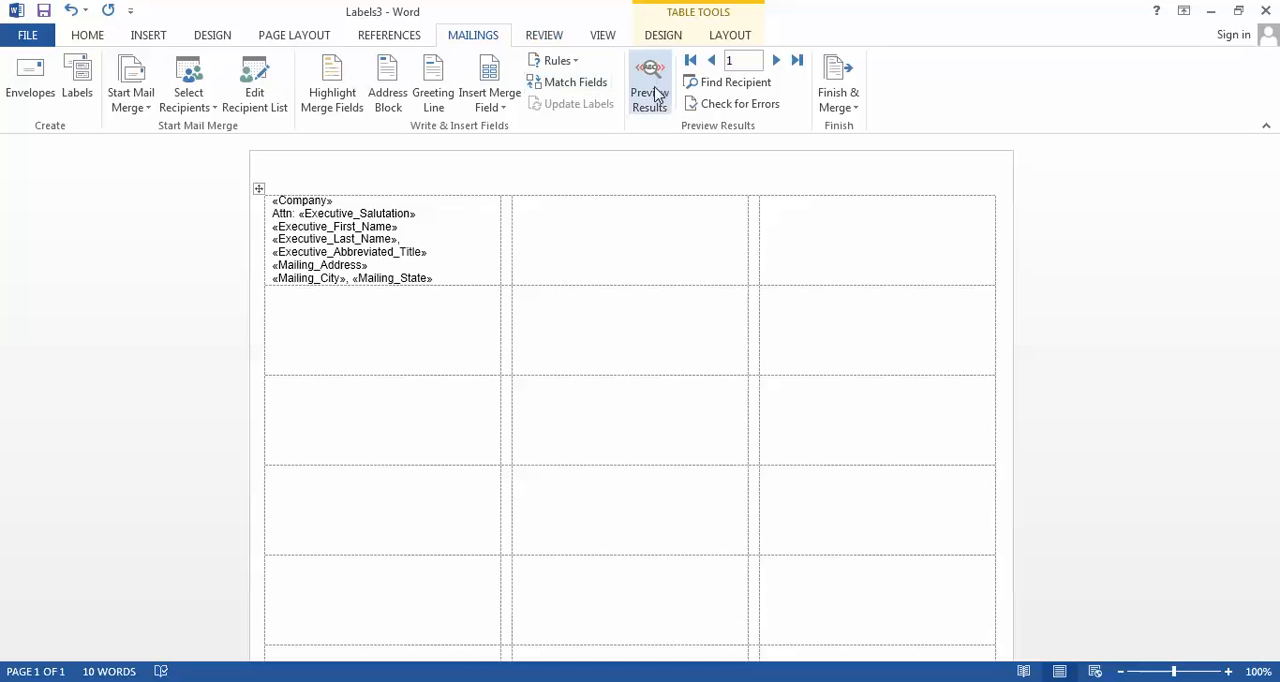
Preview the label with EZ Select records 1 through 9, then return to field codes
left_click(649, 82)
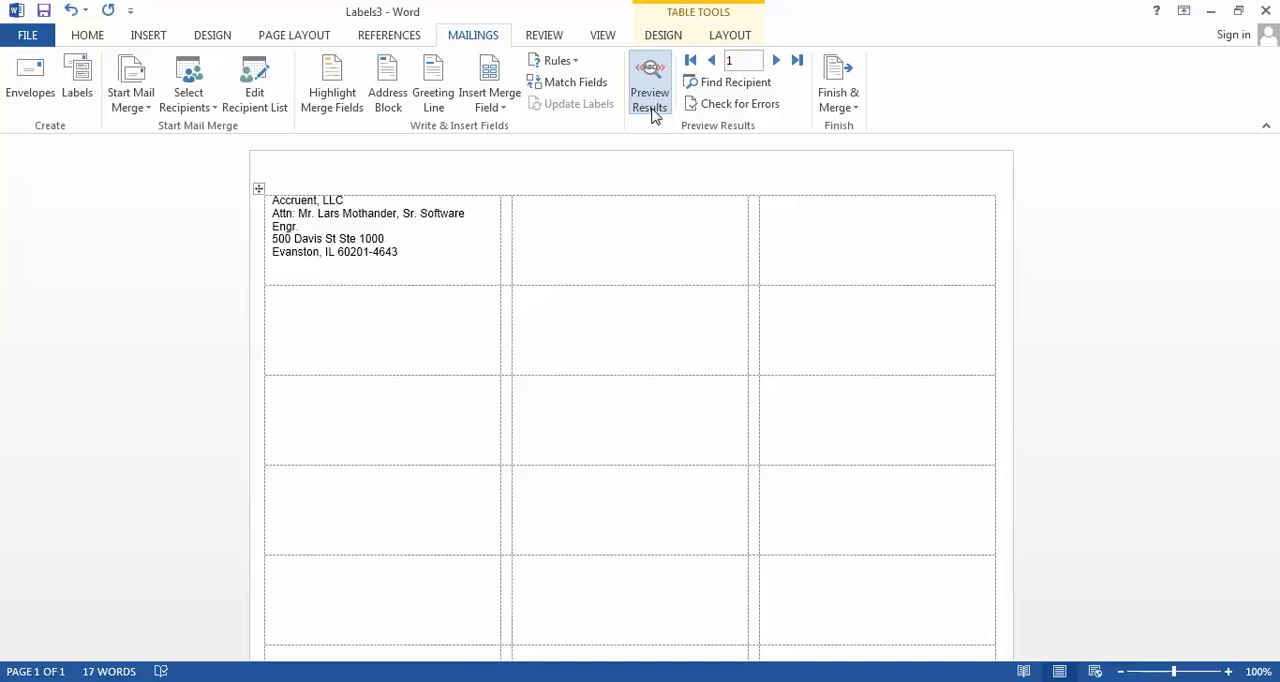
left_click(776, 60)
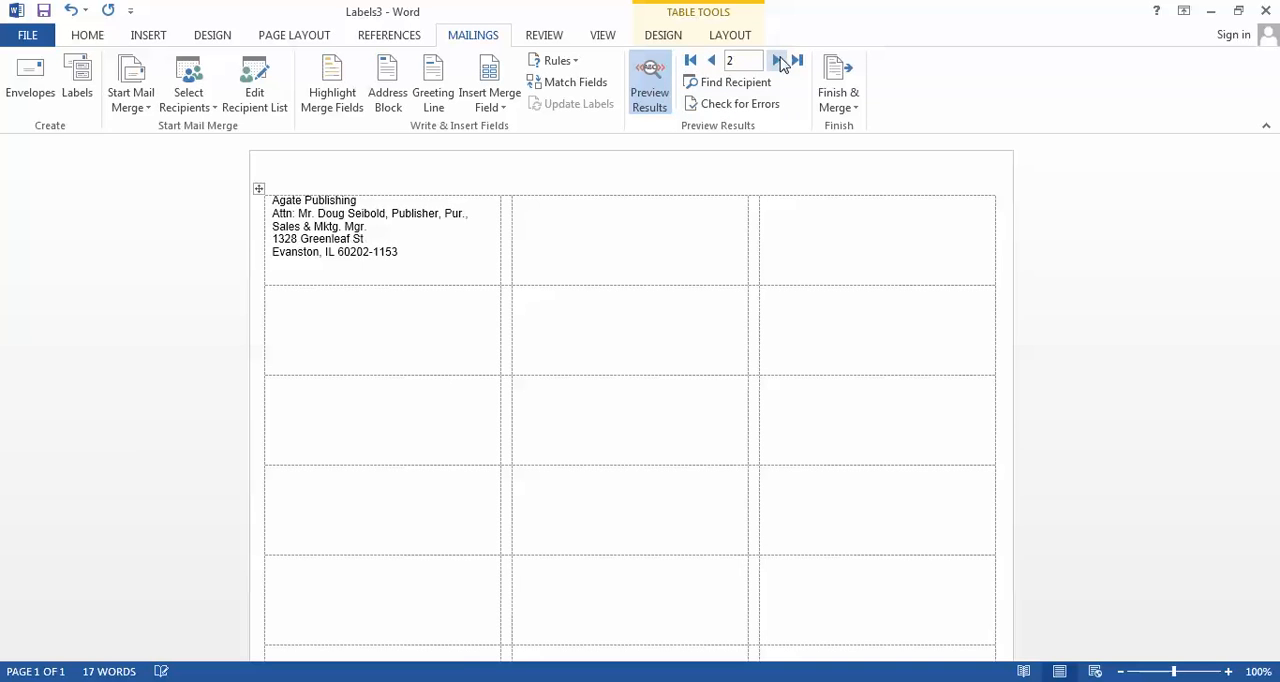
left_click(778, 60)
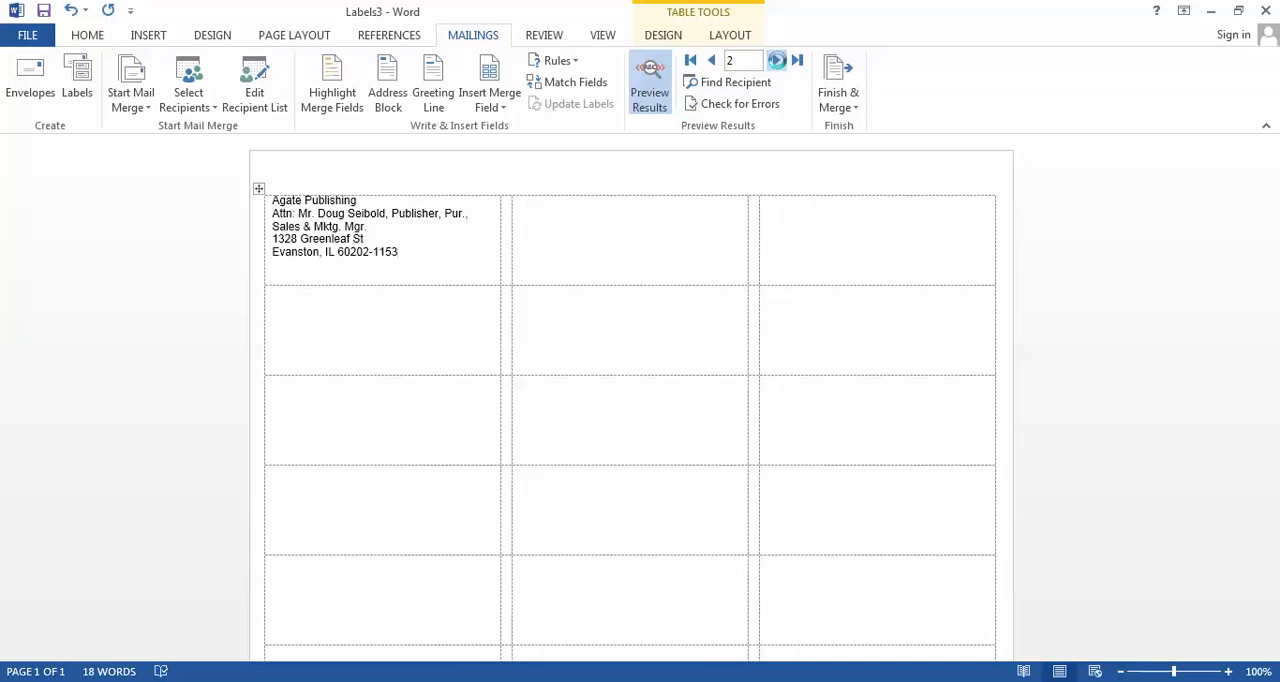
left_click(777, 60)
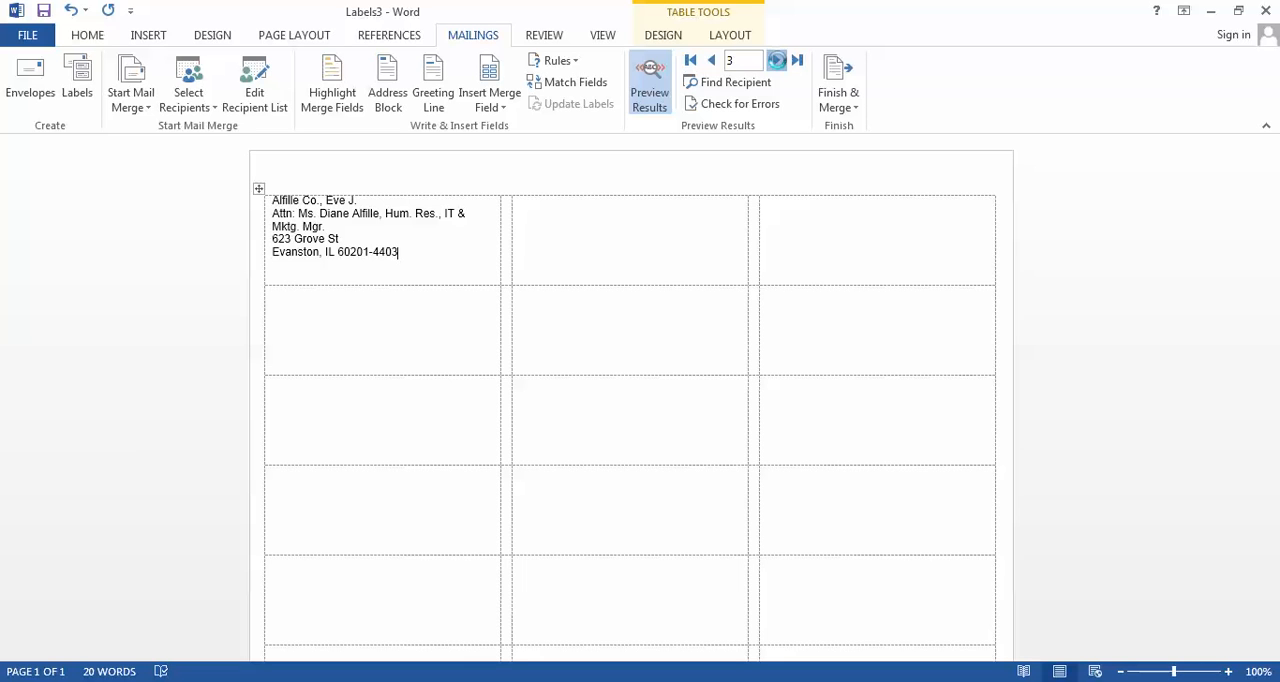
left_click(779, 60)
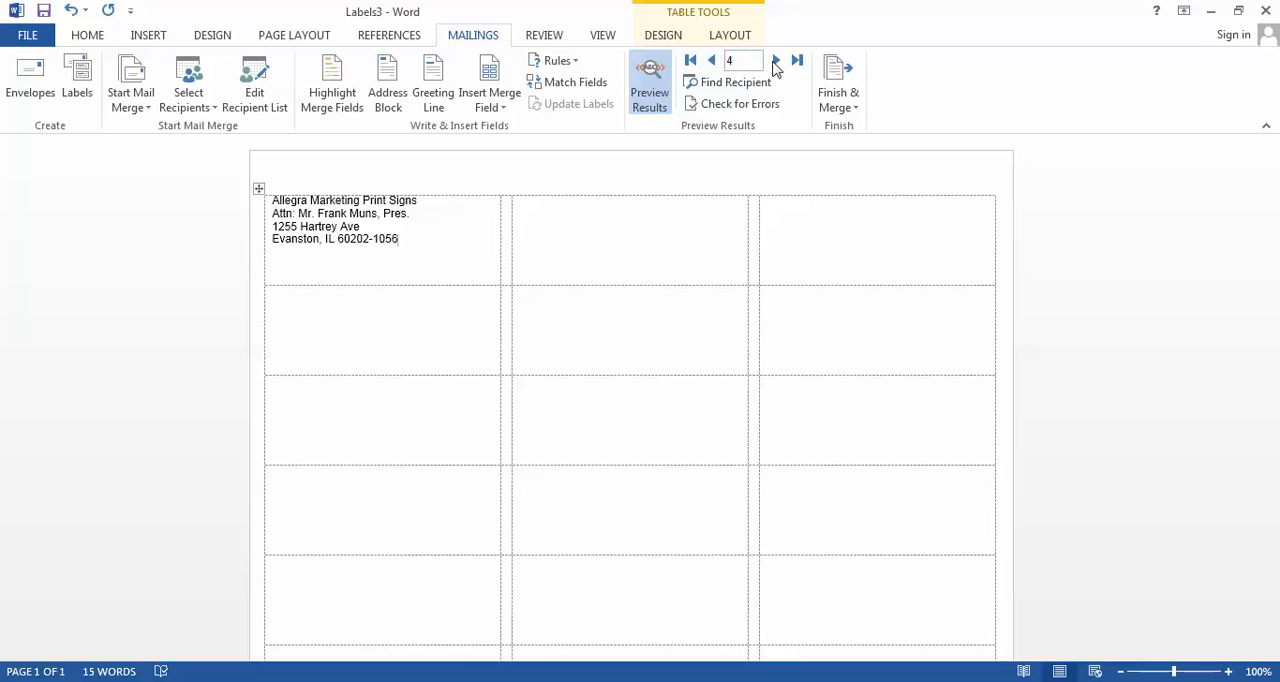
left_click(776, 60)
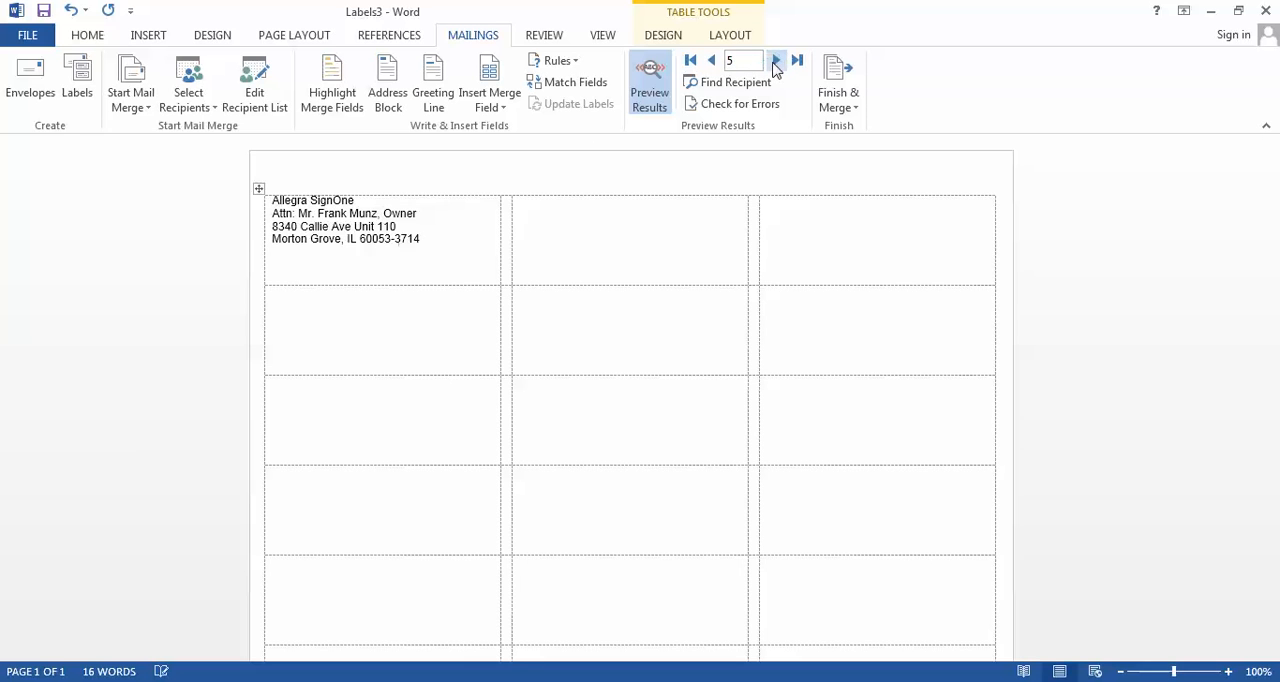
left_click(777, 60)
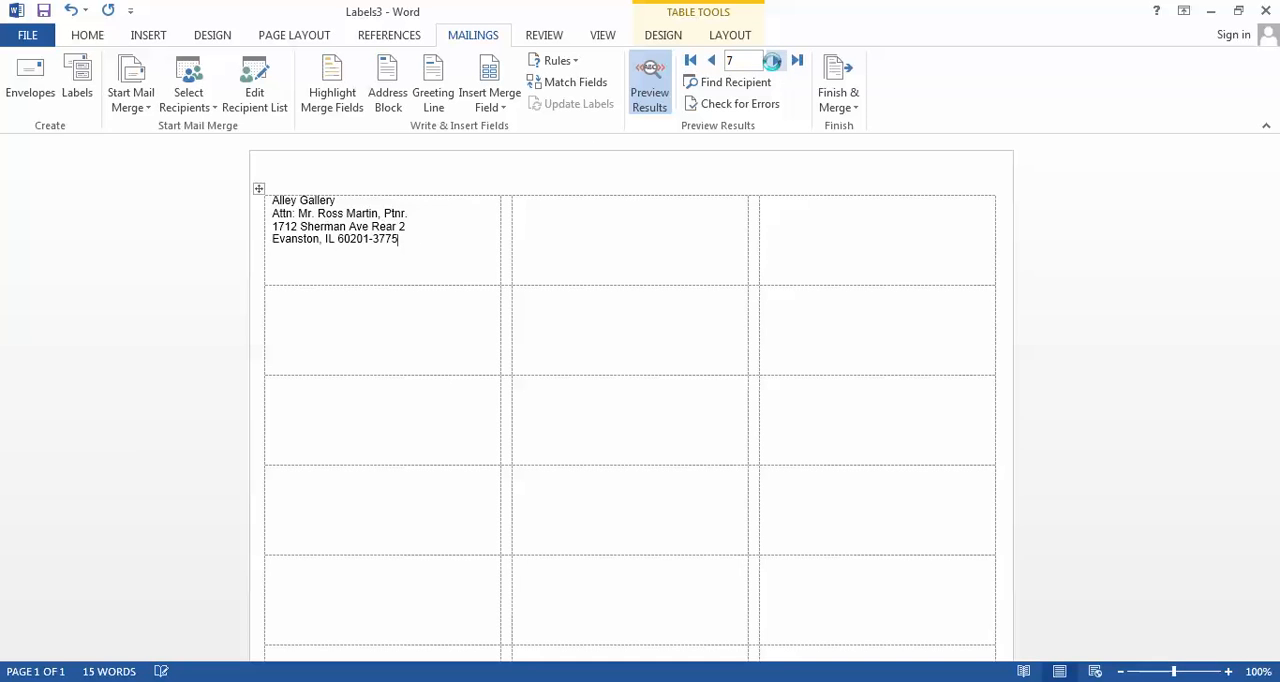
left_click(776, 60)
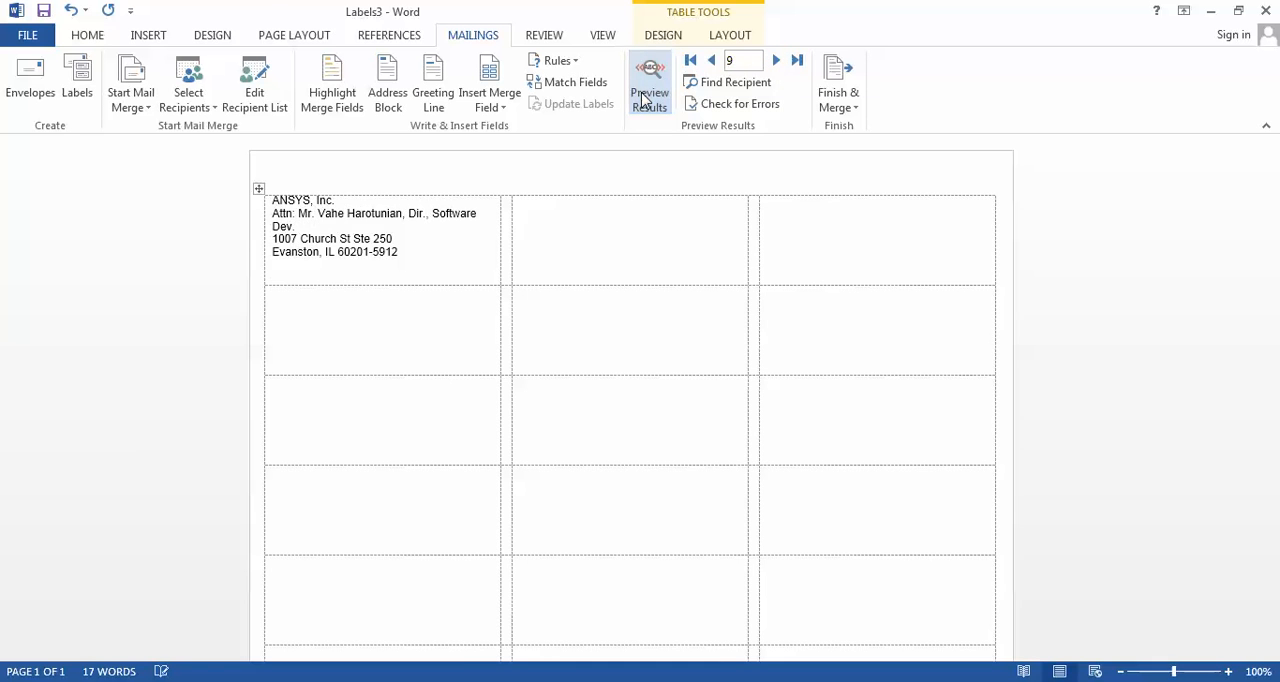
left_click(649, 82)
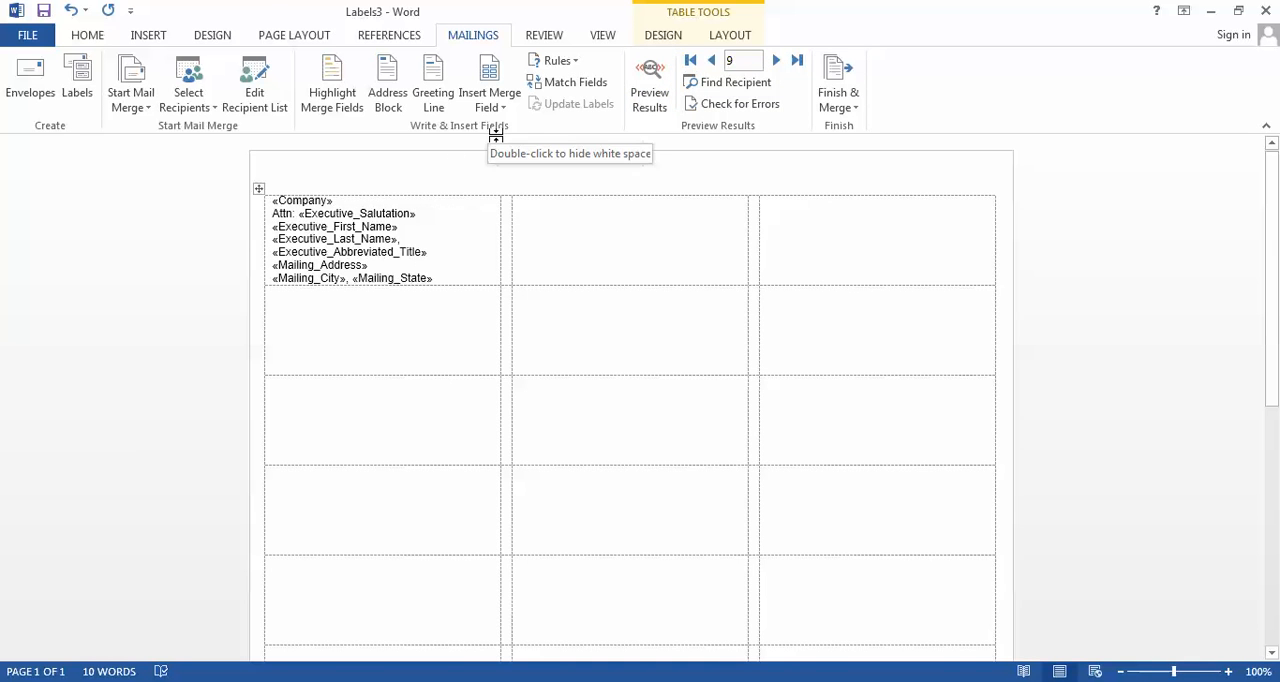
Copy the first label's address block fields and paste them into another label cell
double_click(495, 137)
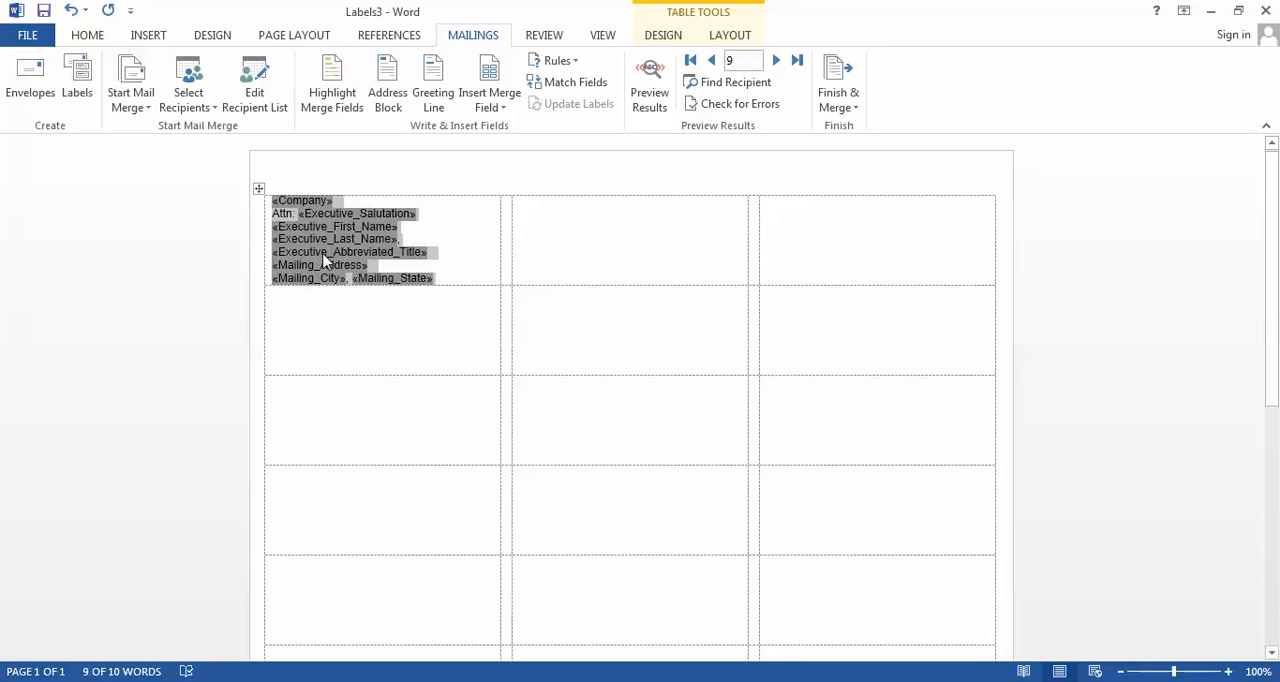
right_click(323, 252)
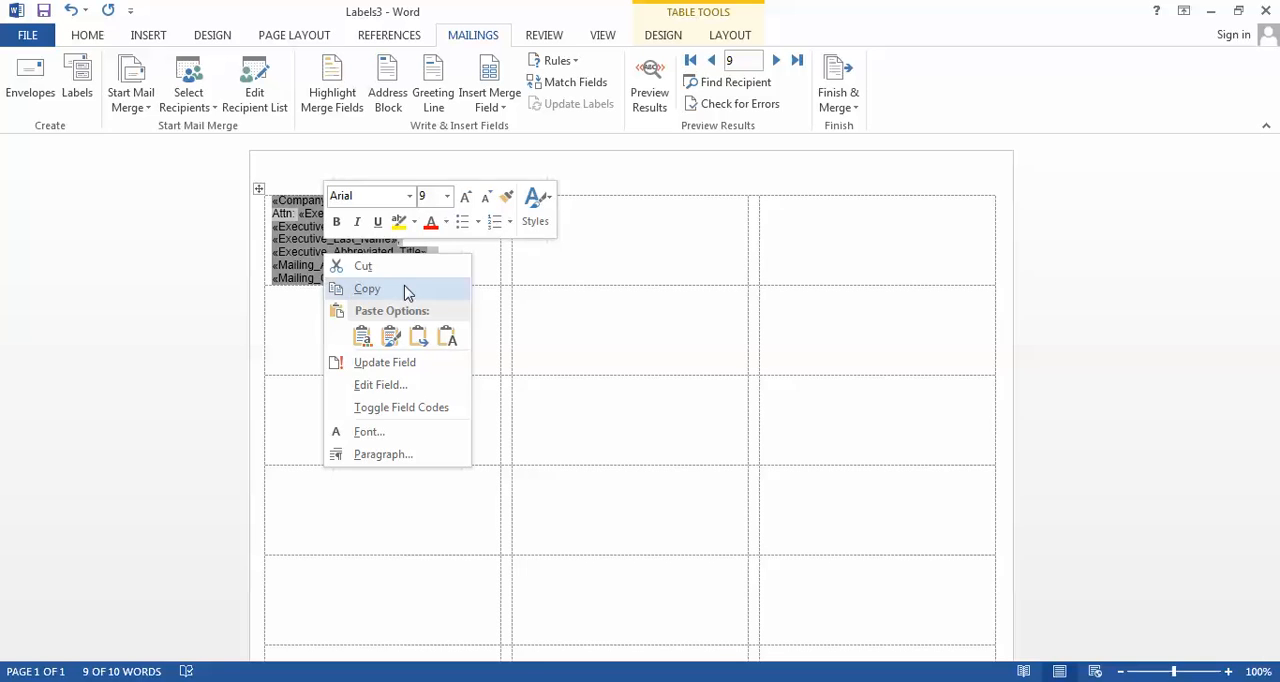
left_click(709, 236)
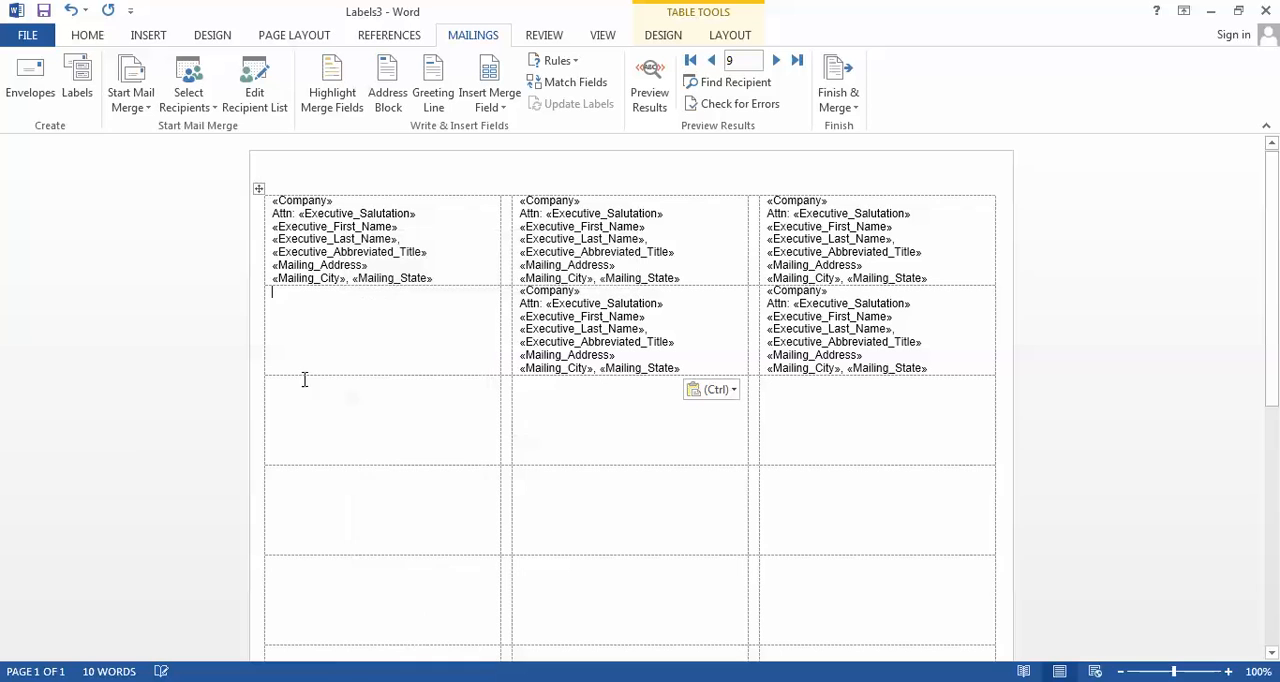
mouse_move(314, 416)
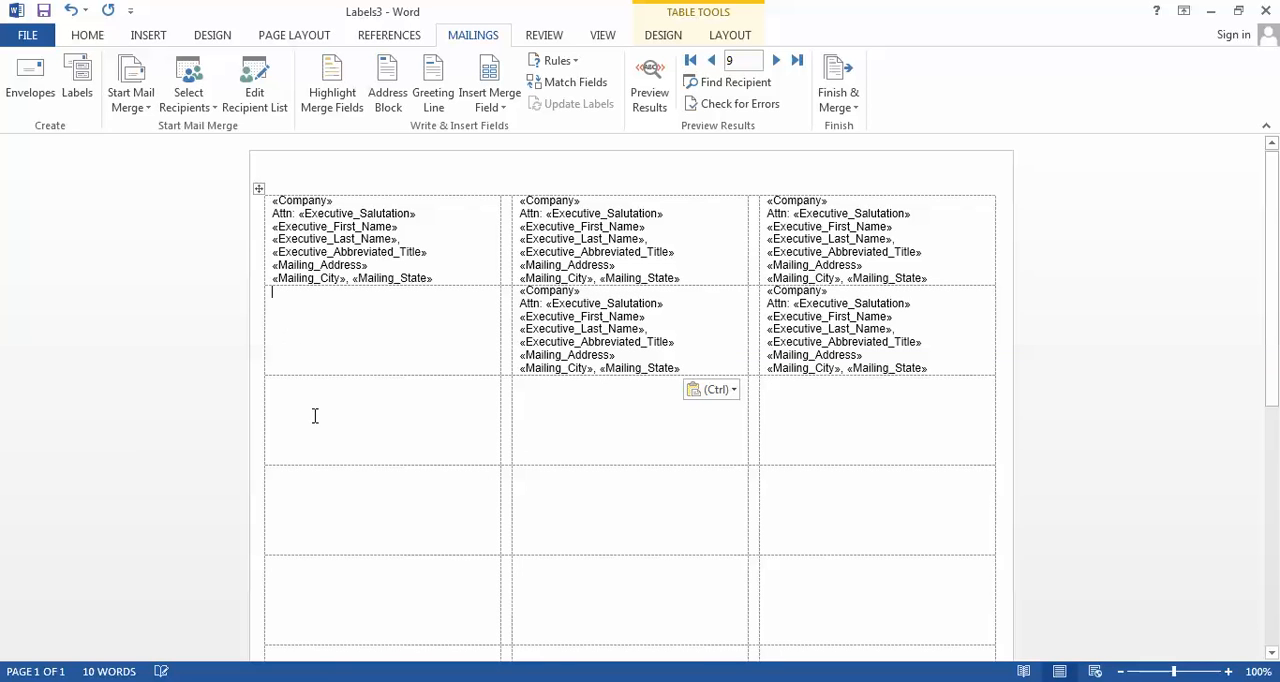
key("ctrl+v")
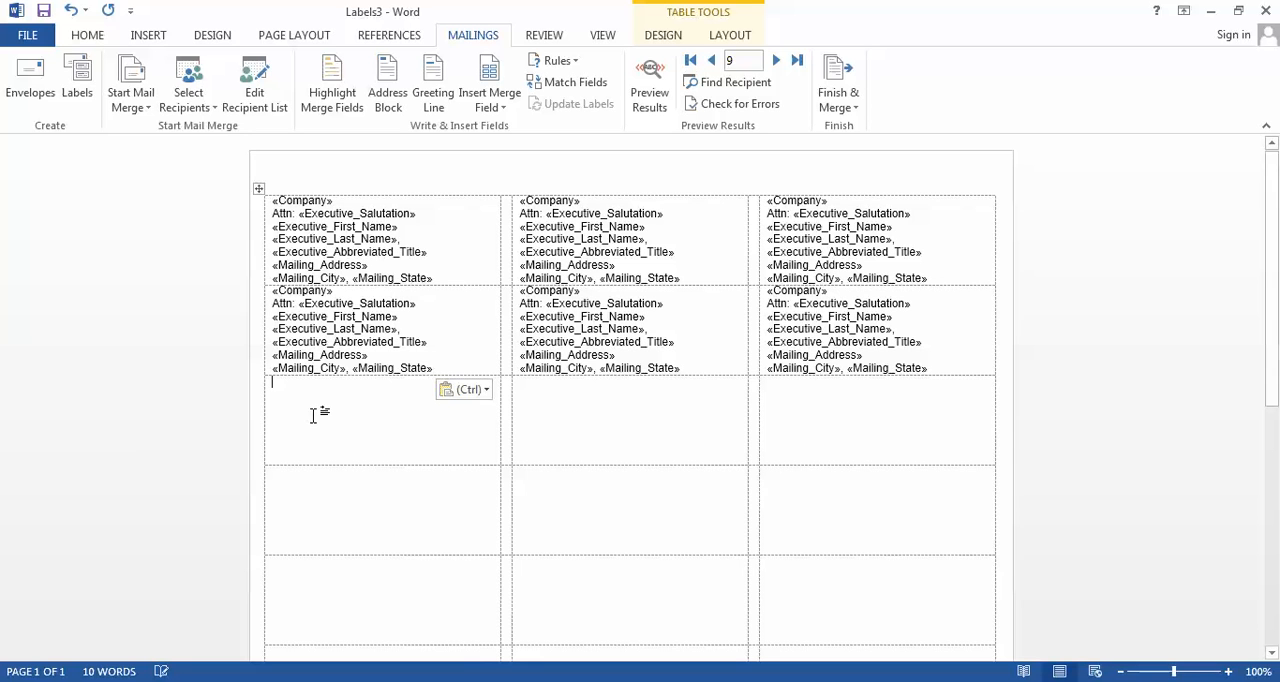
mouse_move(655, 417)
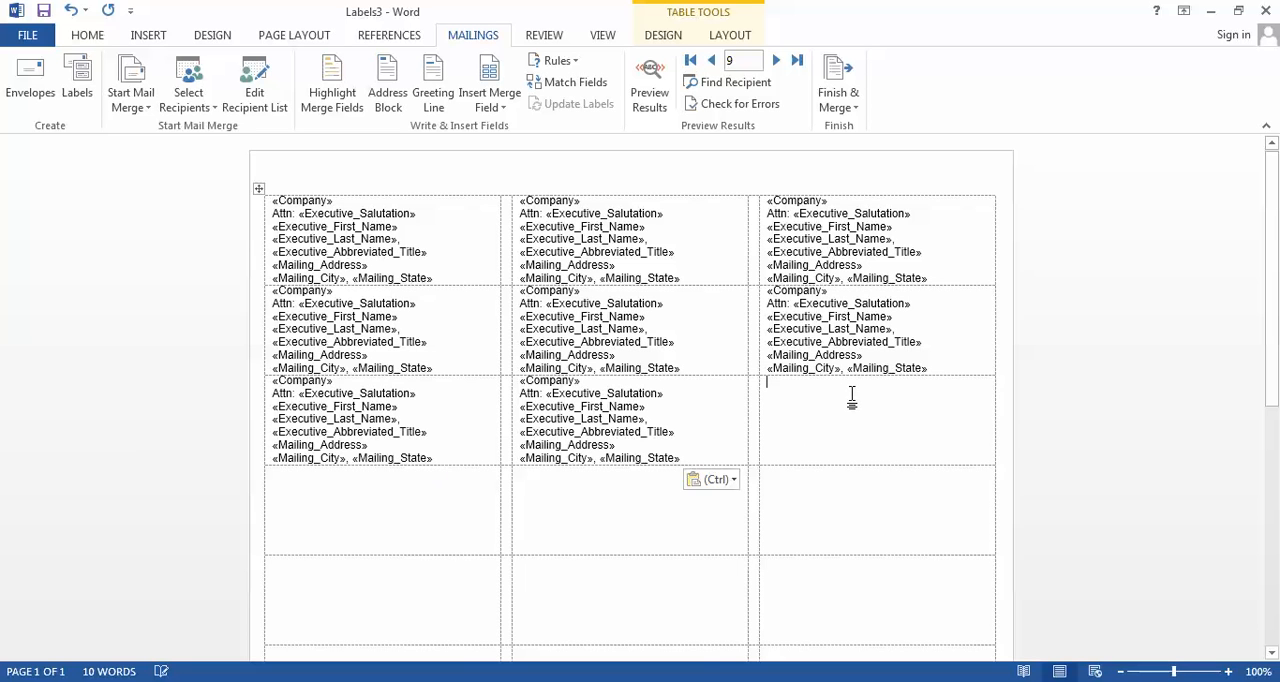
mouse_move(855, 400)
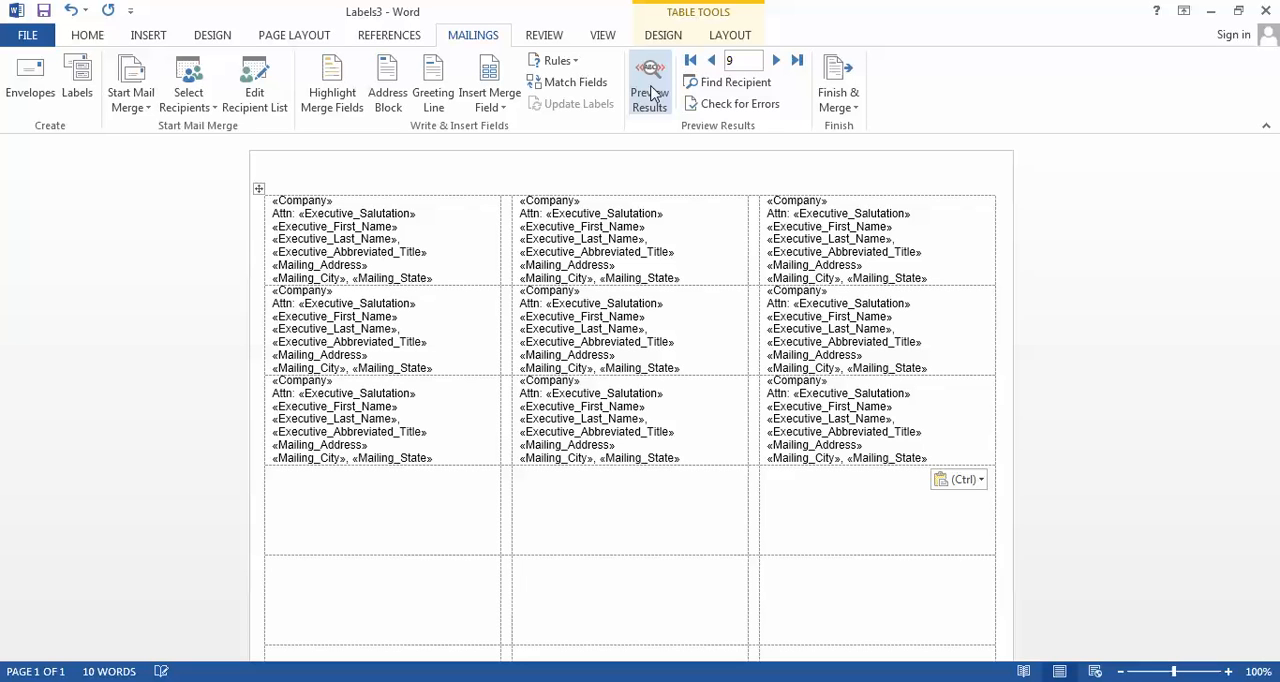
Preview all nine labels with the ANSYS, Inc. record and check the Finish & Merge options
left_click(649, 82)
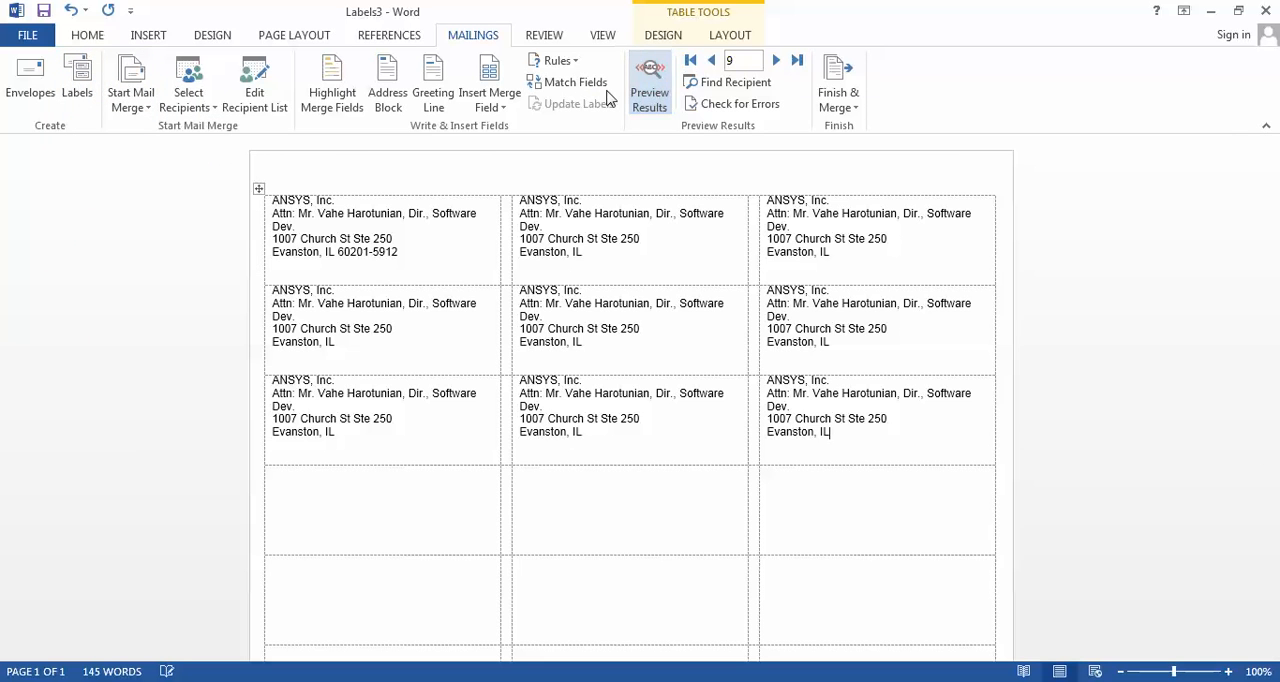
left_click(649, 85)
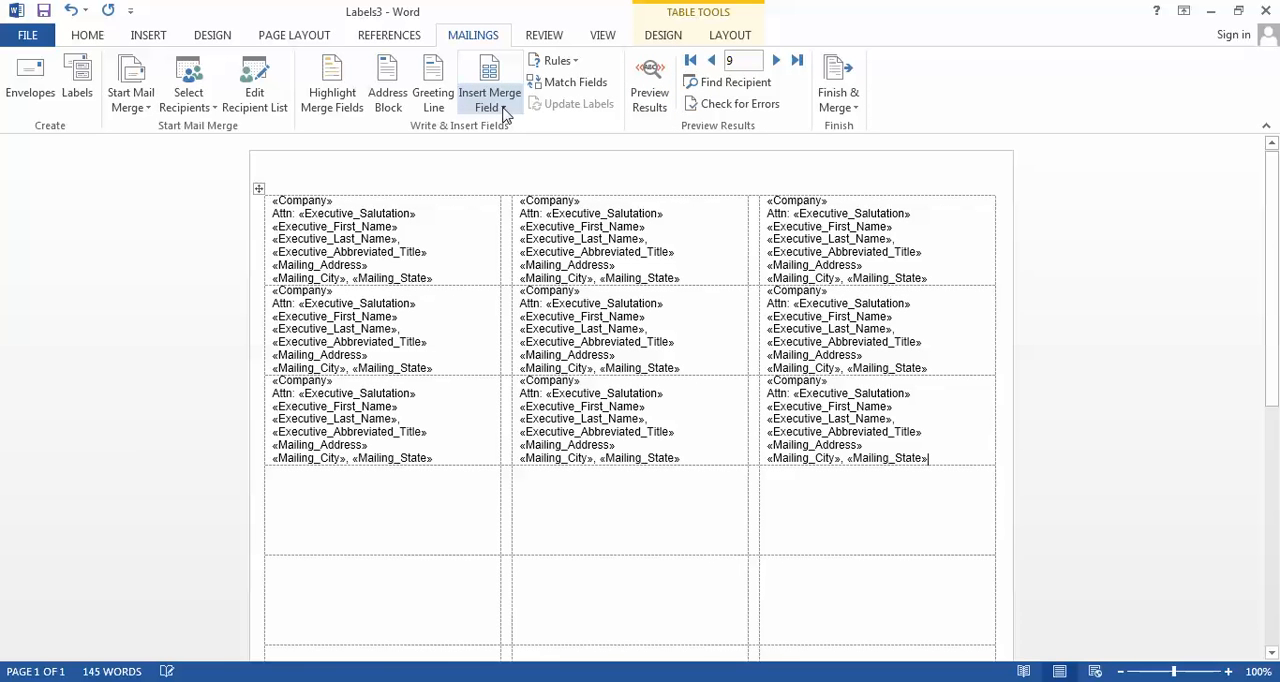
mouse_move(489, 99)
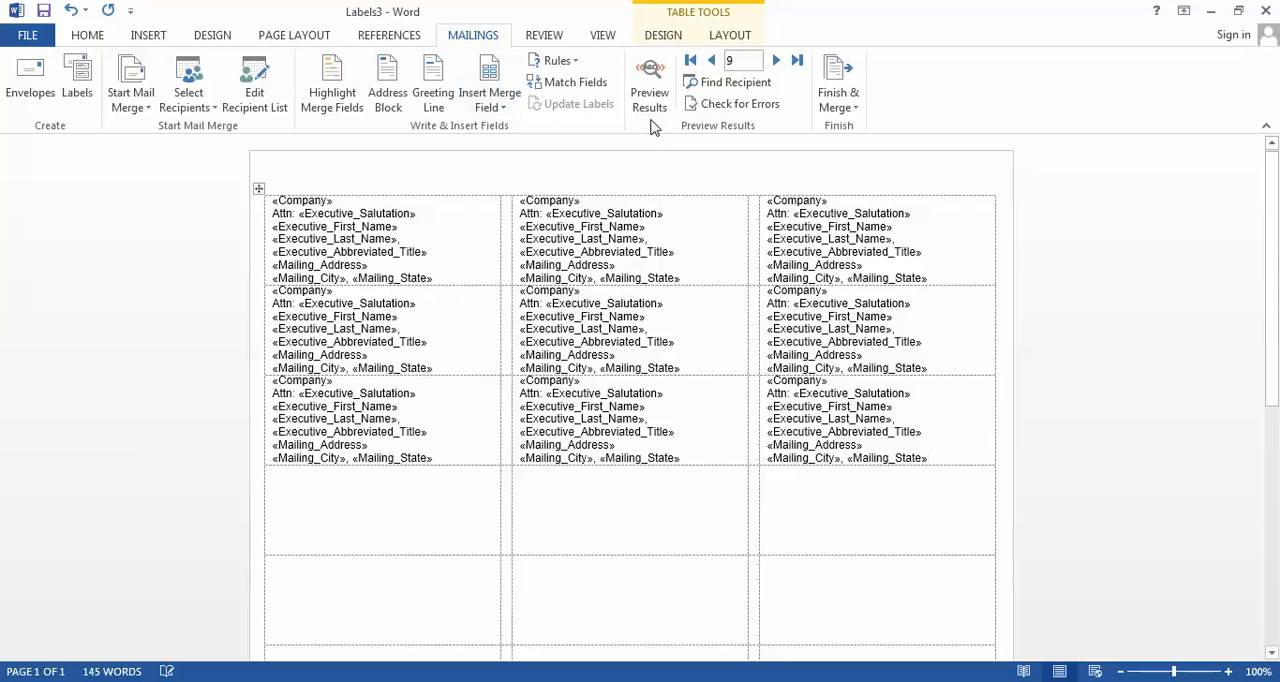
left_click(649, 82)
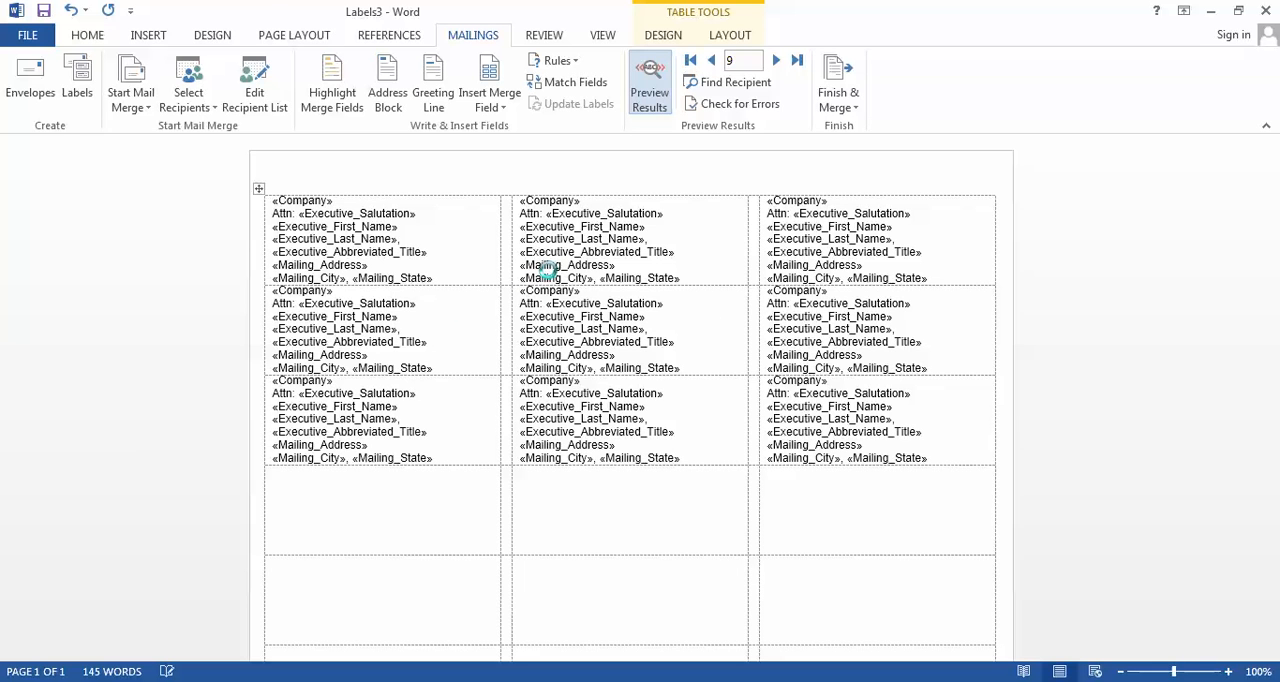
left_click(649, 82)
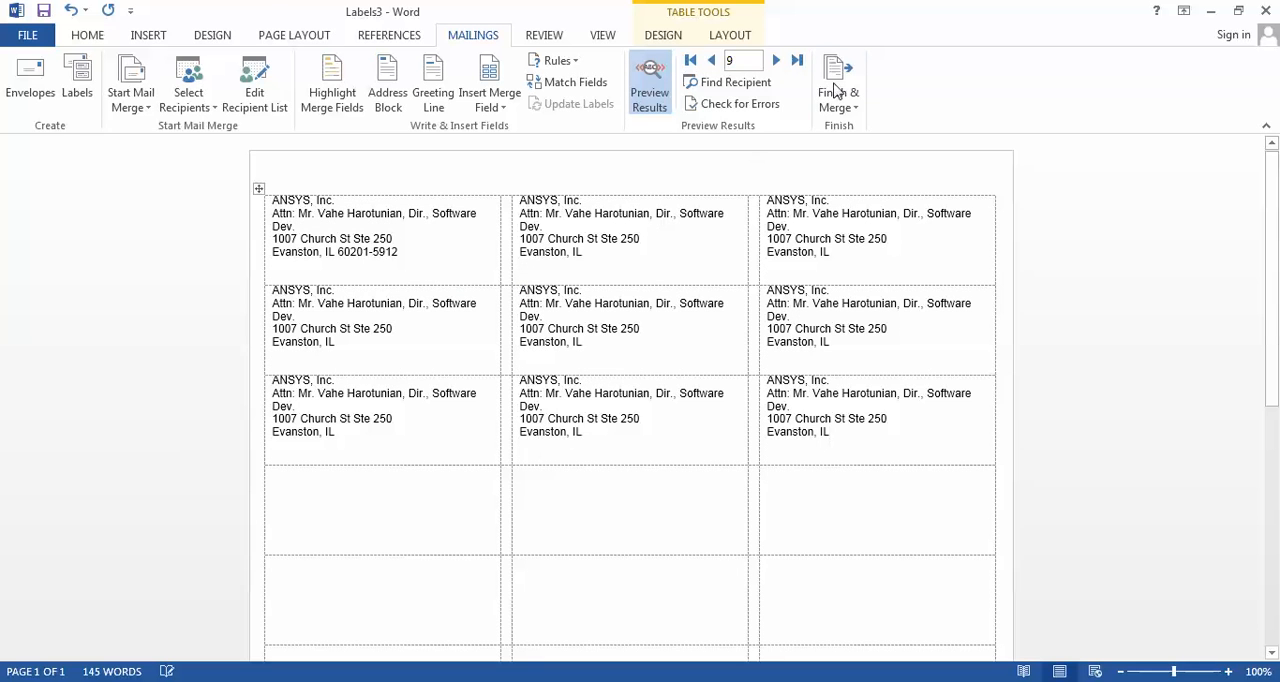
left_click(838, 85)
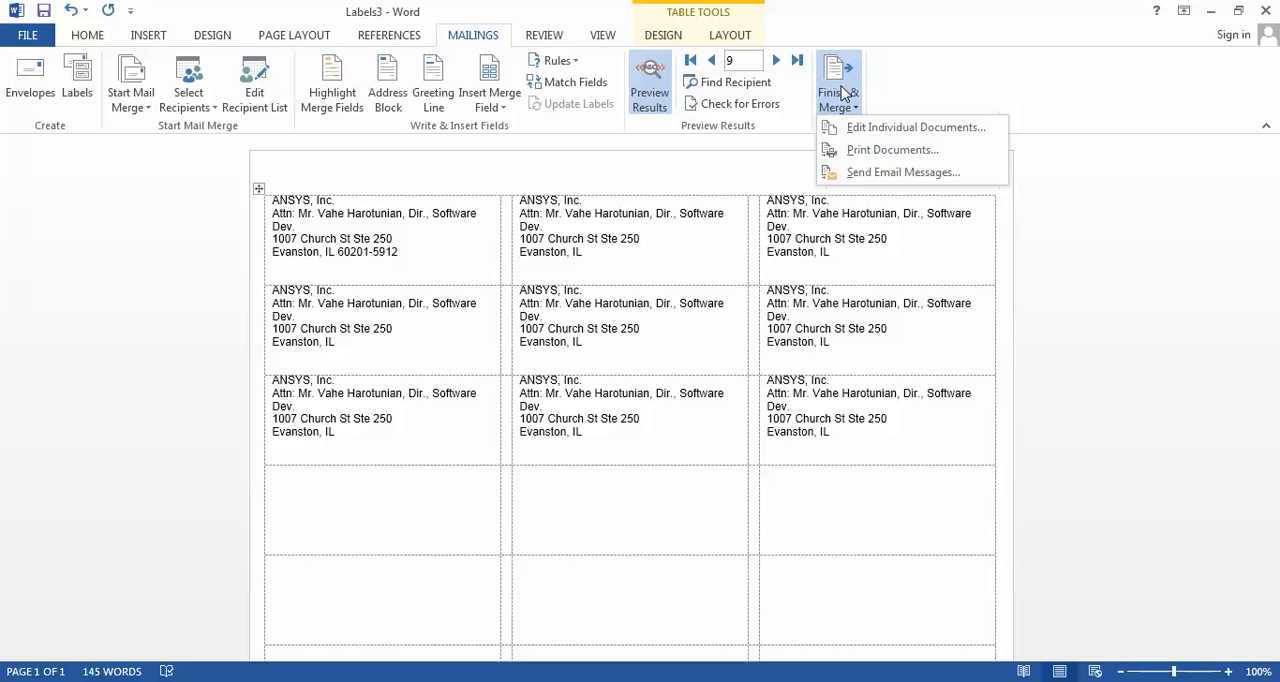
mouse_move(697, 331)
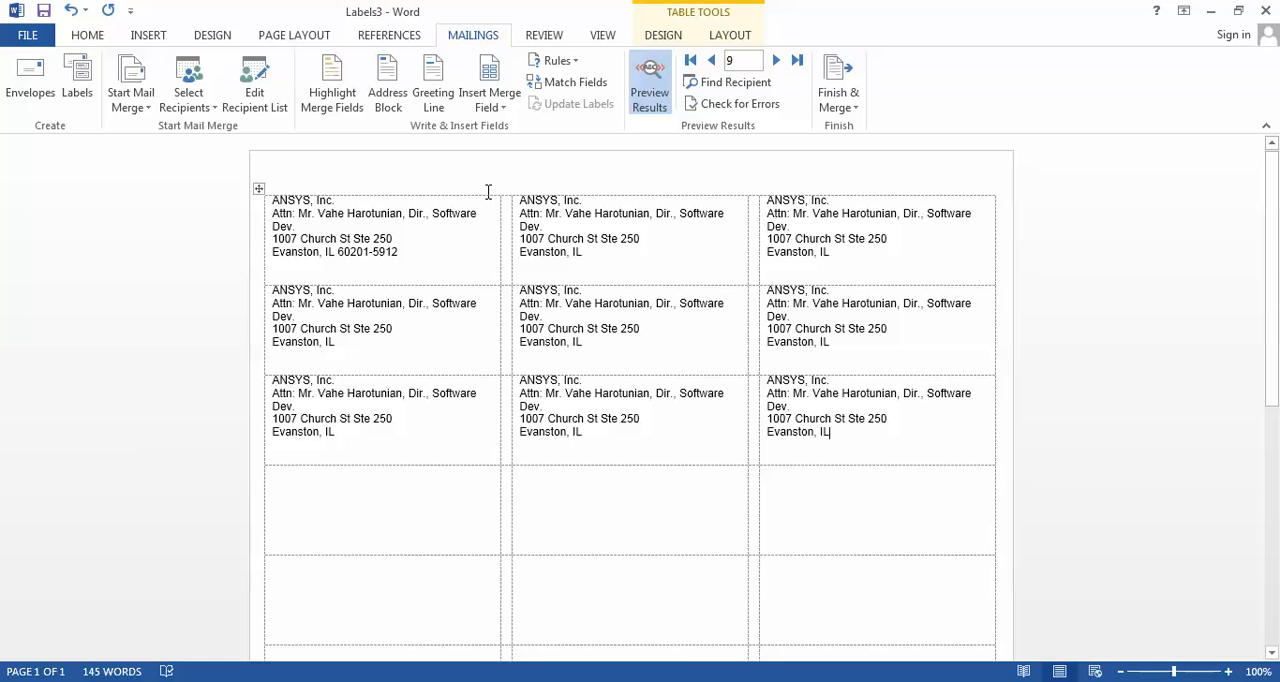
Turn preview off to show field codes, then cancel out of Envelopes and Labels
left_click(649, 82)
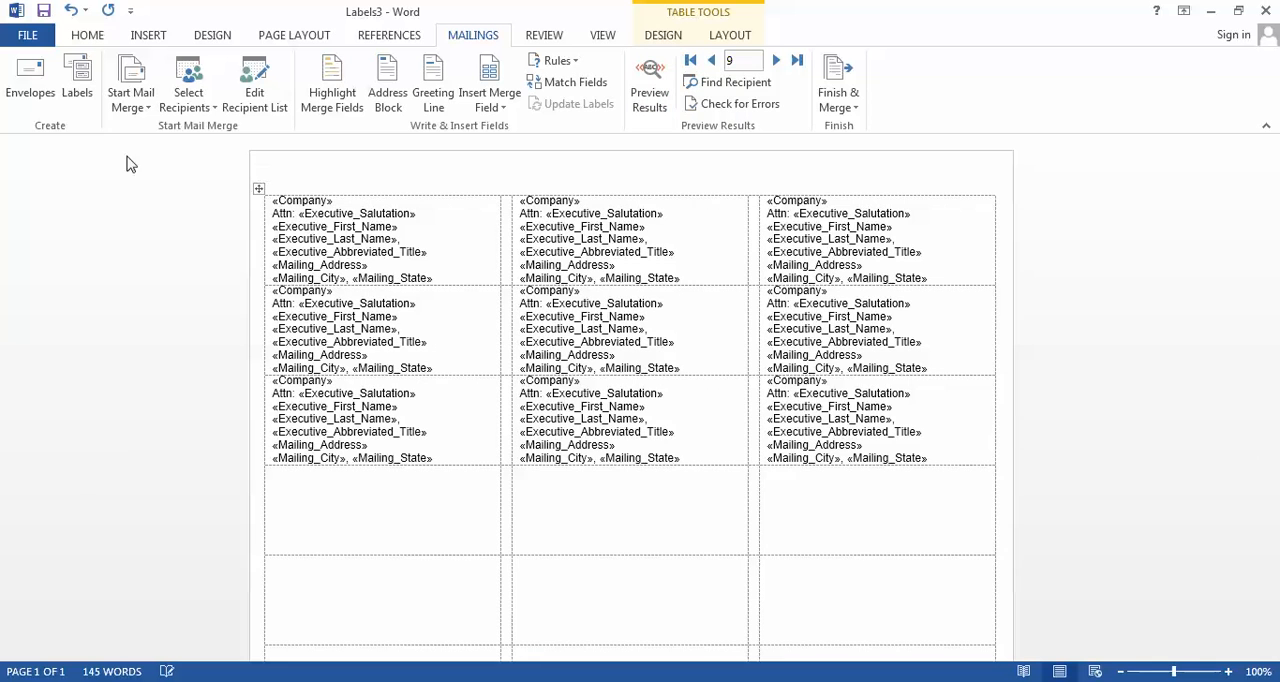
left_click(29, 80)
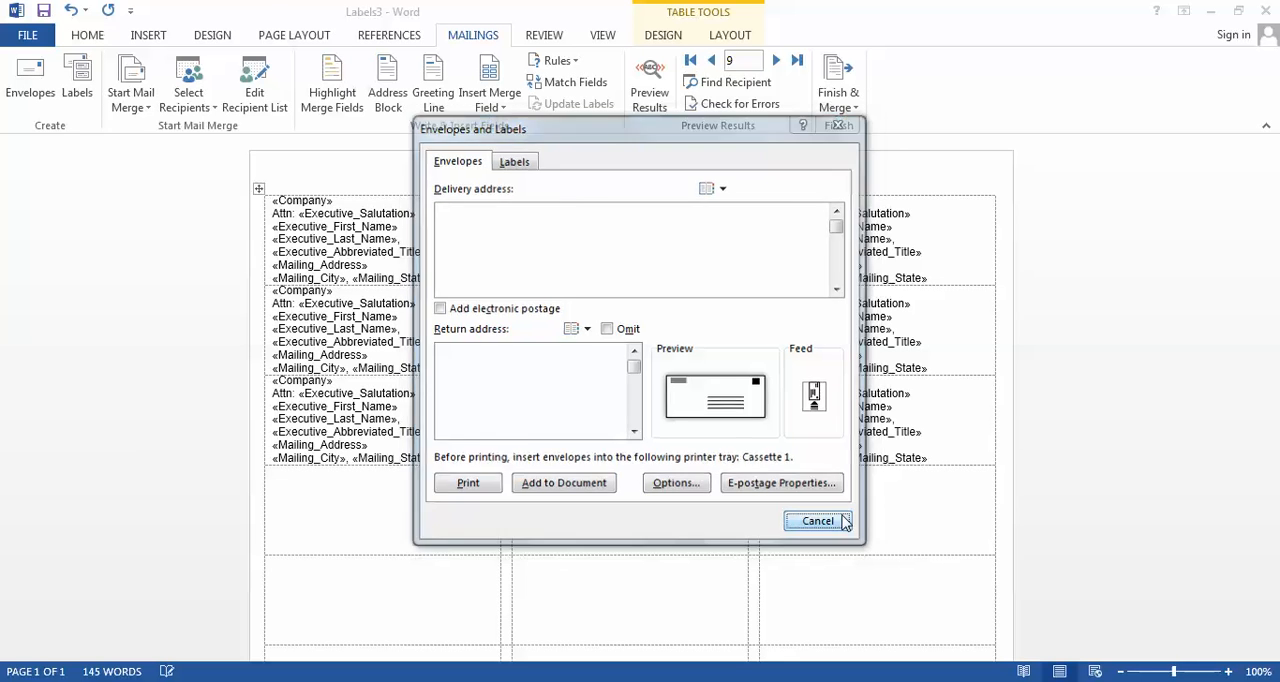
left_click(817, 520)
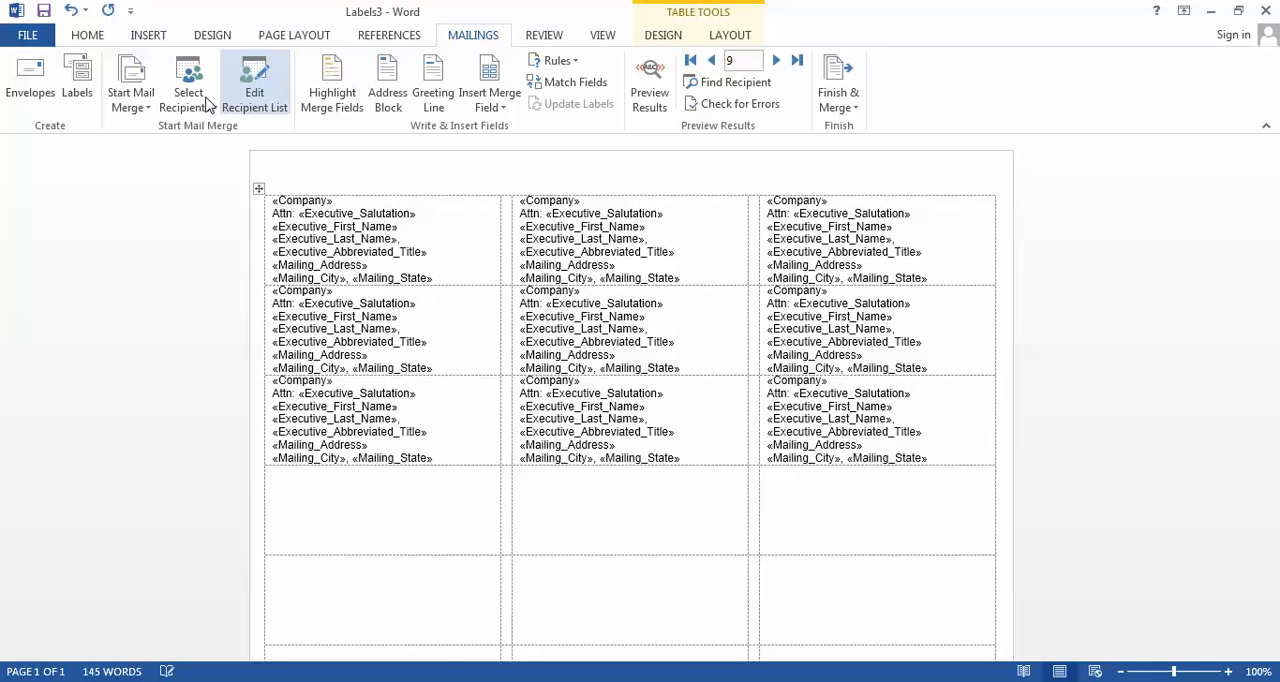
Open the Insert Merge Field list and scroll down to the executive fields
left_click(188, 82)
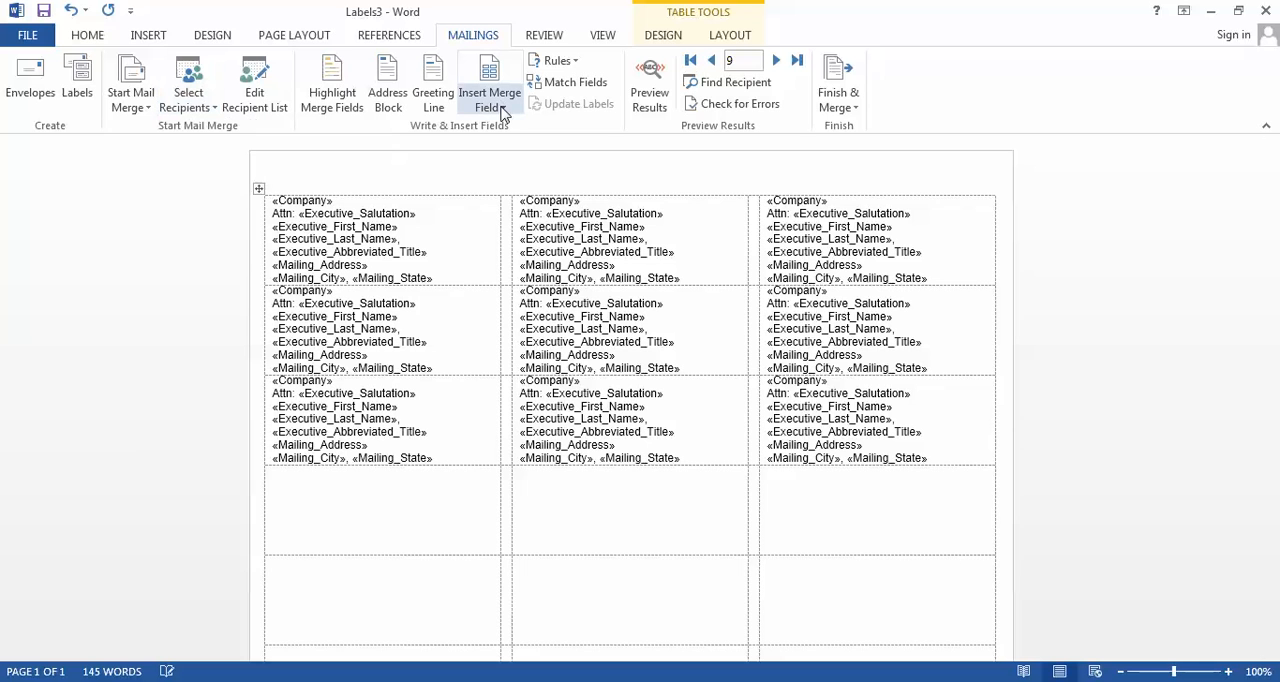
left_click(925, 458)
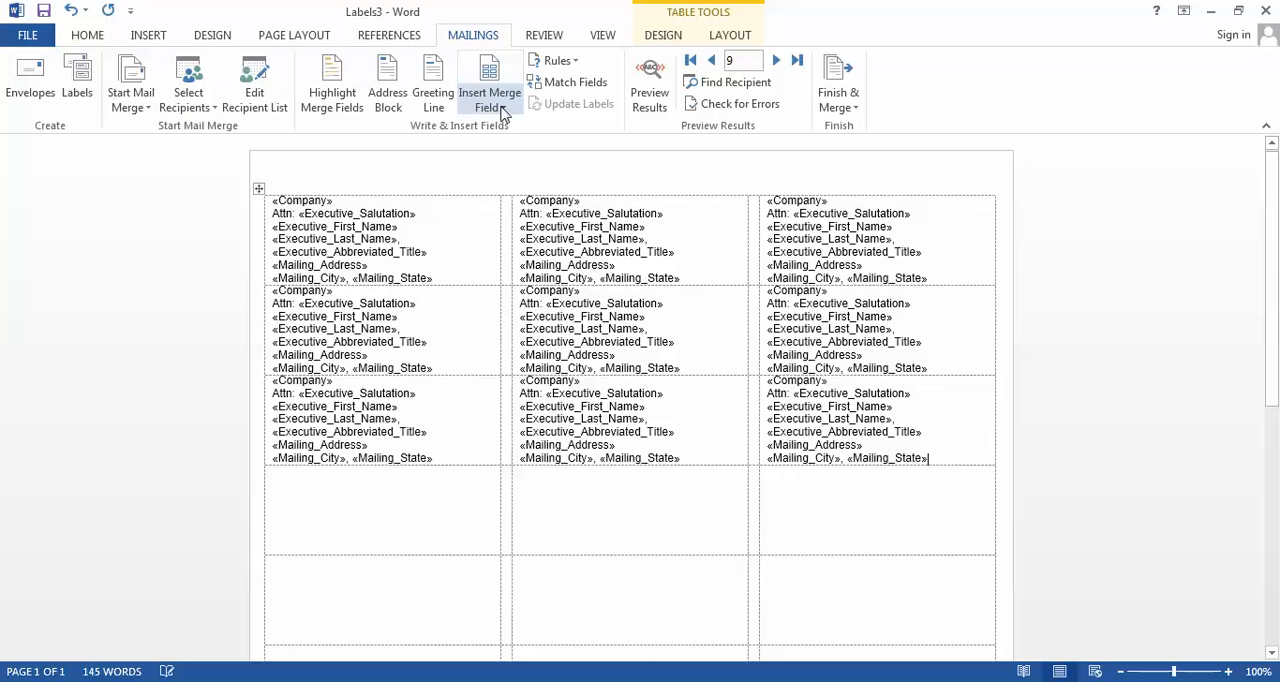
left_click(489, 85)
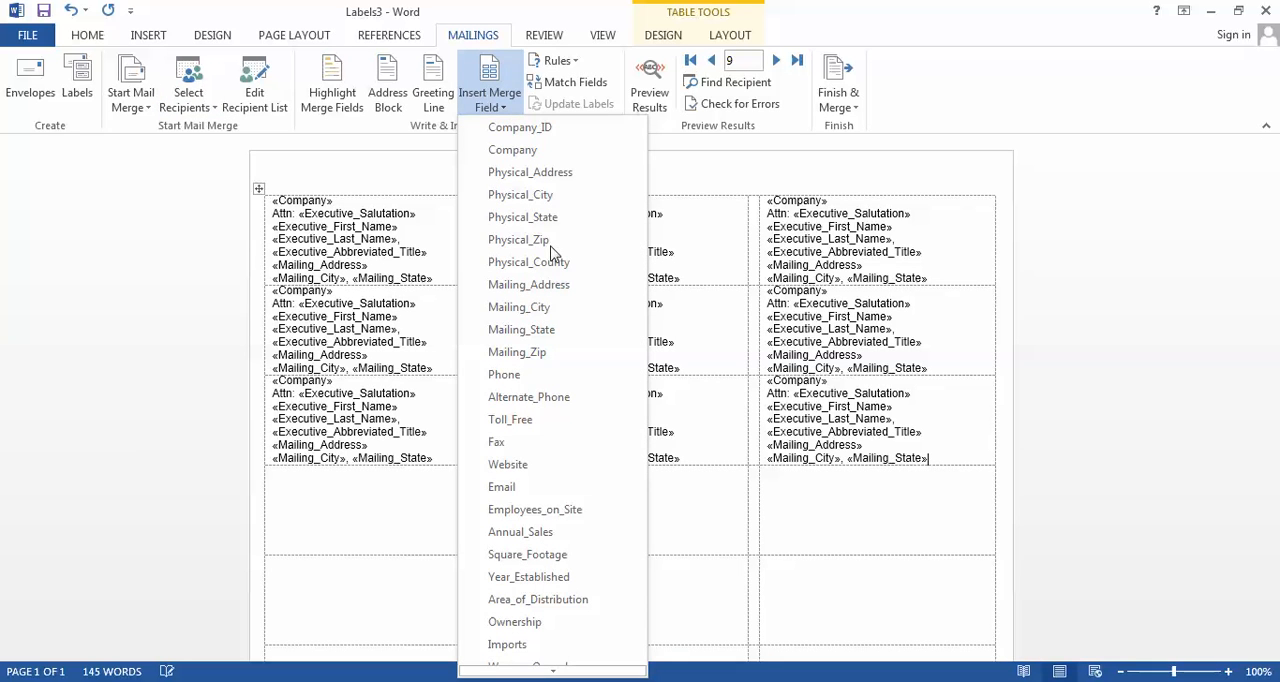
scroll("down", 3)
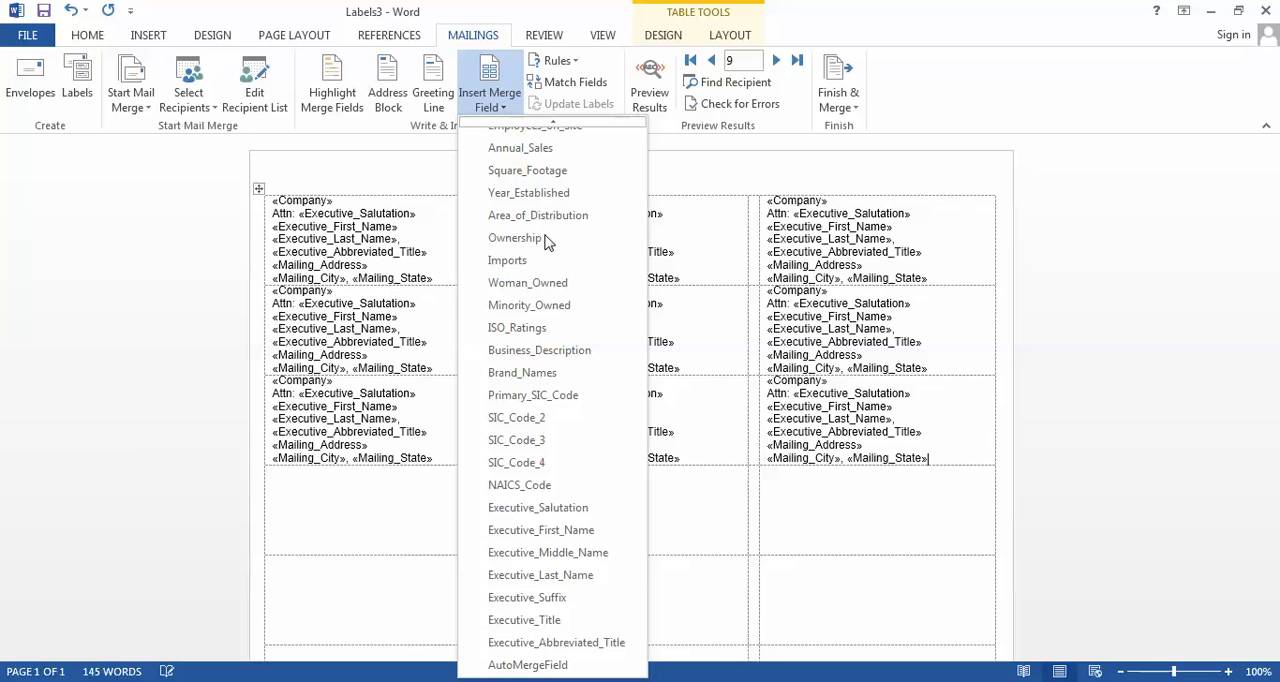